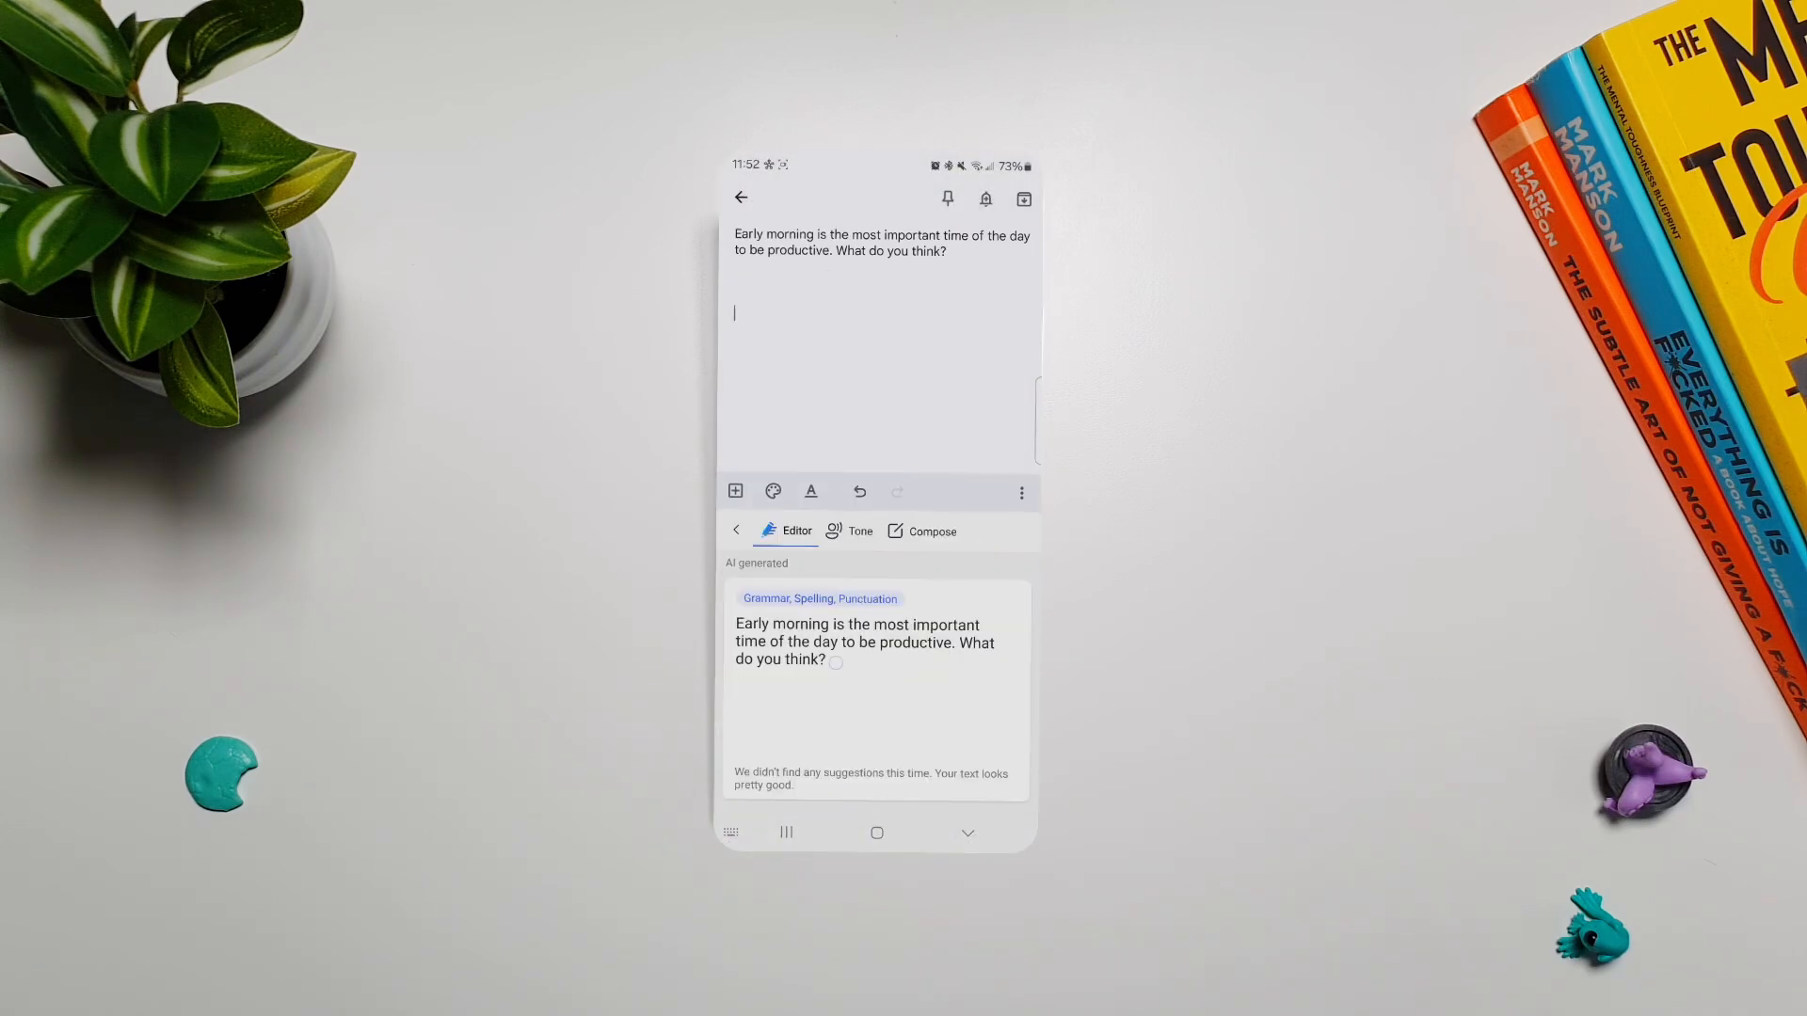
- Open a new Untitled Copilot chat from the SwiftKey toolbar icon
left_click(859, 530)
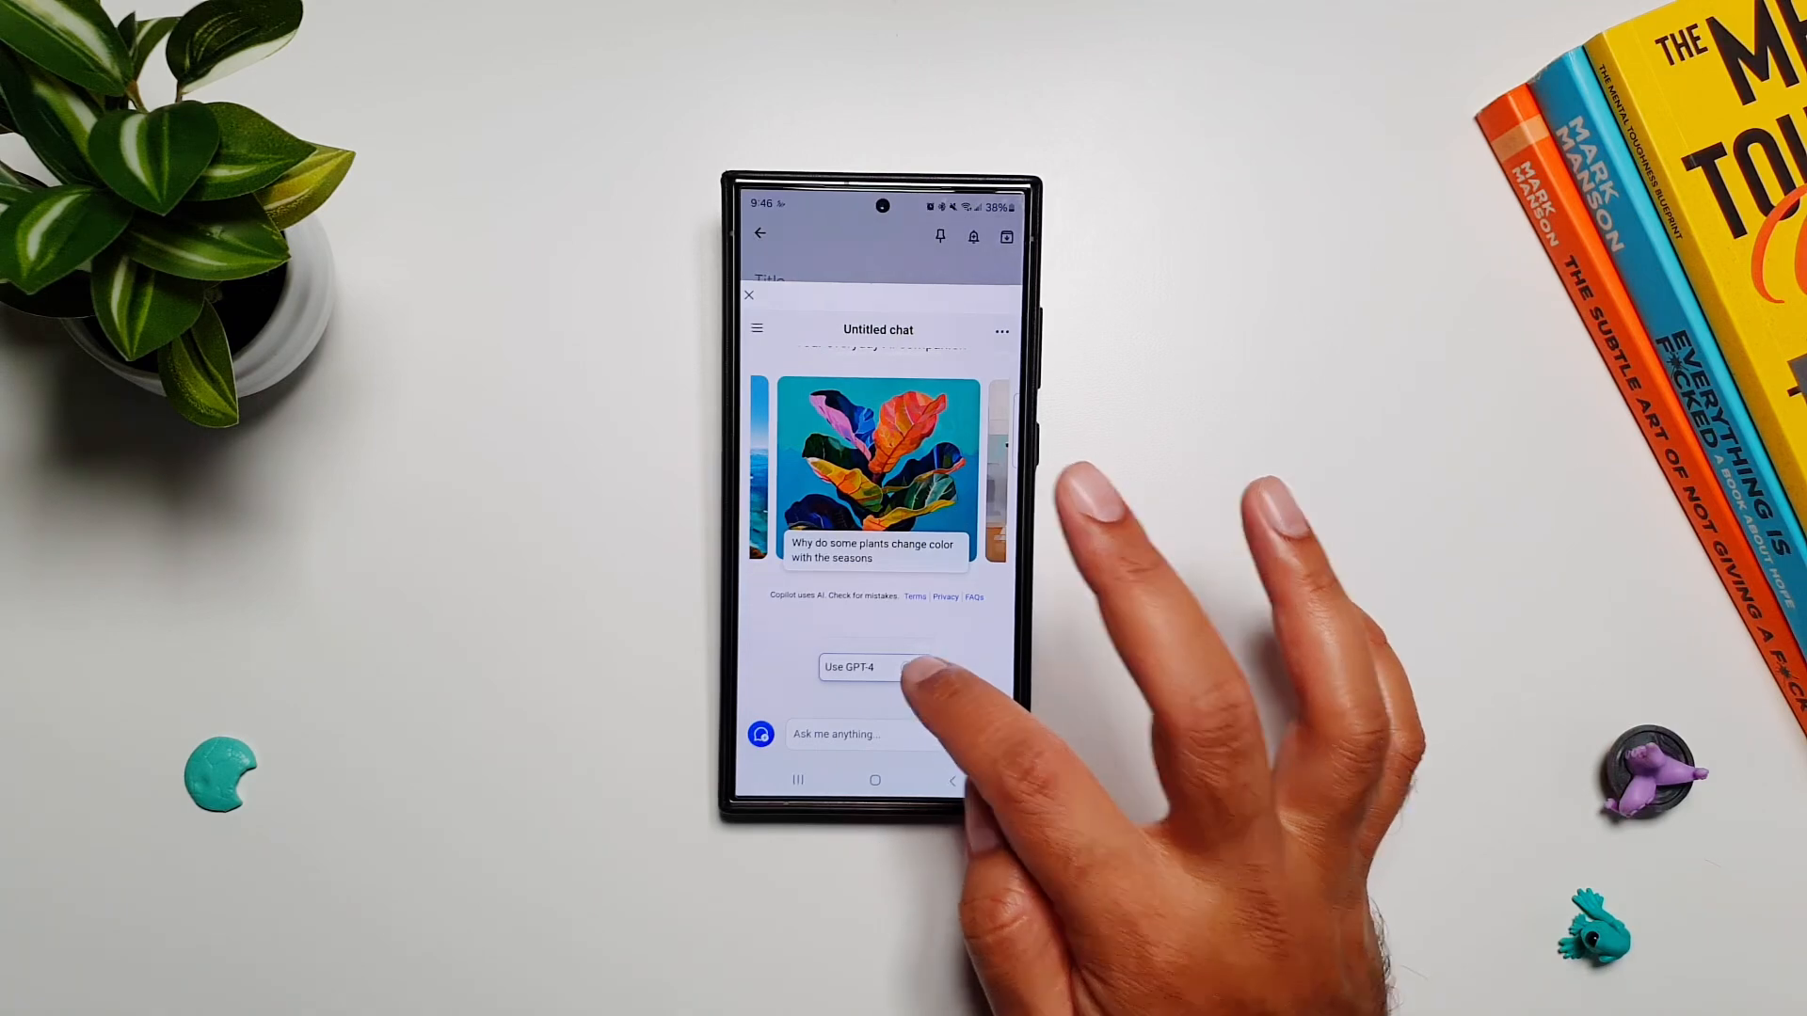
- Switch on the Use GPT-4 toggle in the Copilot chat
left_click(858, 734)
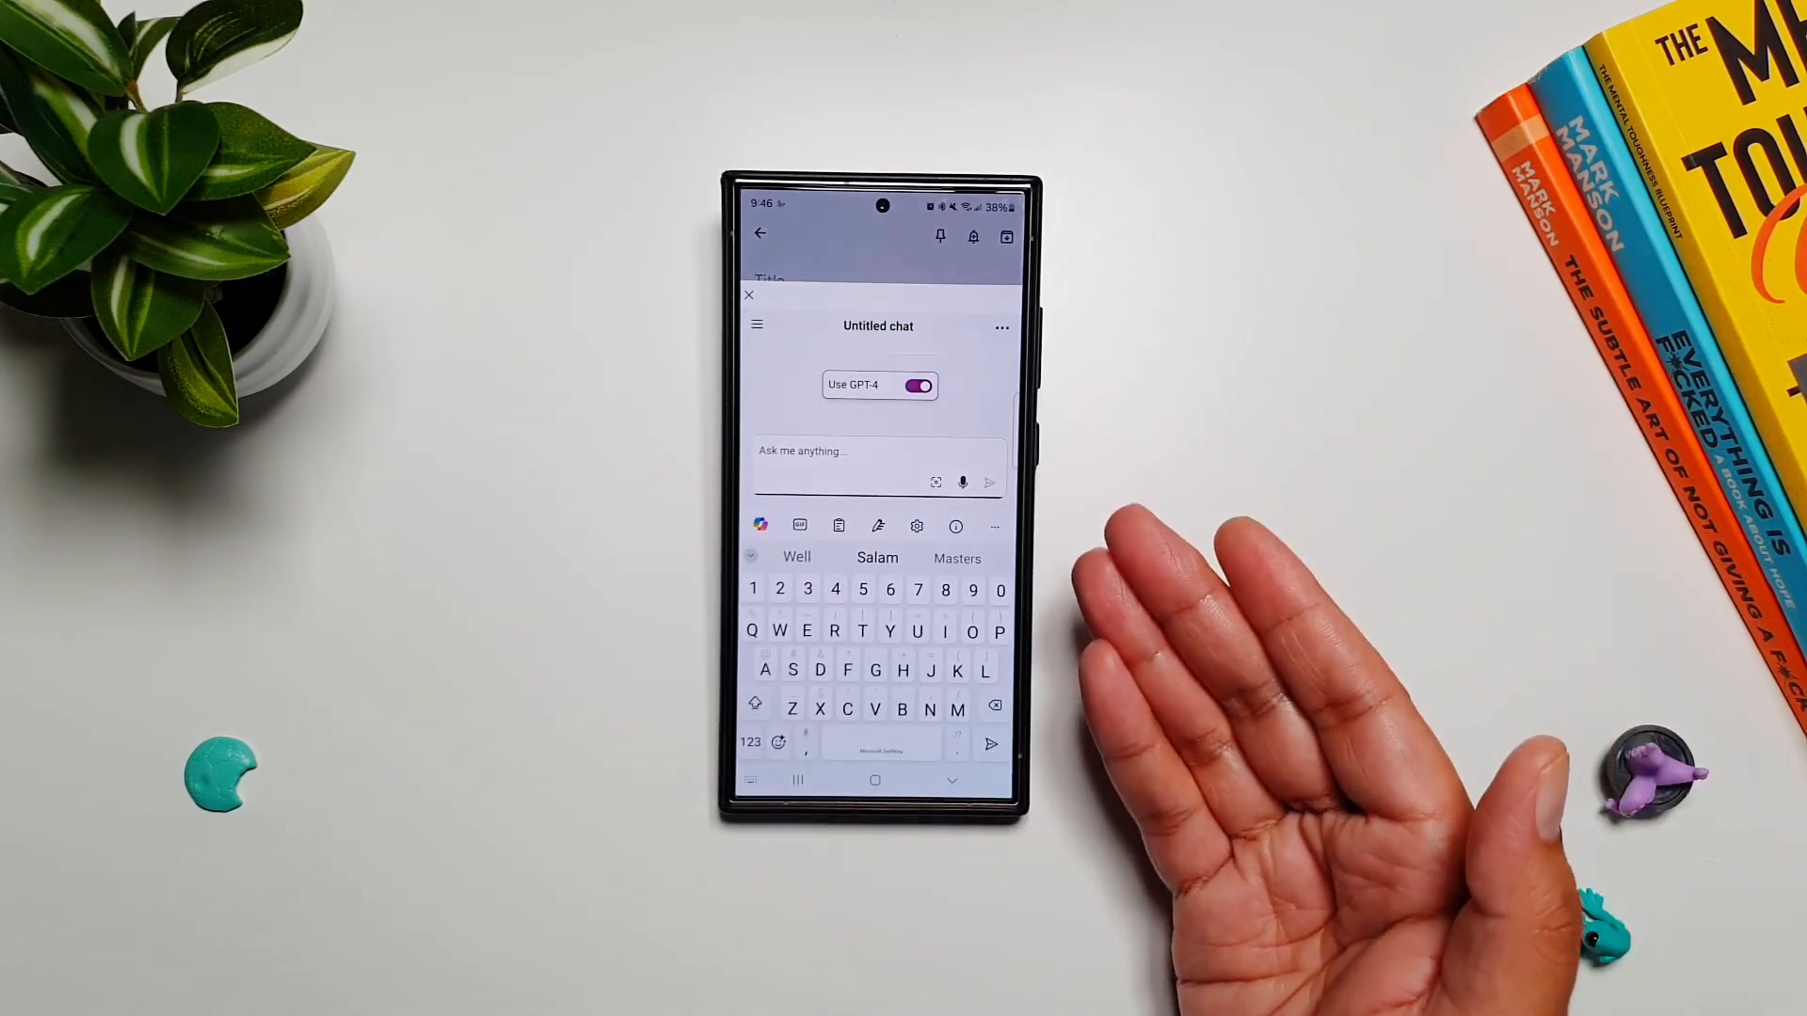
mouse_move(1268, 691)
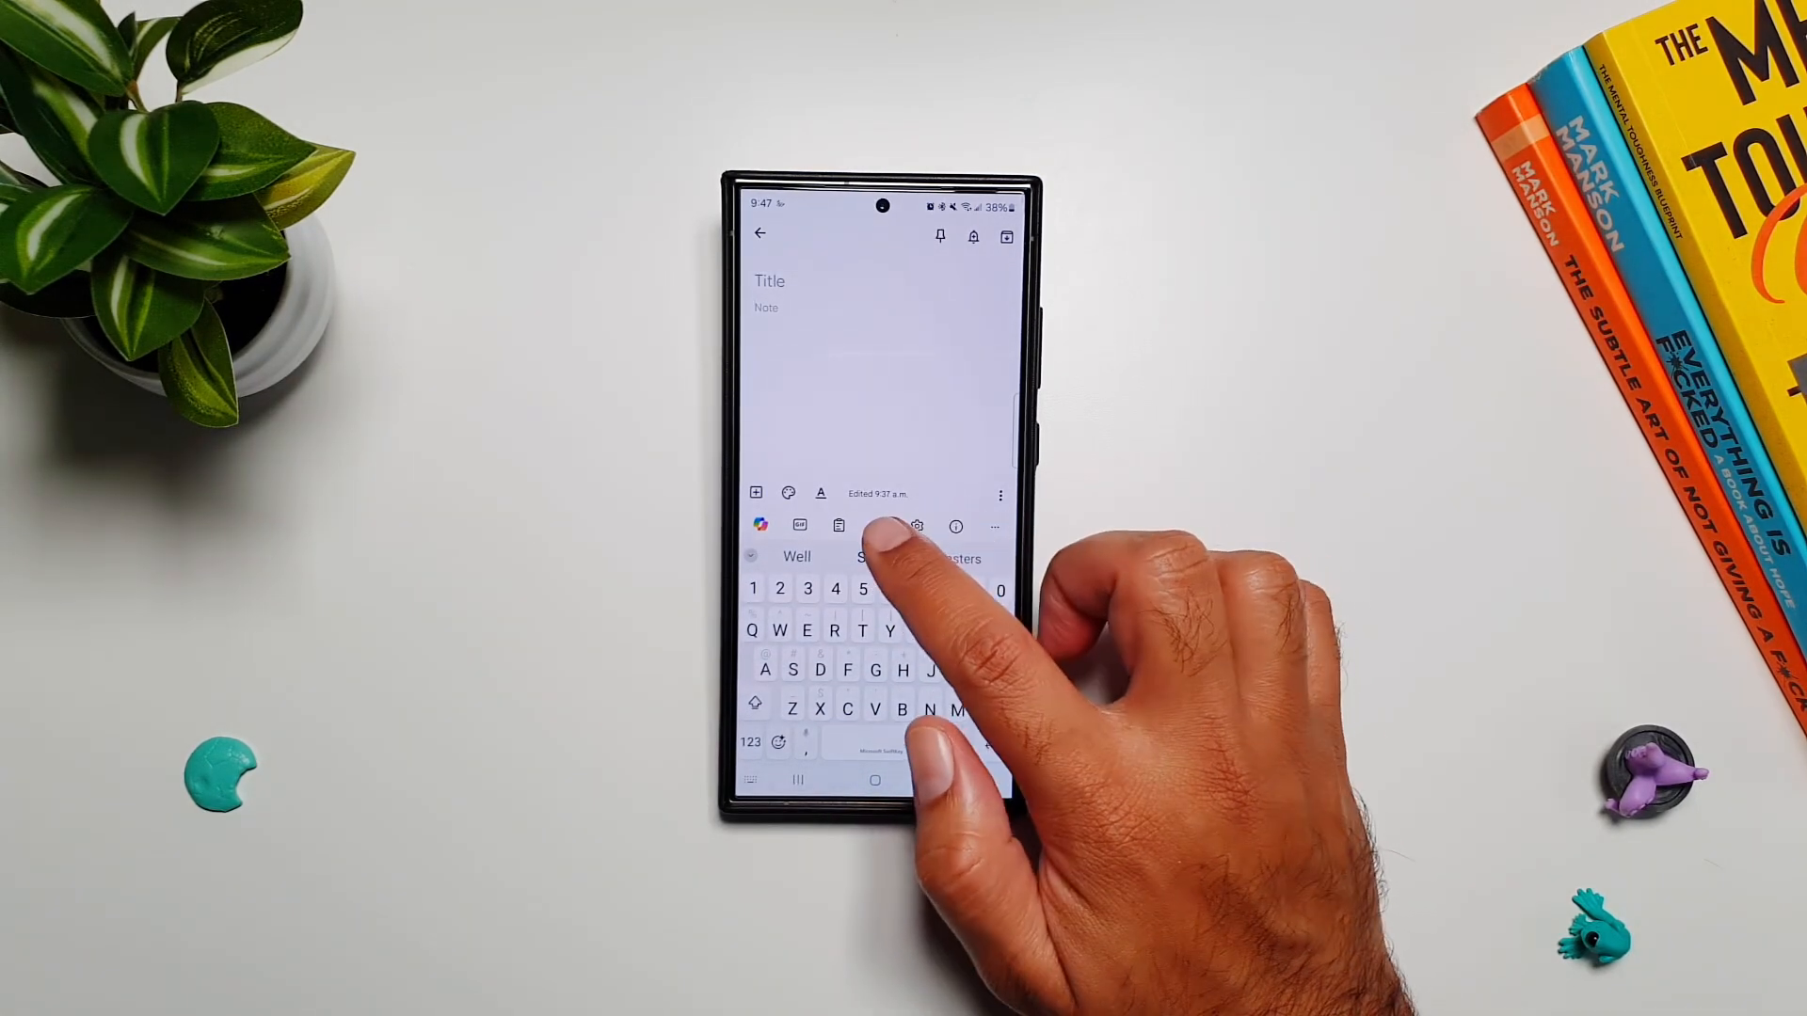
- Replace the sentence with AI Editor's version fixing 'os', 'pf' and 'ro'
left_click(800, 525)
type("Early morning os the most important time pf the day ro be productive. What do you think?")
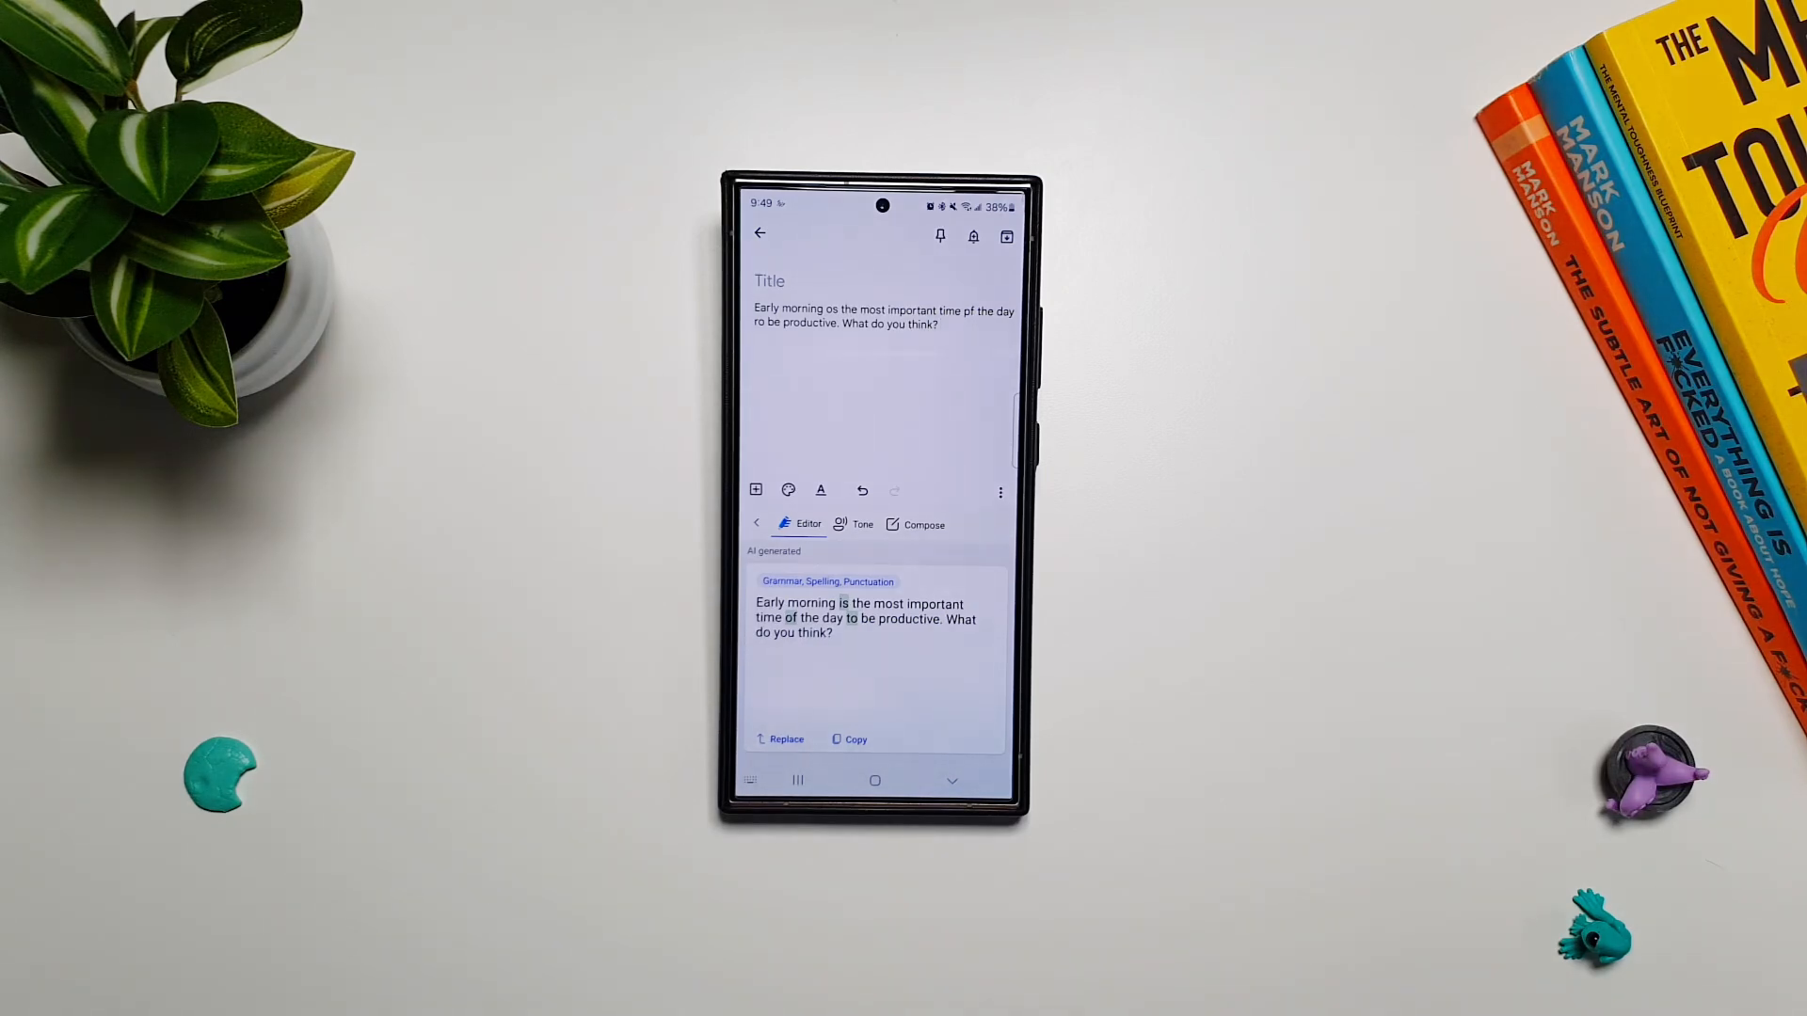
left_click(786, 738)
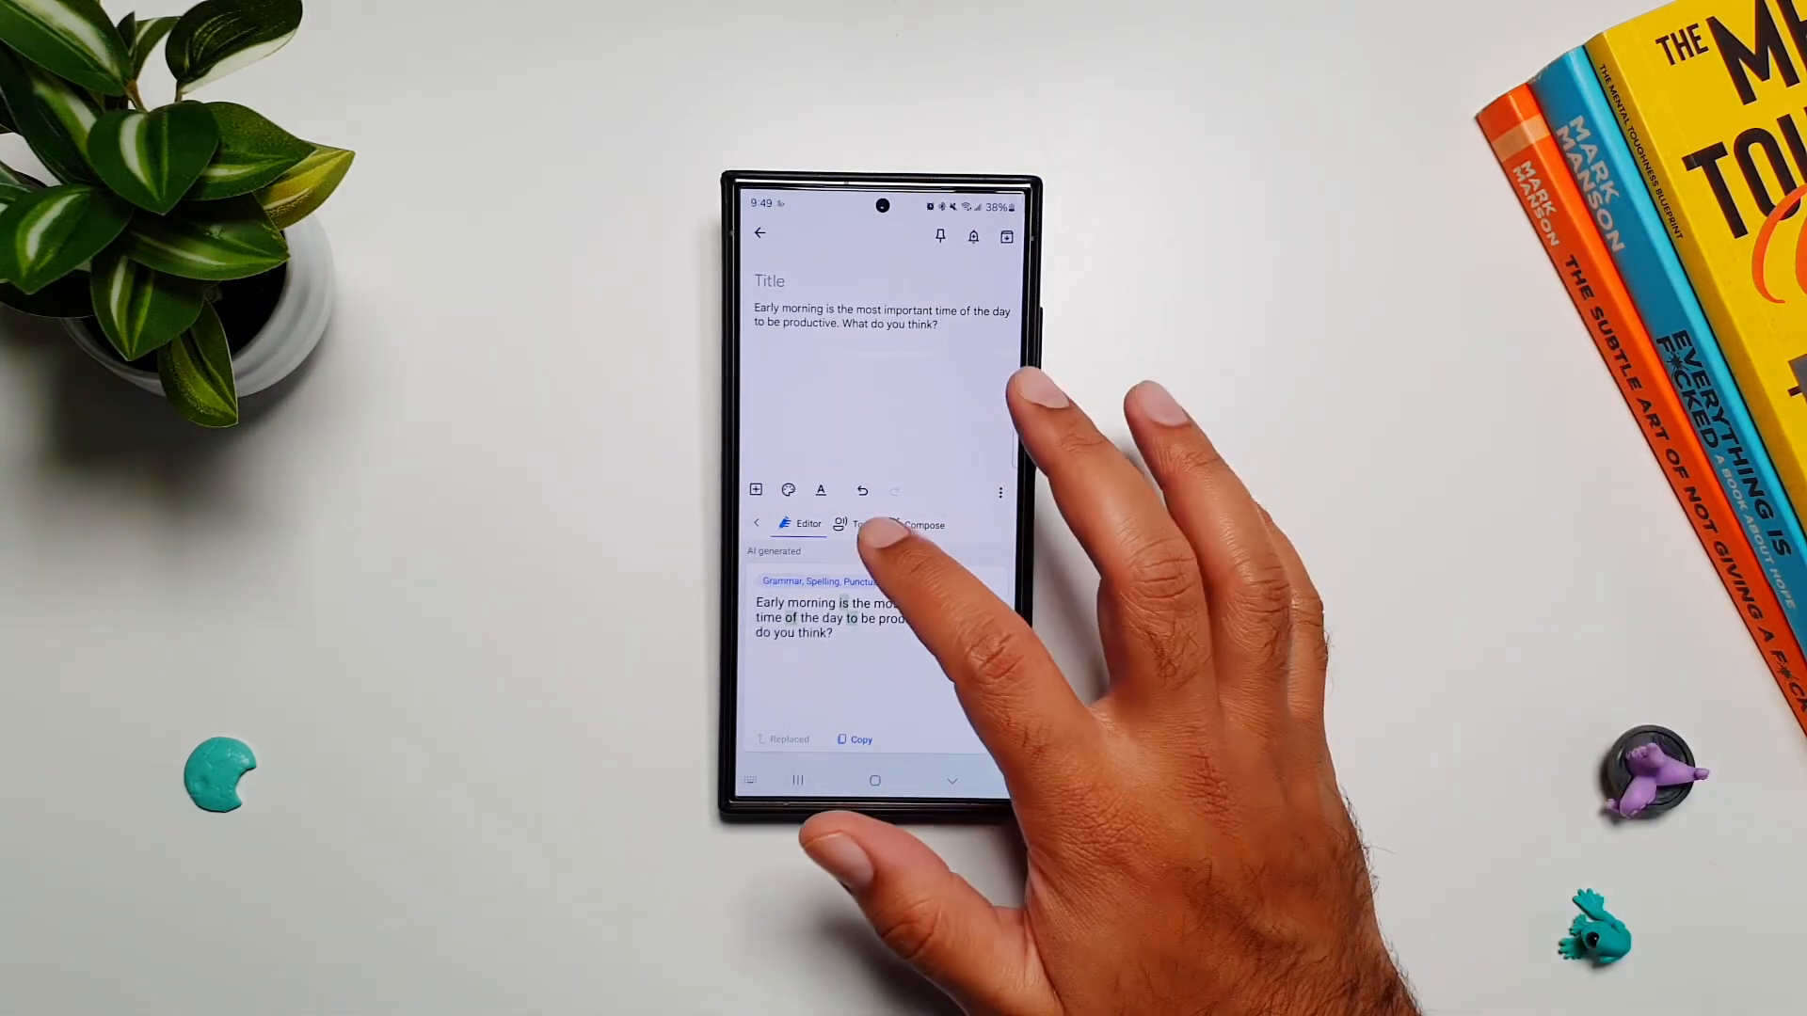
- Preview Professional, Polite, Funny and Social post rewrites, then copy the Professional one
left_click(861, 524)
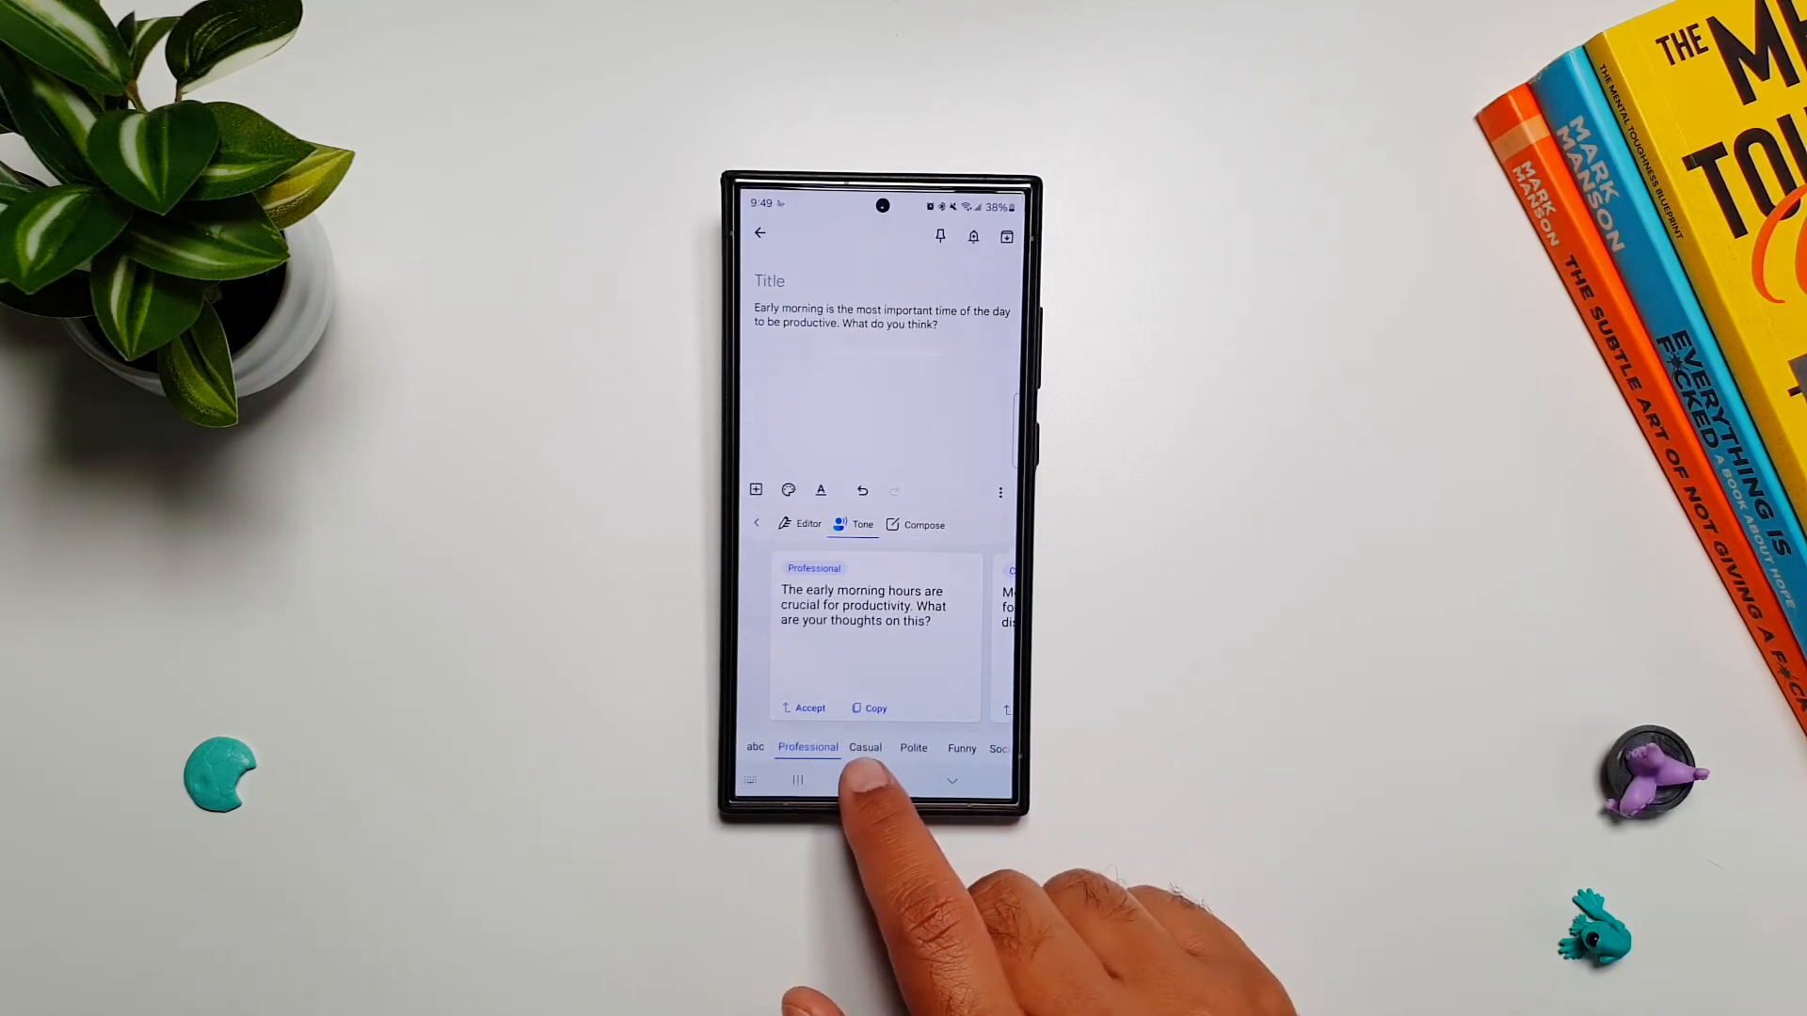
left_click(893, 746)
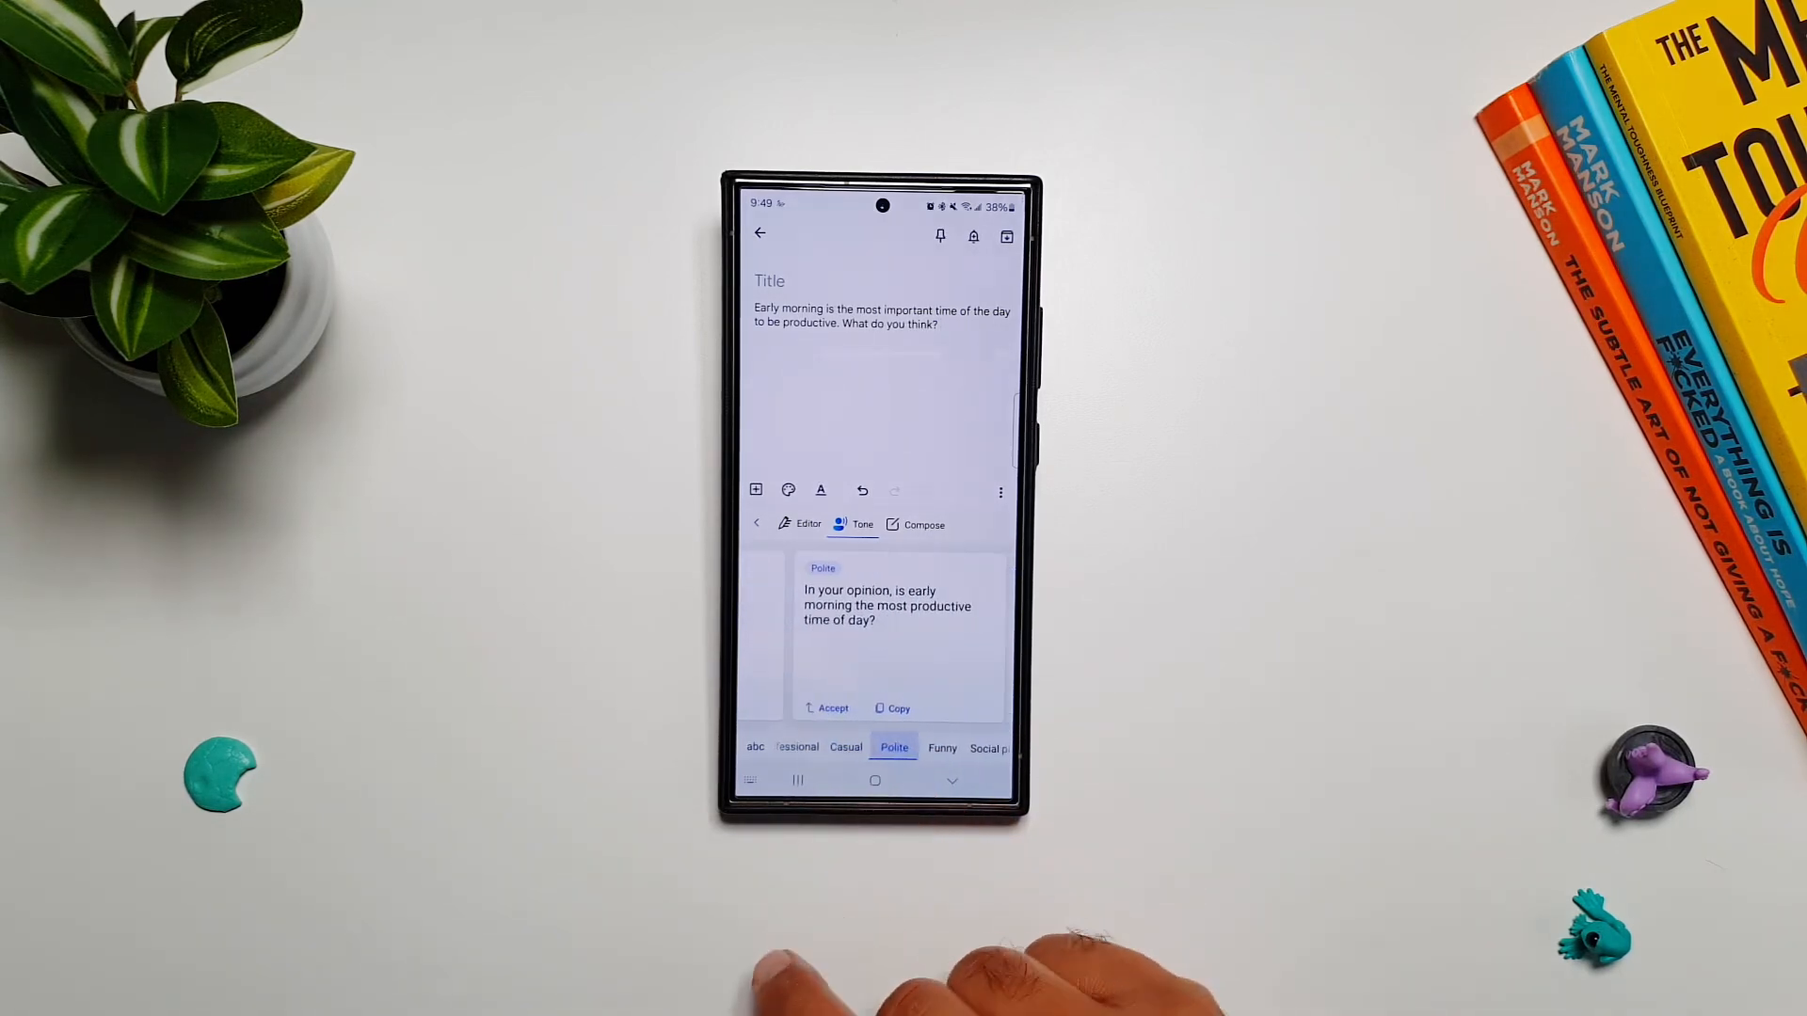
left_click(892, 748)
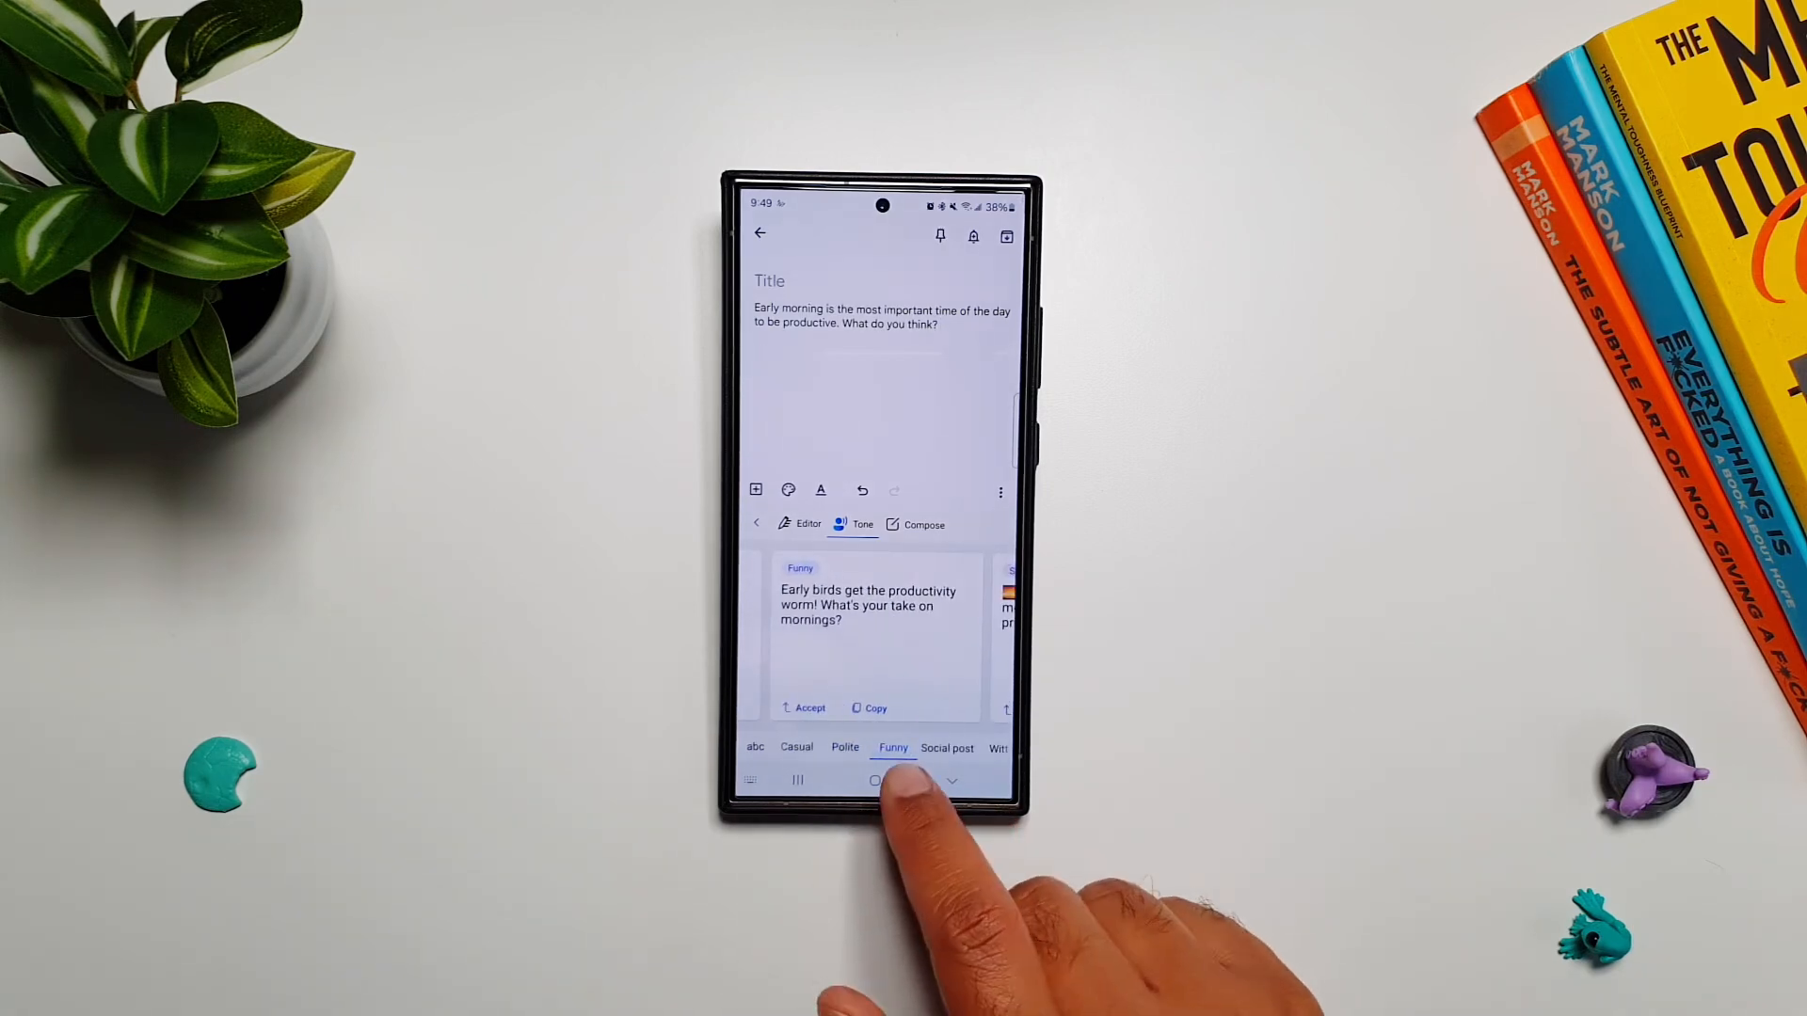
left_click(946, 748)
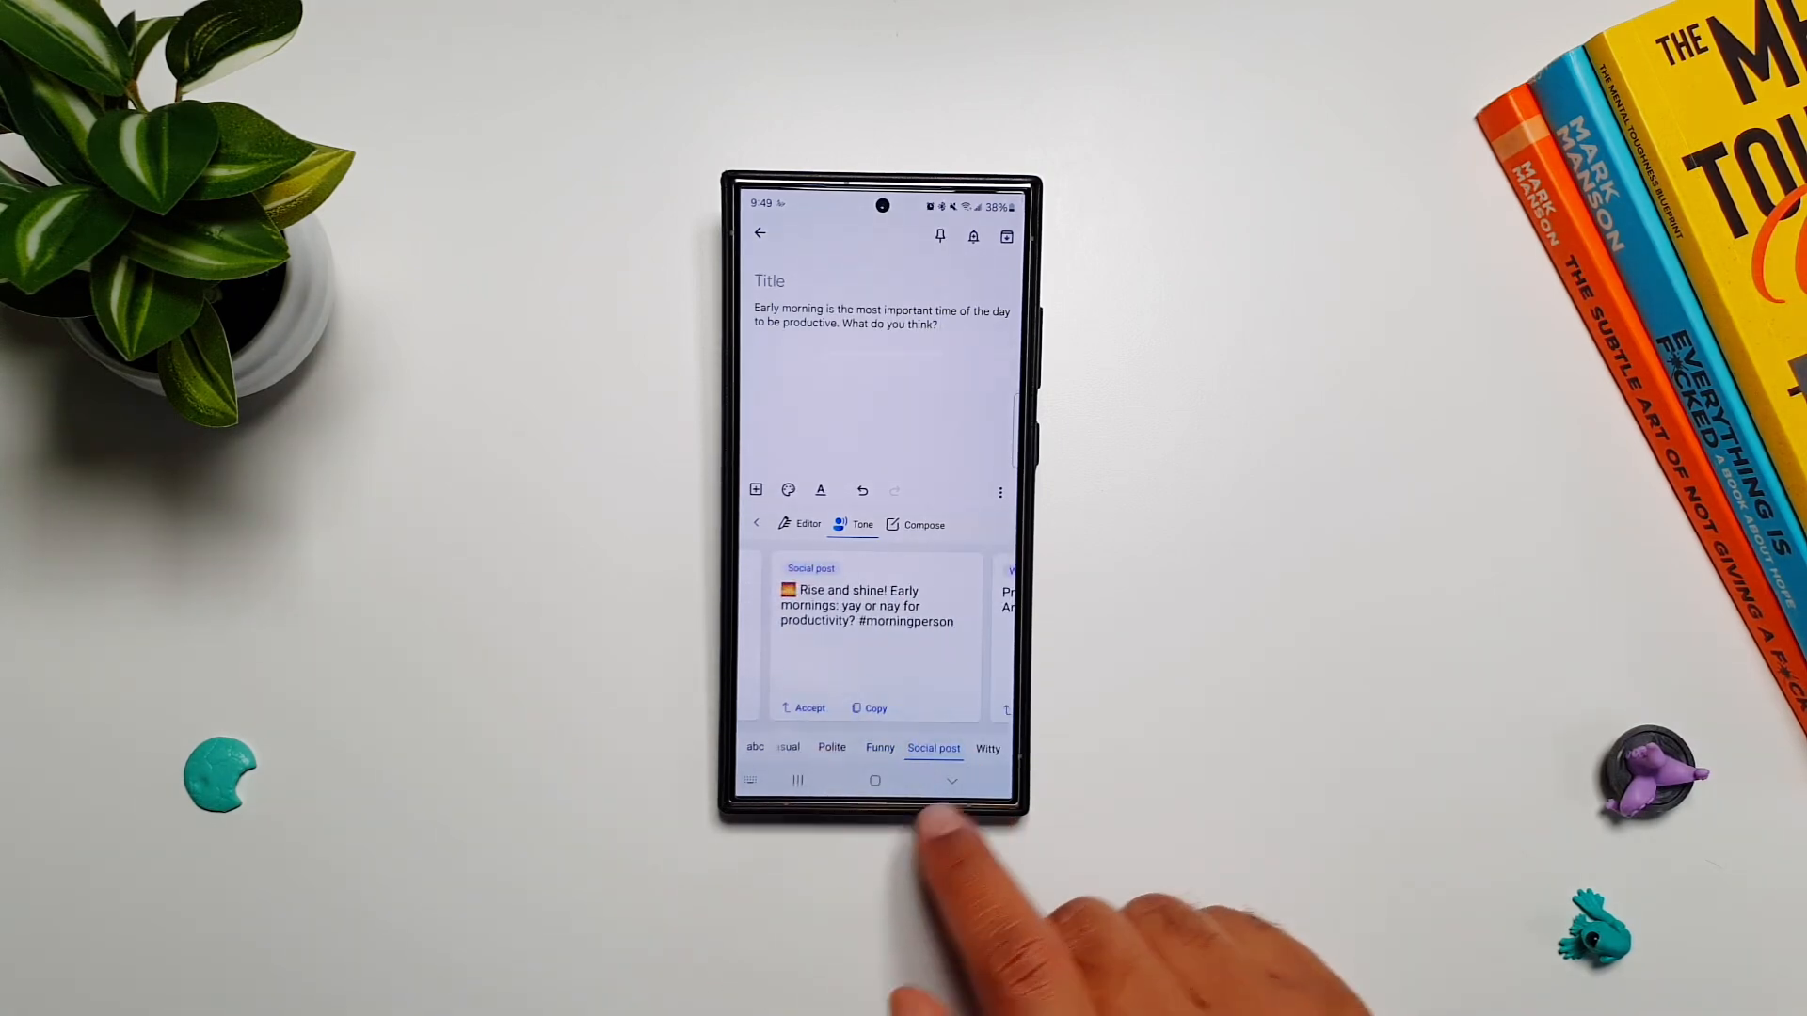
left_click(806, 746)
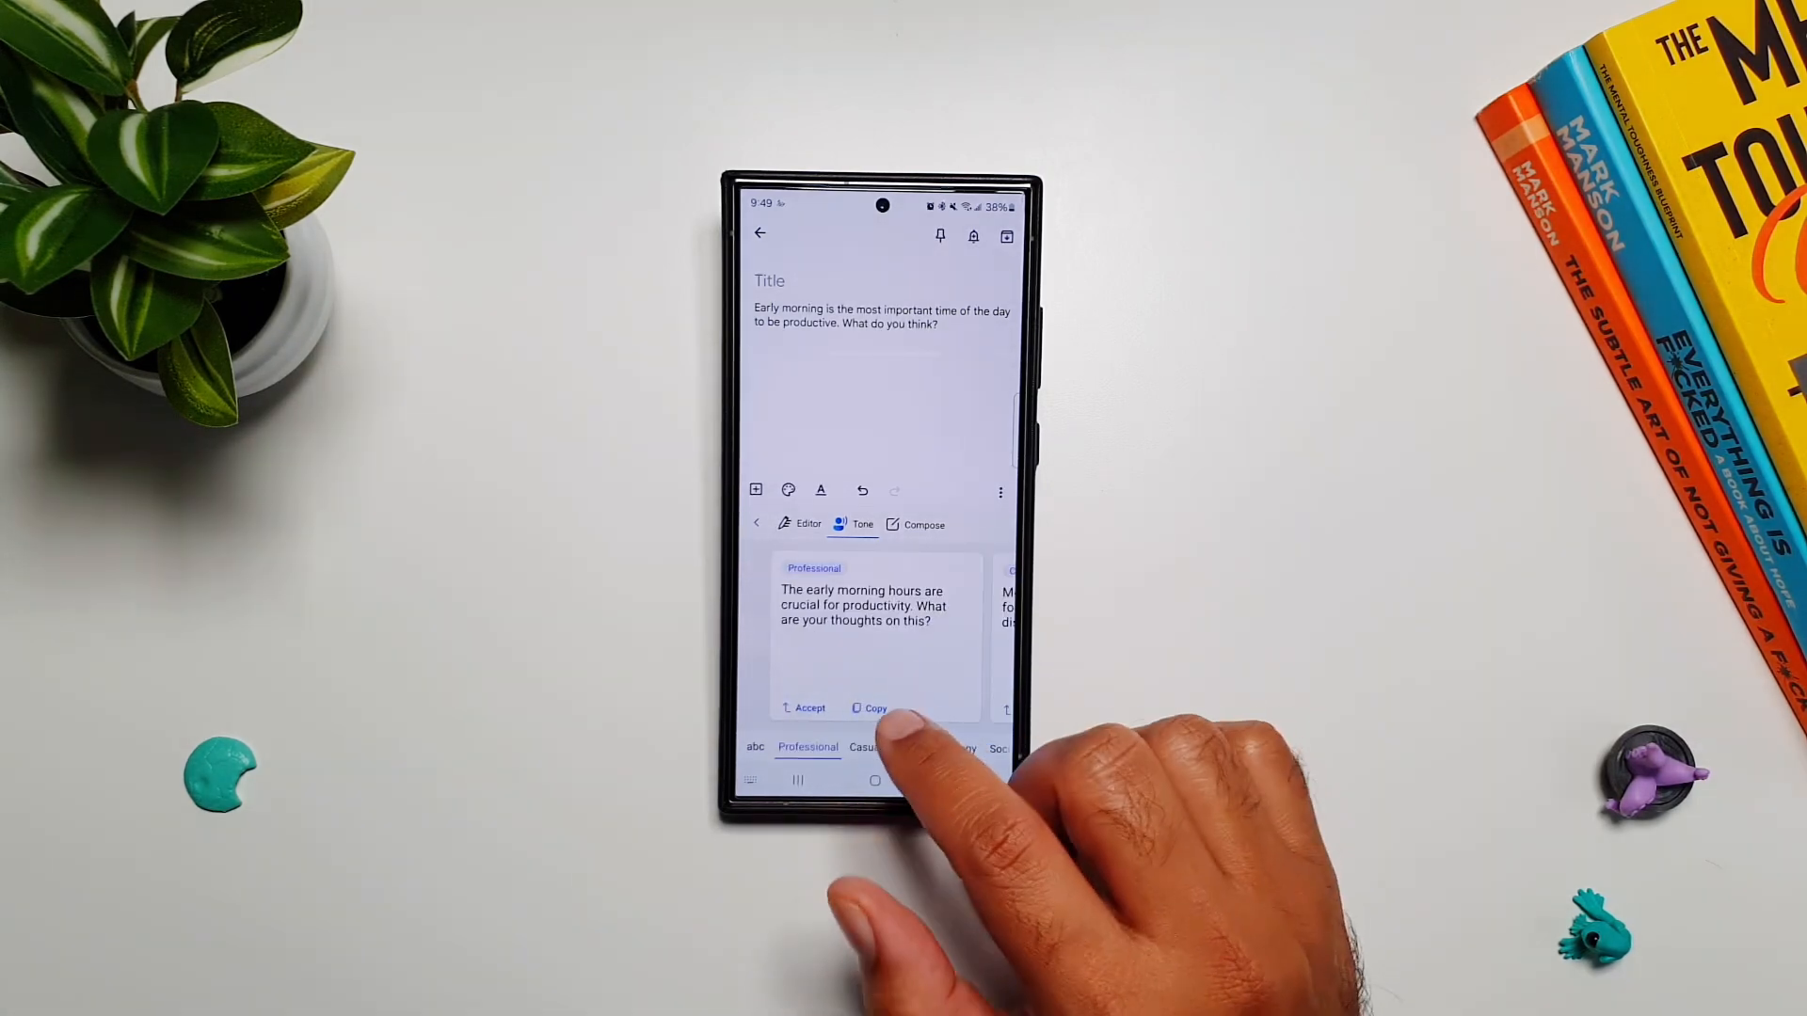
left_click(811, 708)
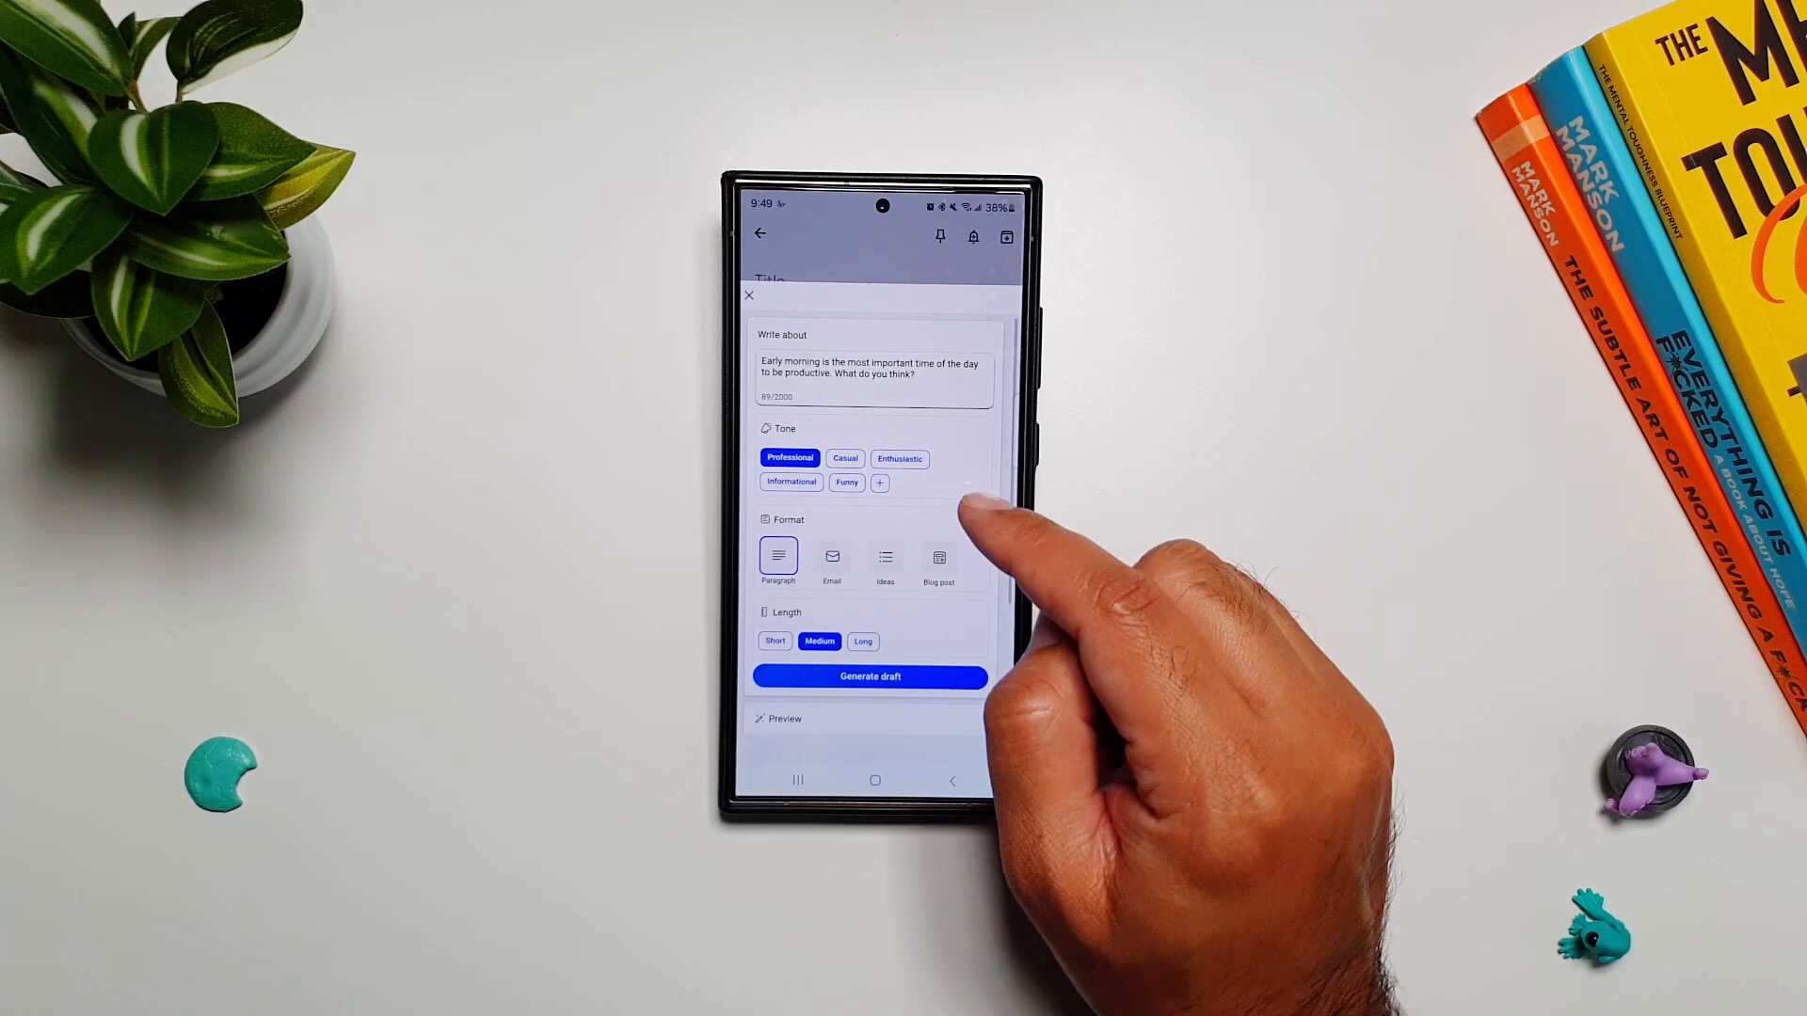
mouse_move(979, 519)
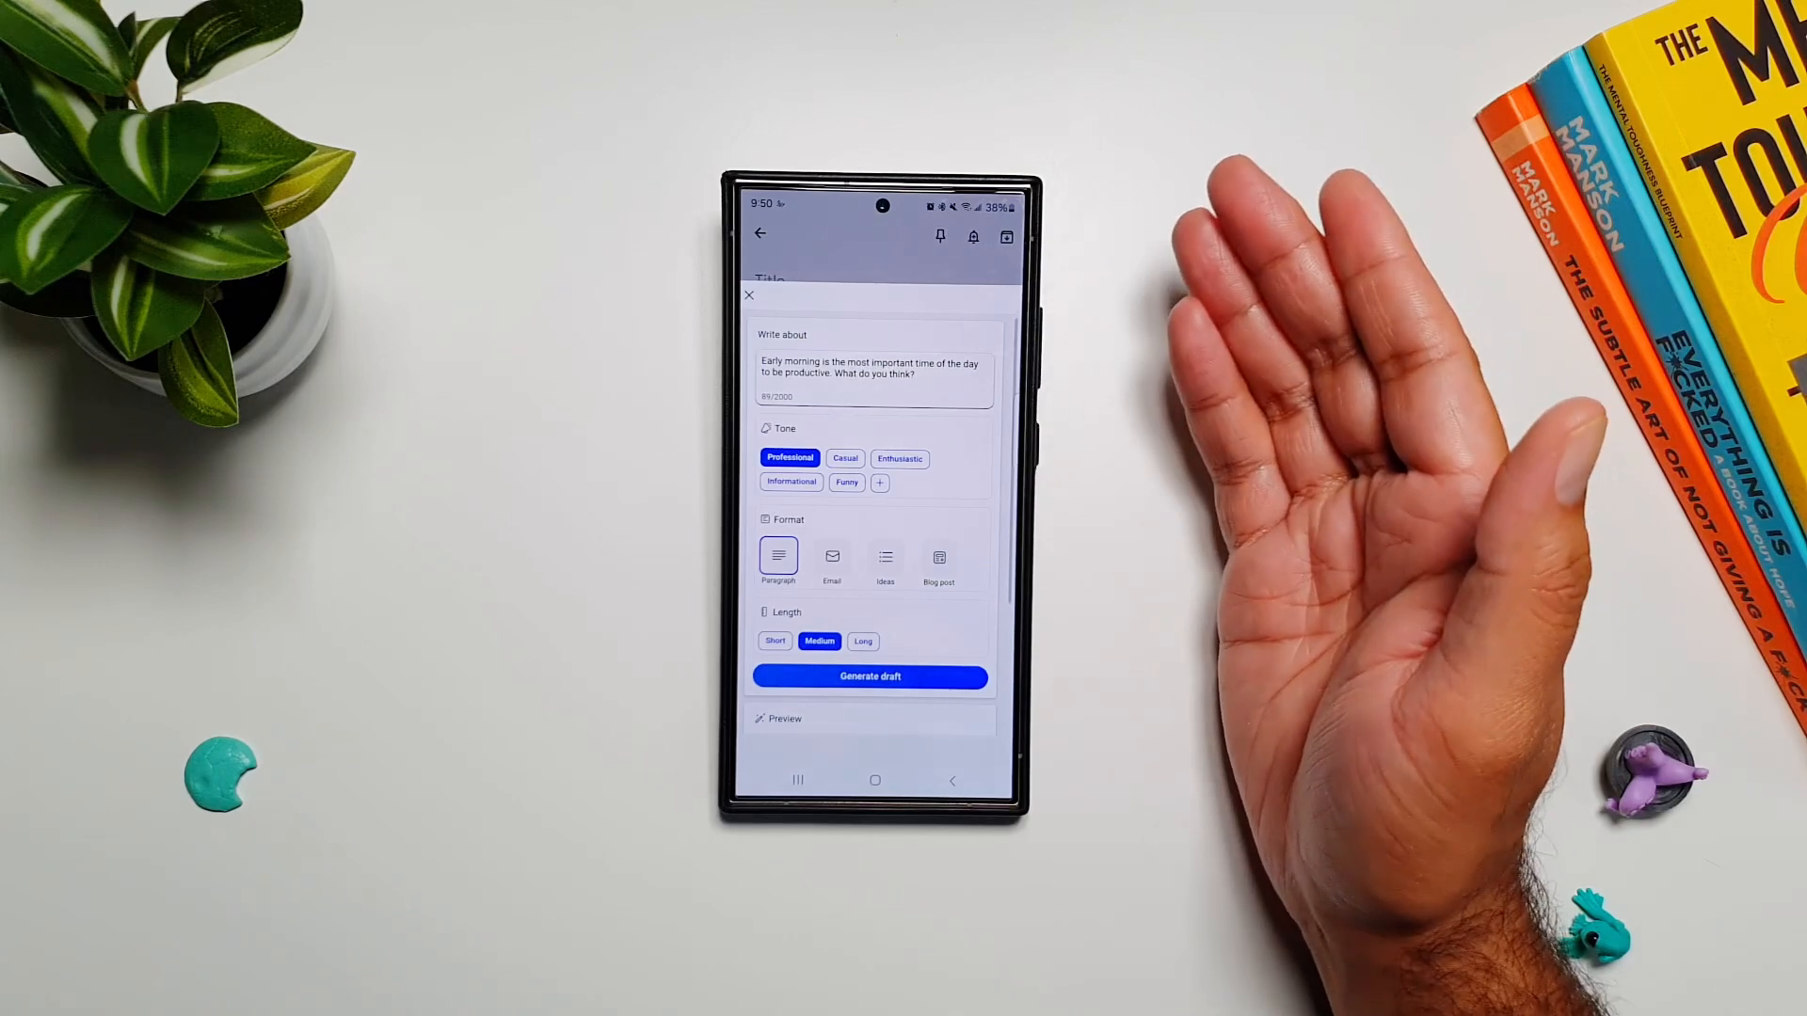
mouse_move(1037, 518)
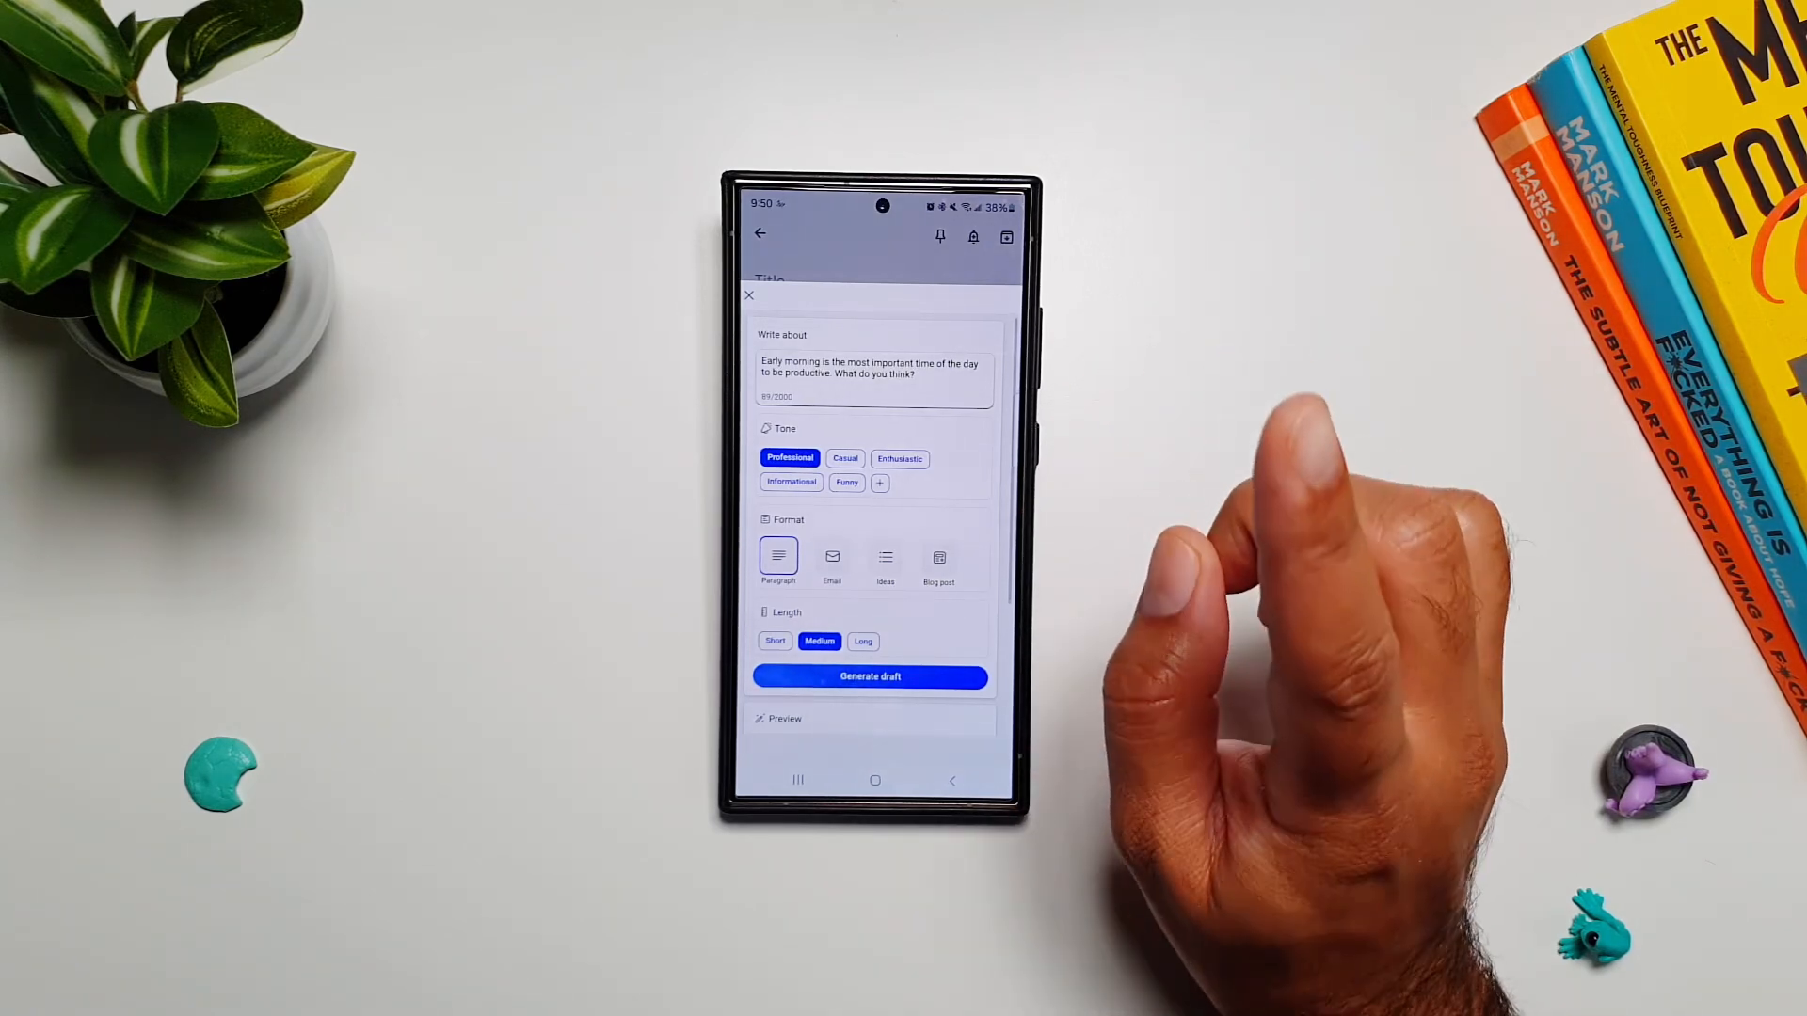
- Start adding a custom tone in the Compose form
left_click(880, 482)
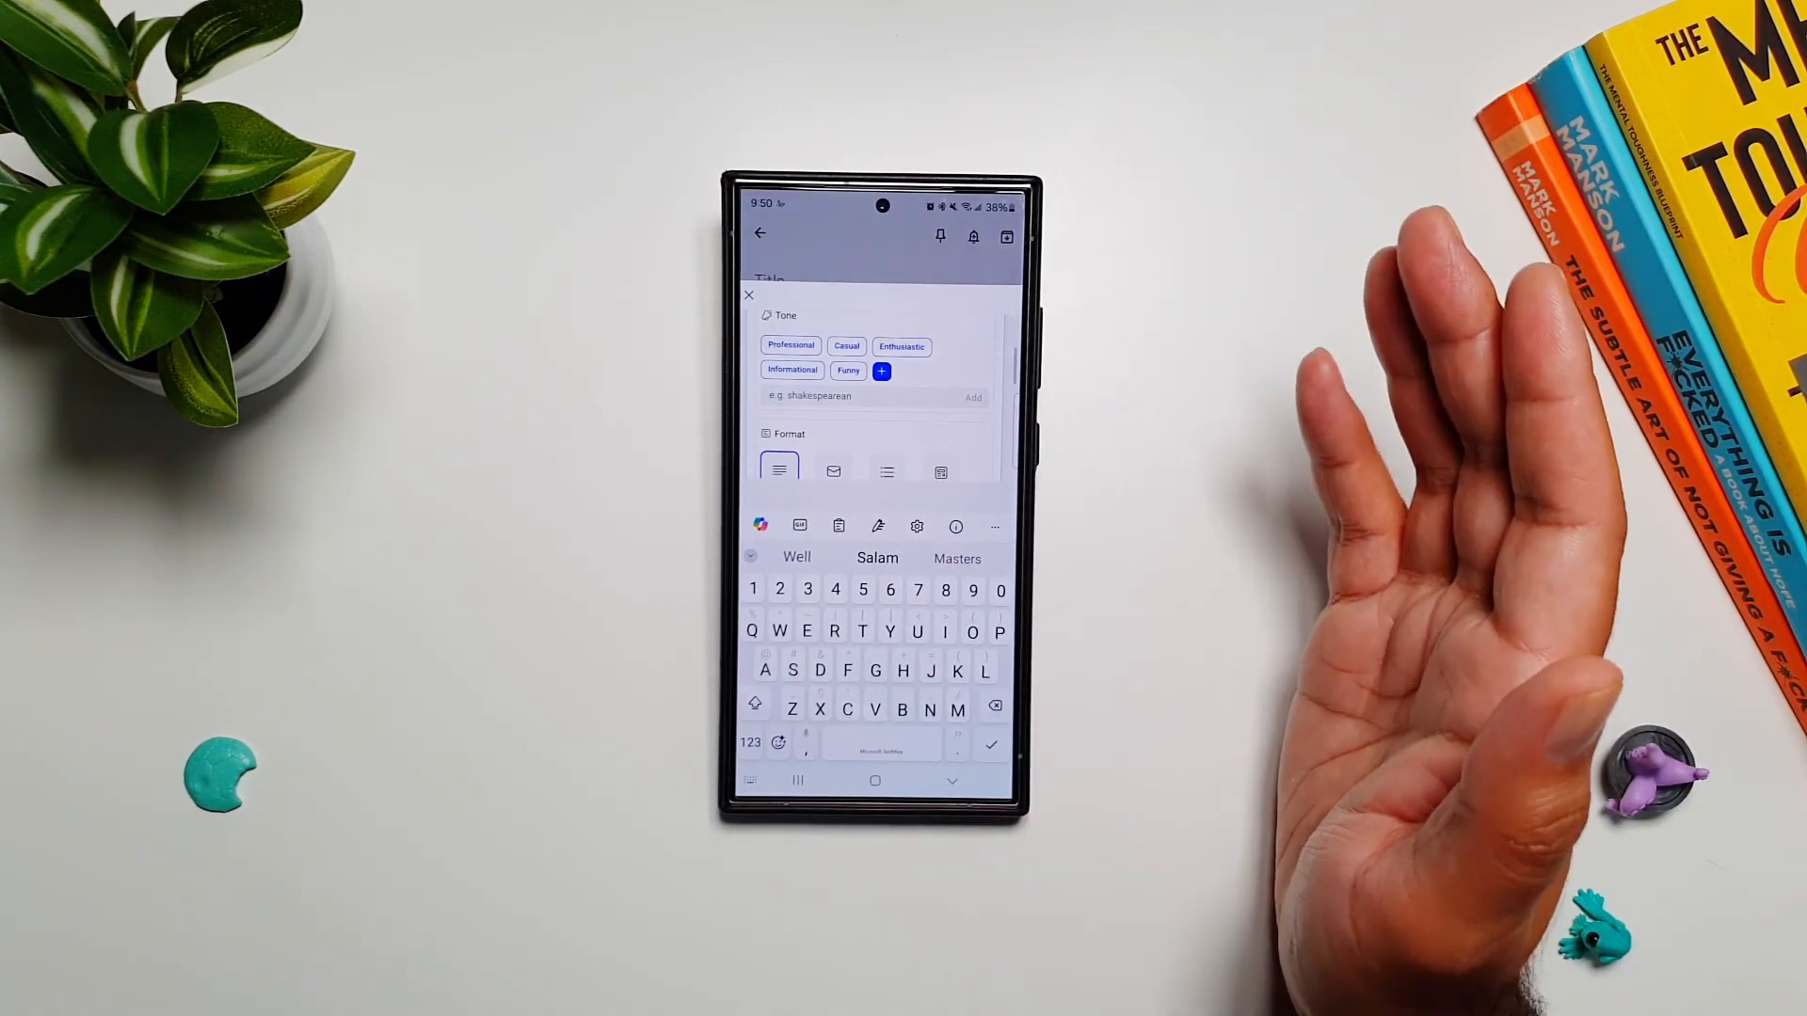
- Generate a long Blog post draft with a custom Sarcastic tone
type("Sai")
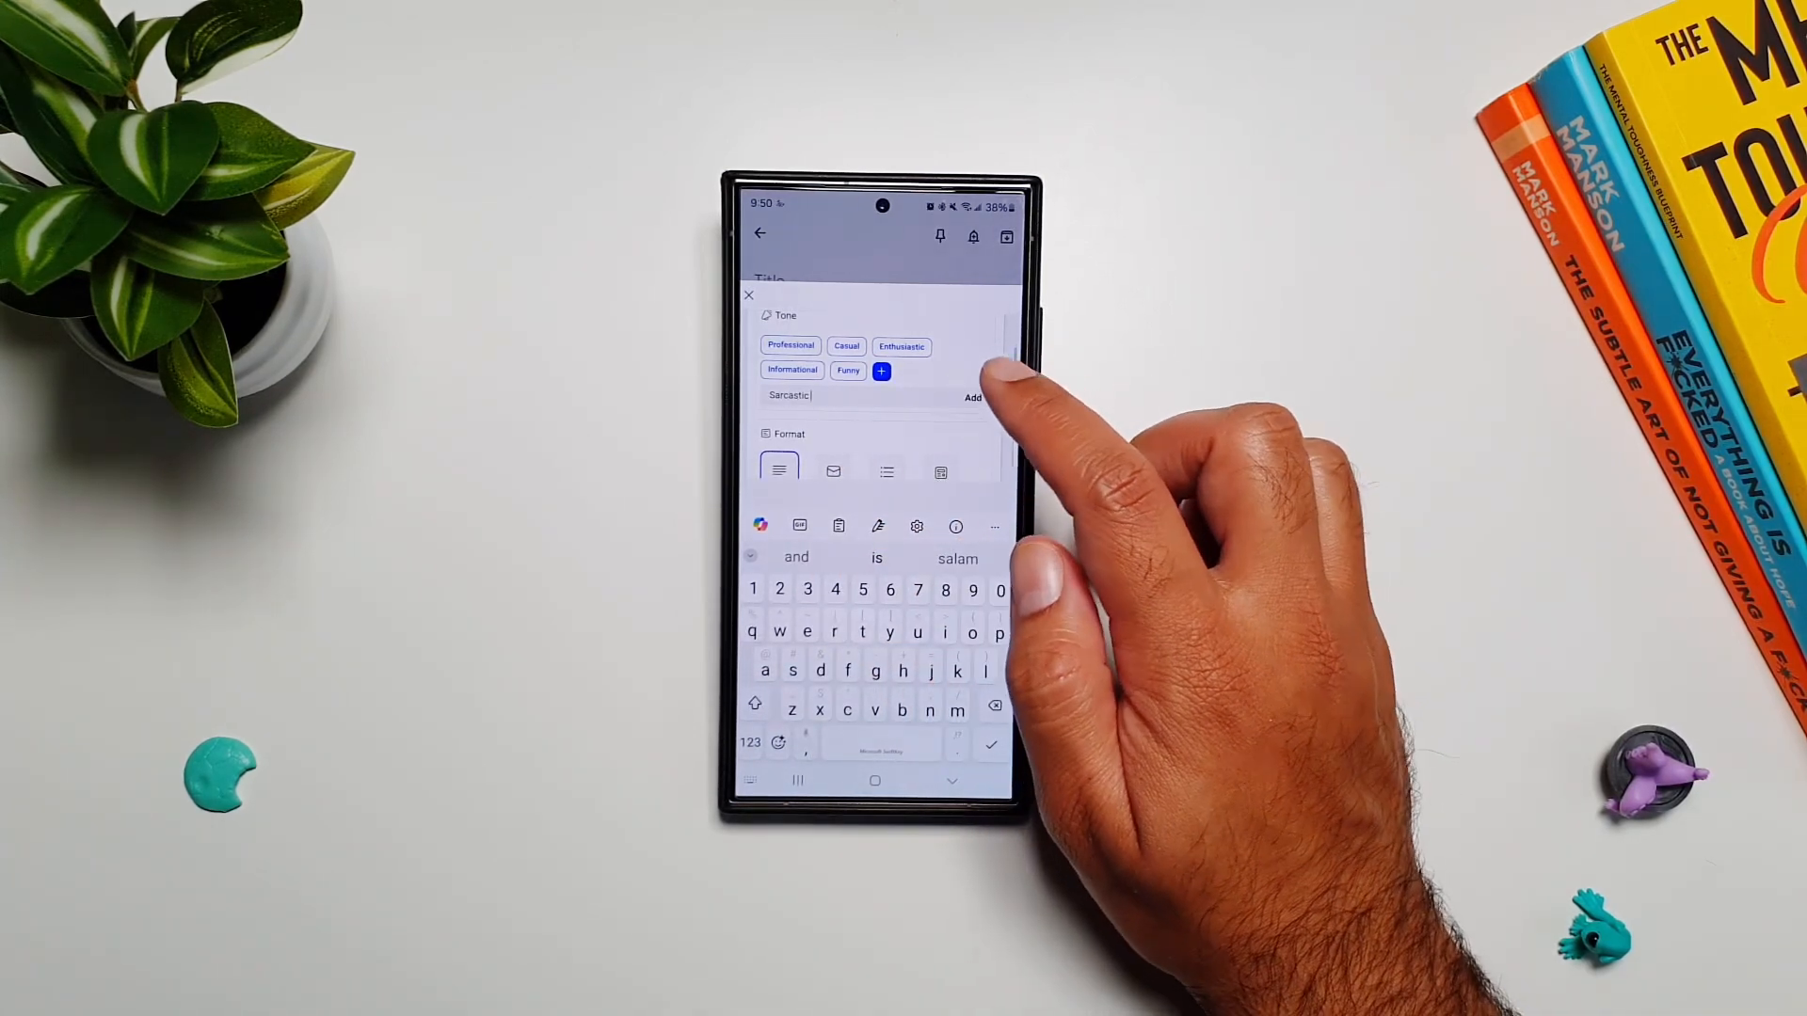
left_click(971, 397)
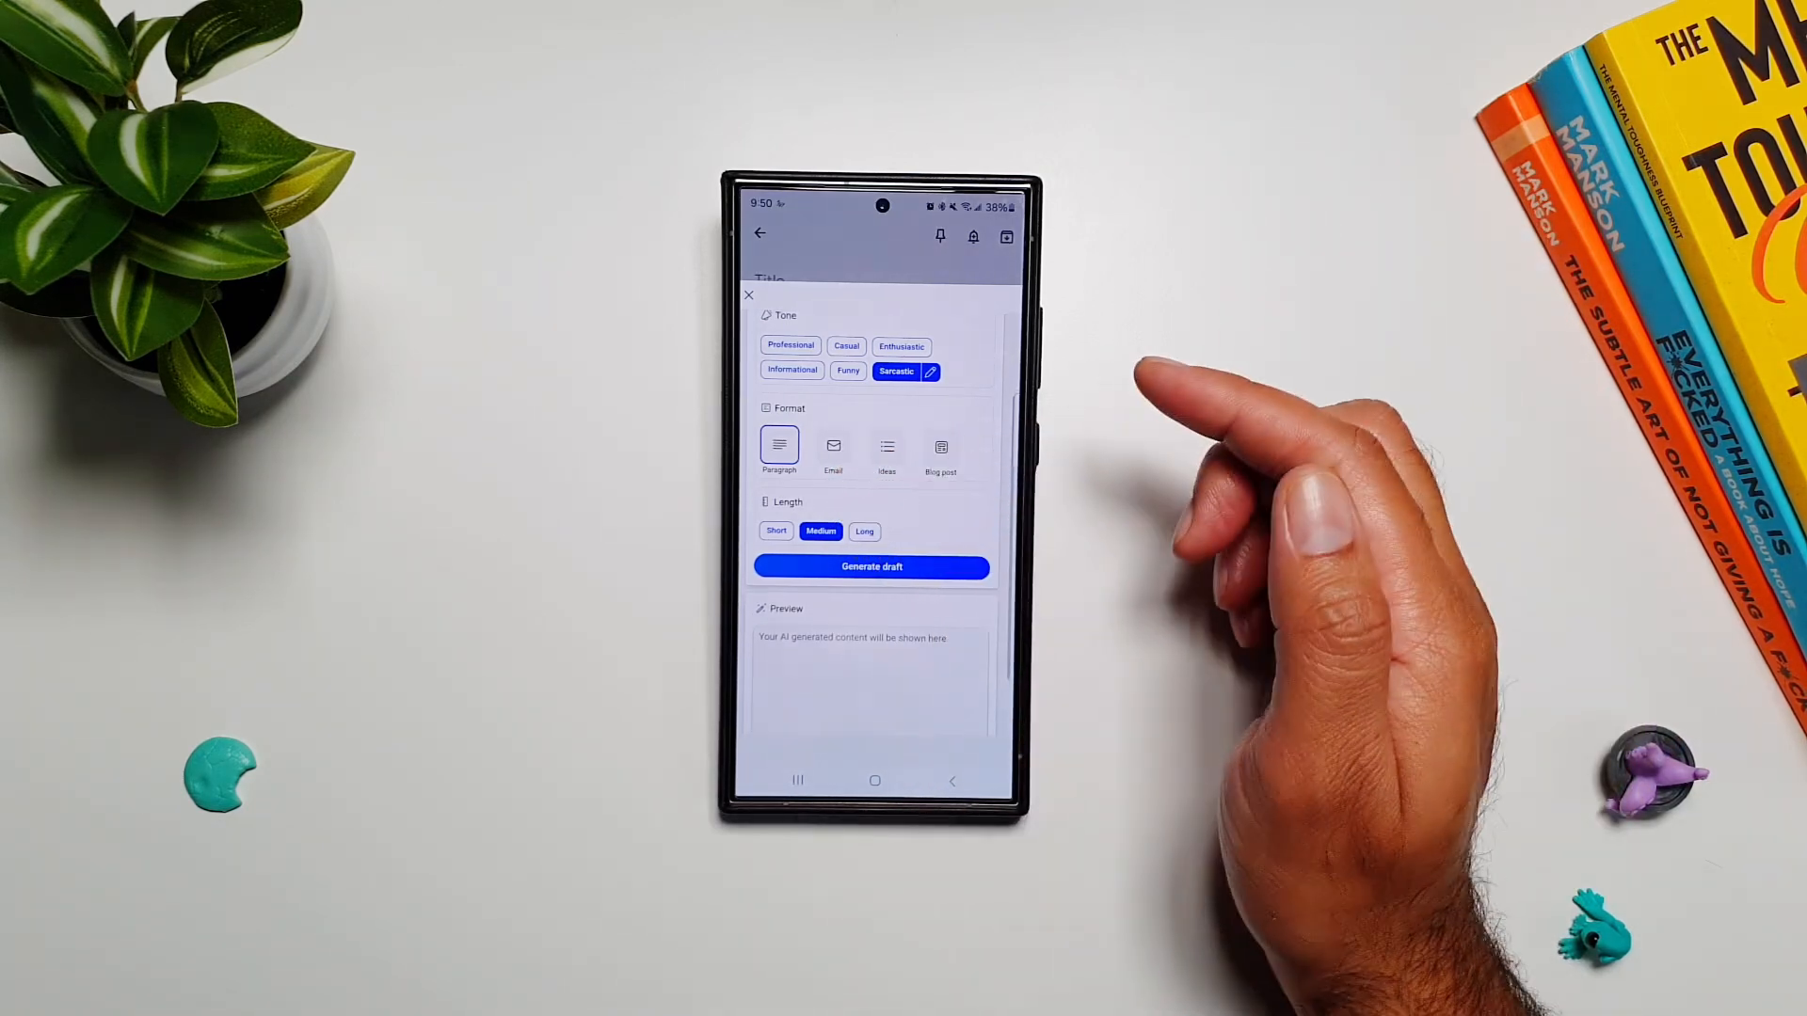
left_click(940, 447)
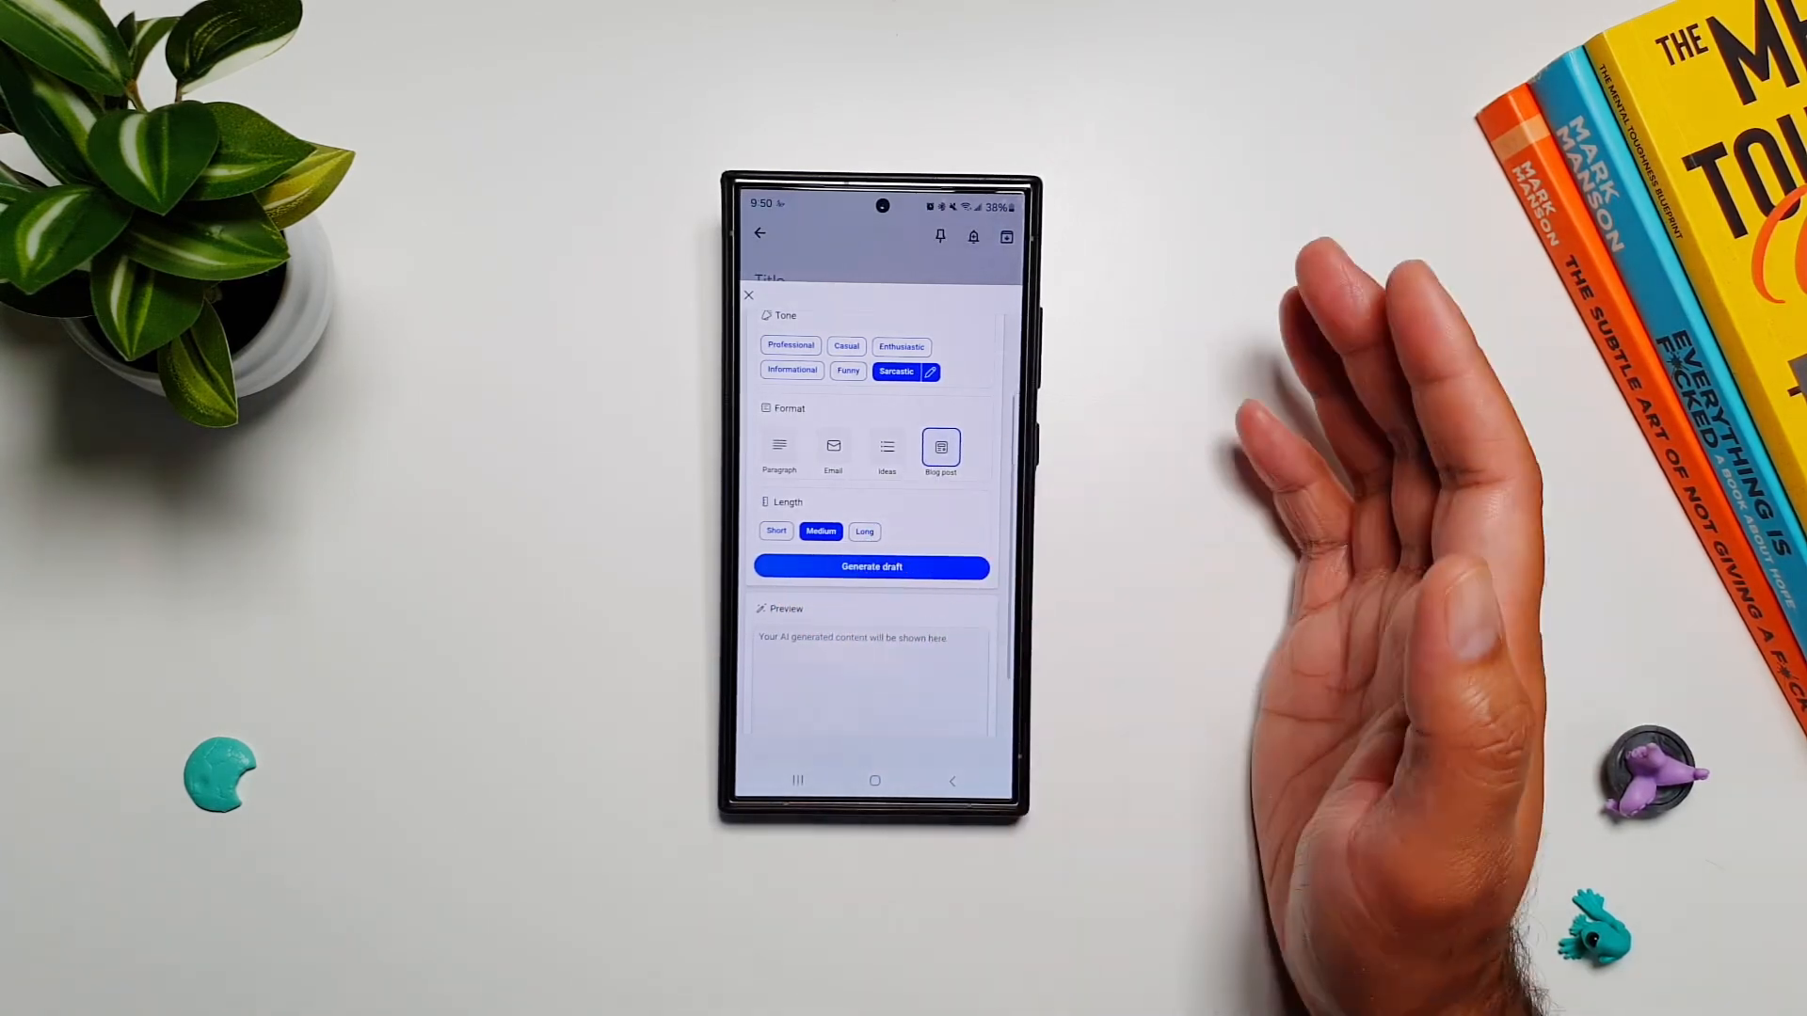
left_click(863, 531)
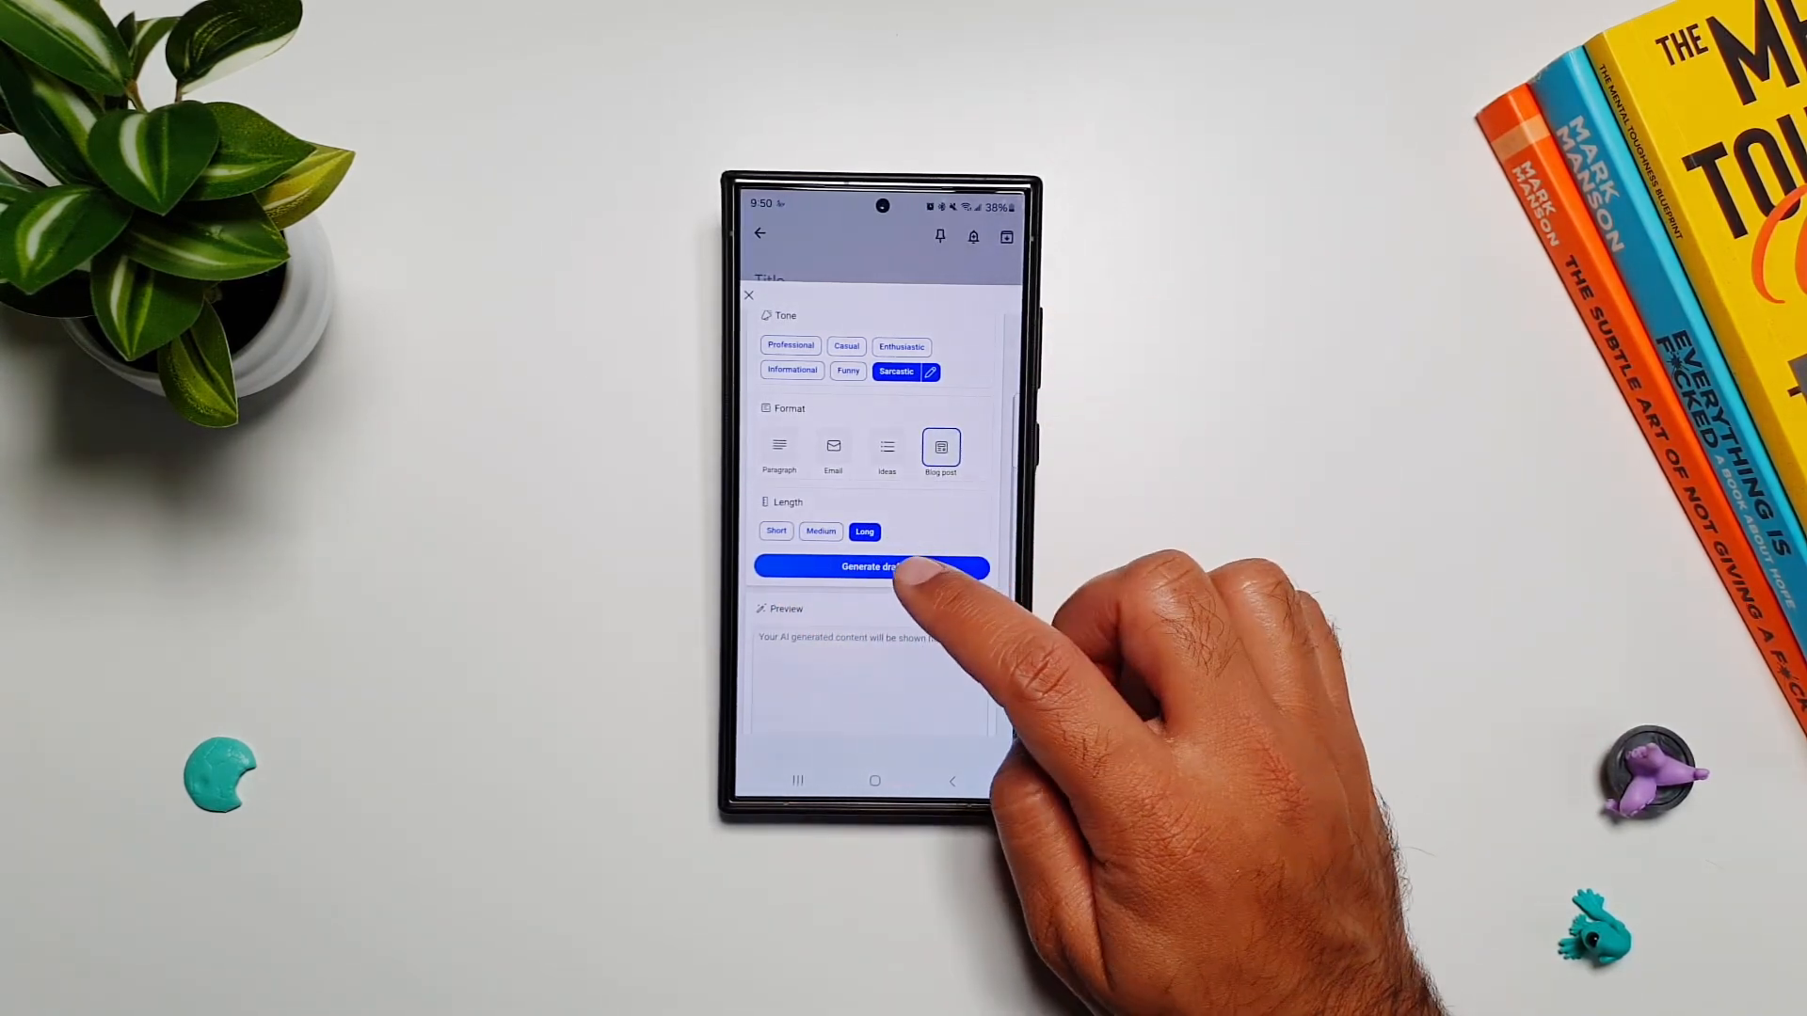
left_click(872, 566)
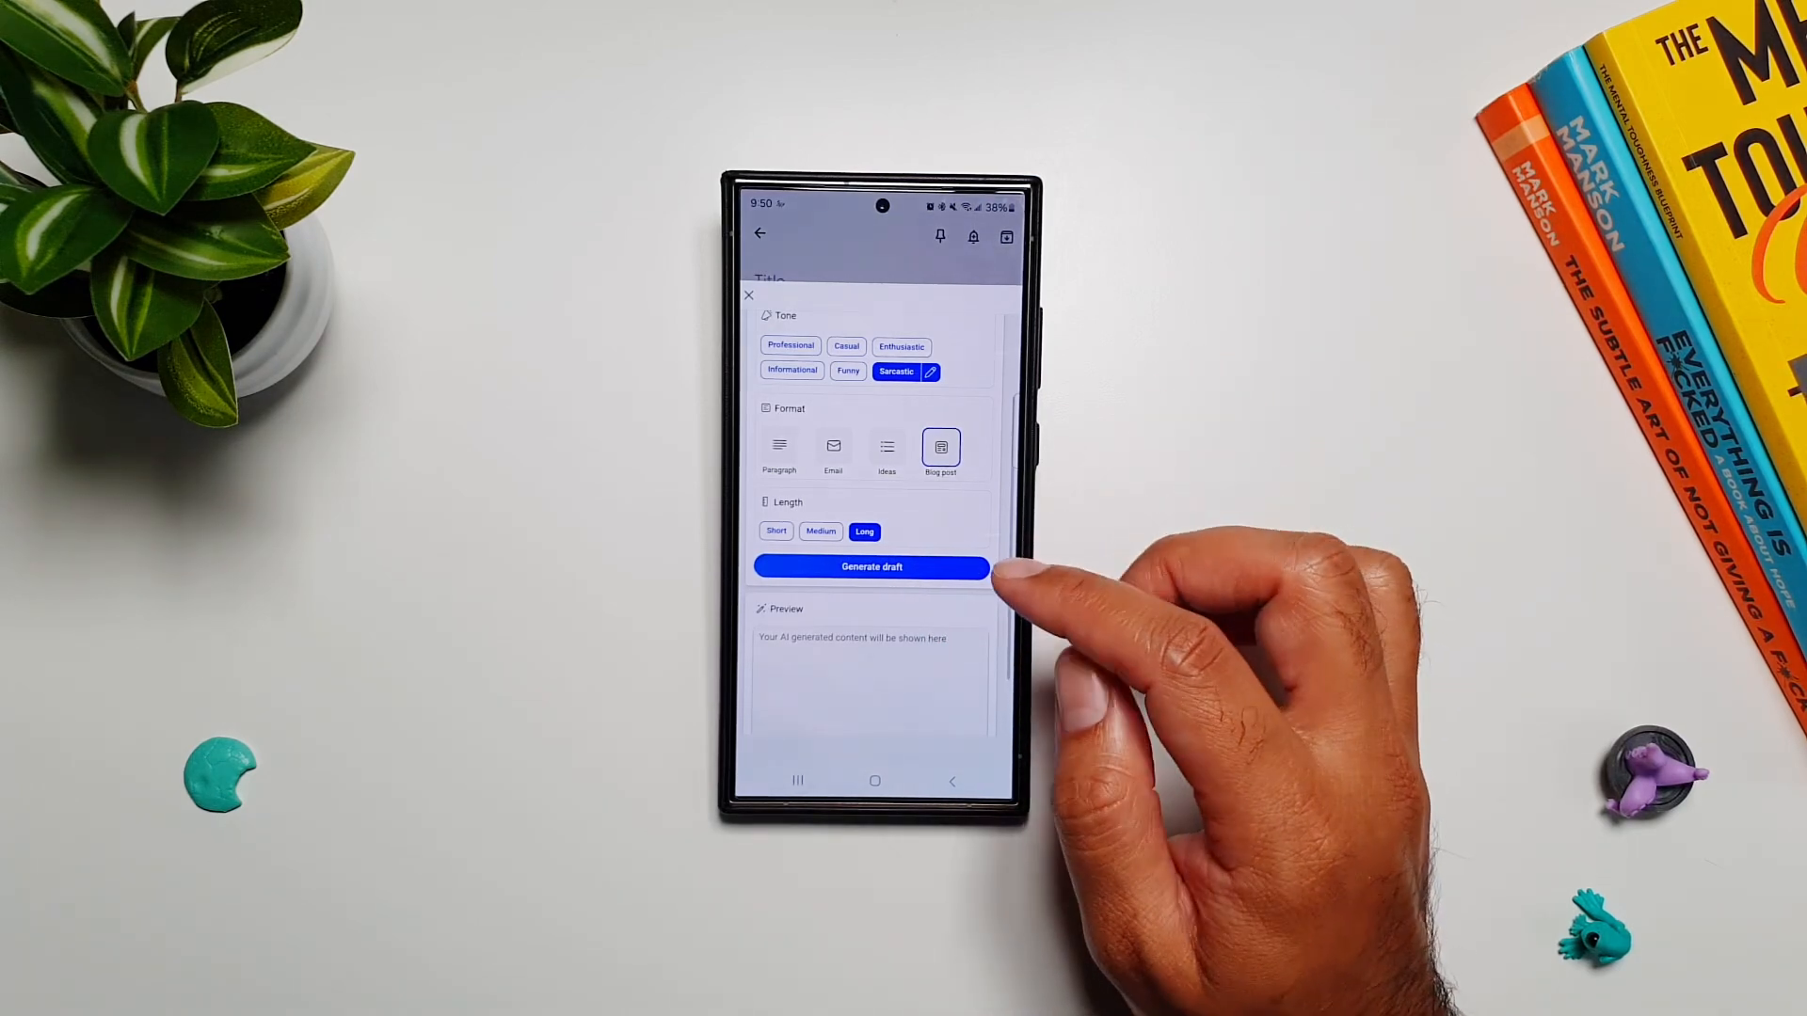
left_click(871, 565)
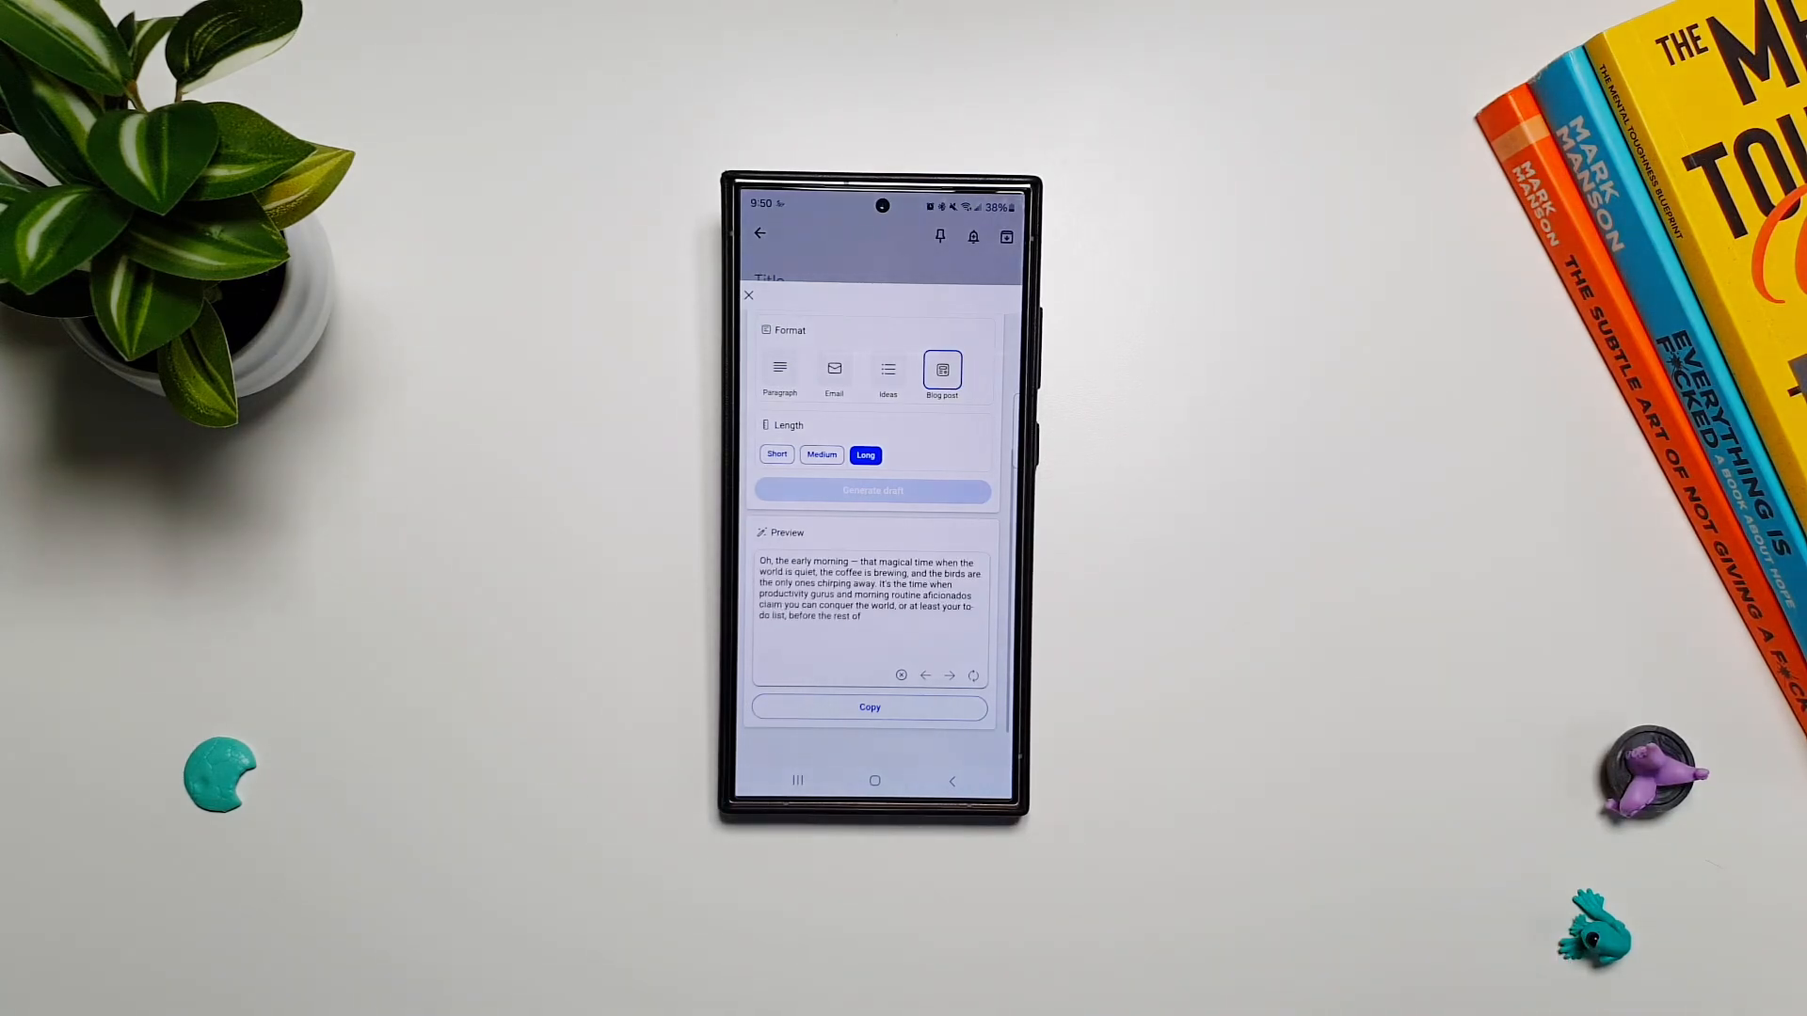
- Scroll through the generated blog-post draft to read it
scroll("down", 3)
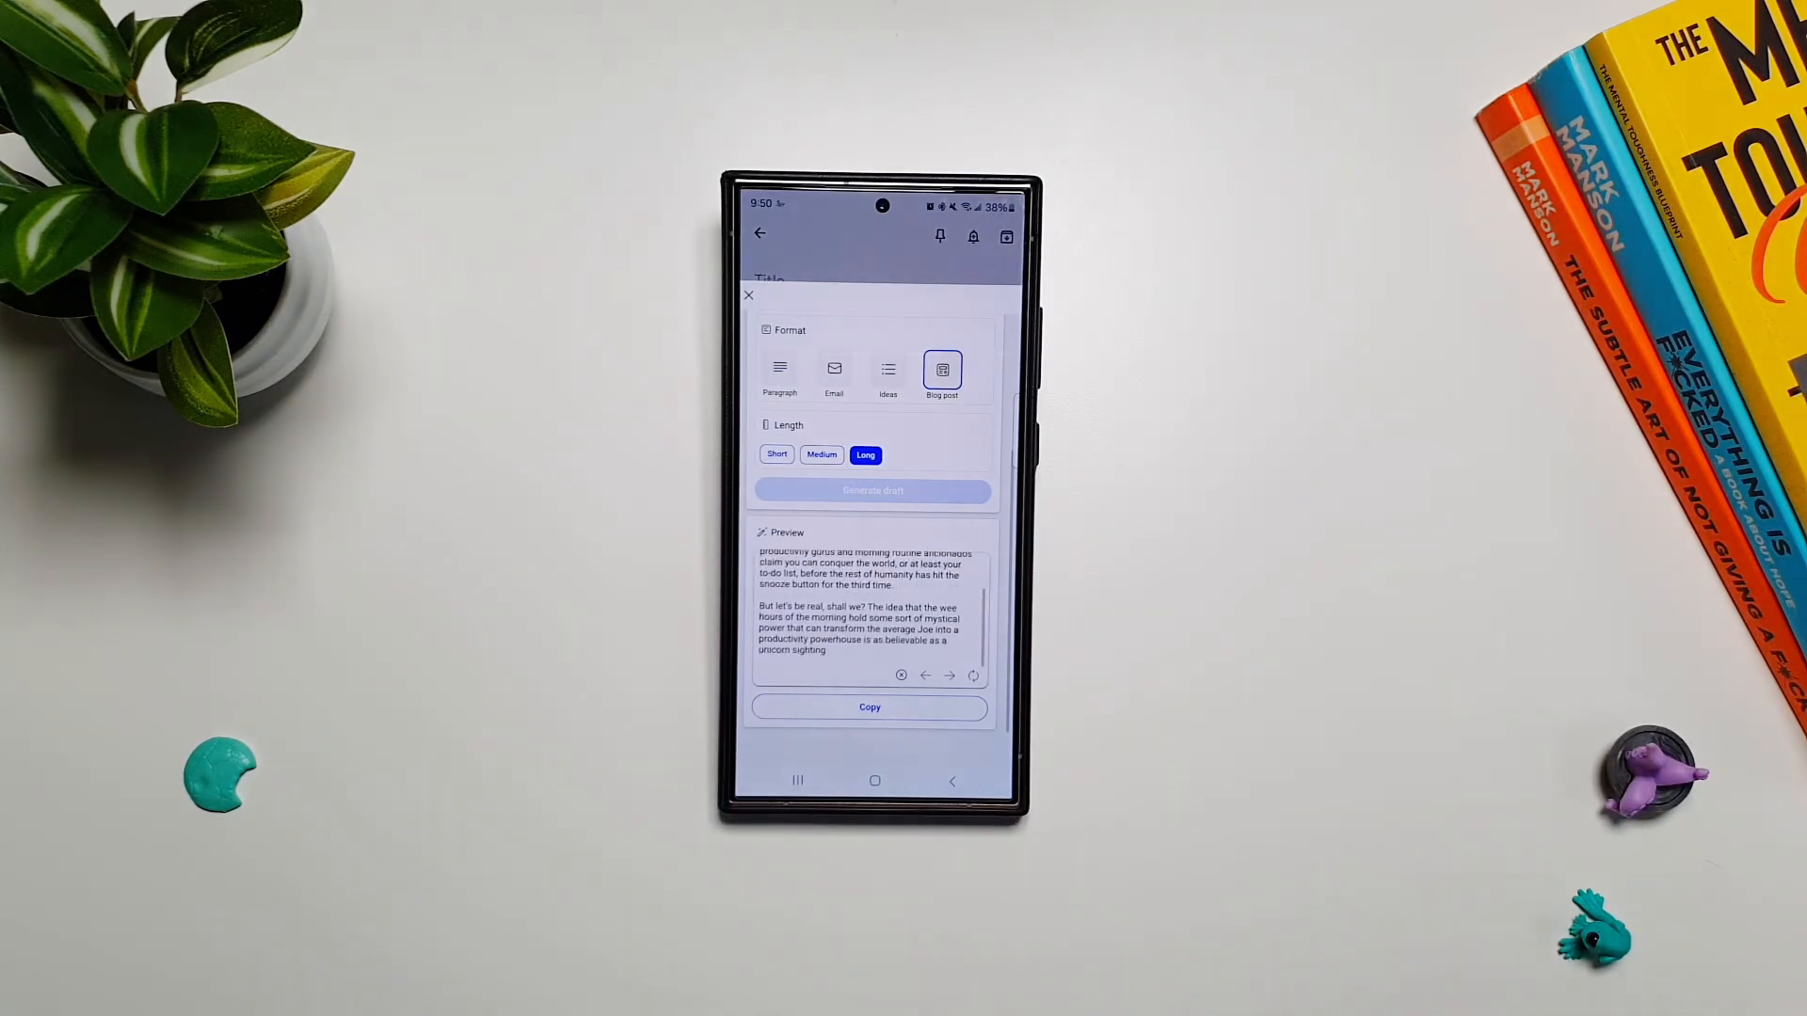
scroll("down", 3)
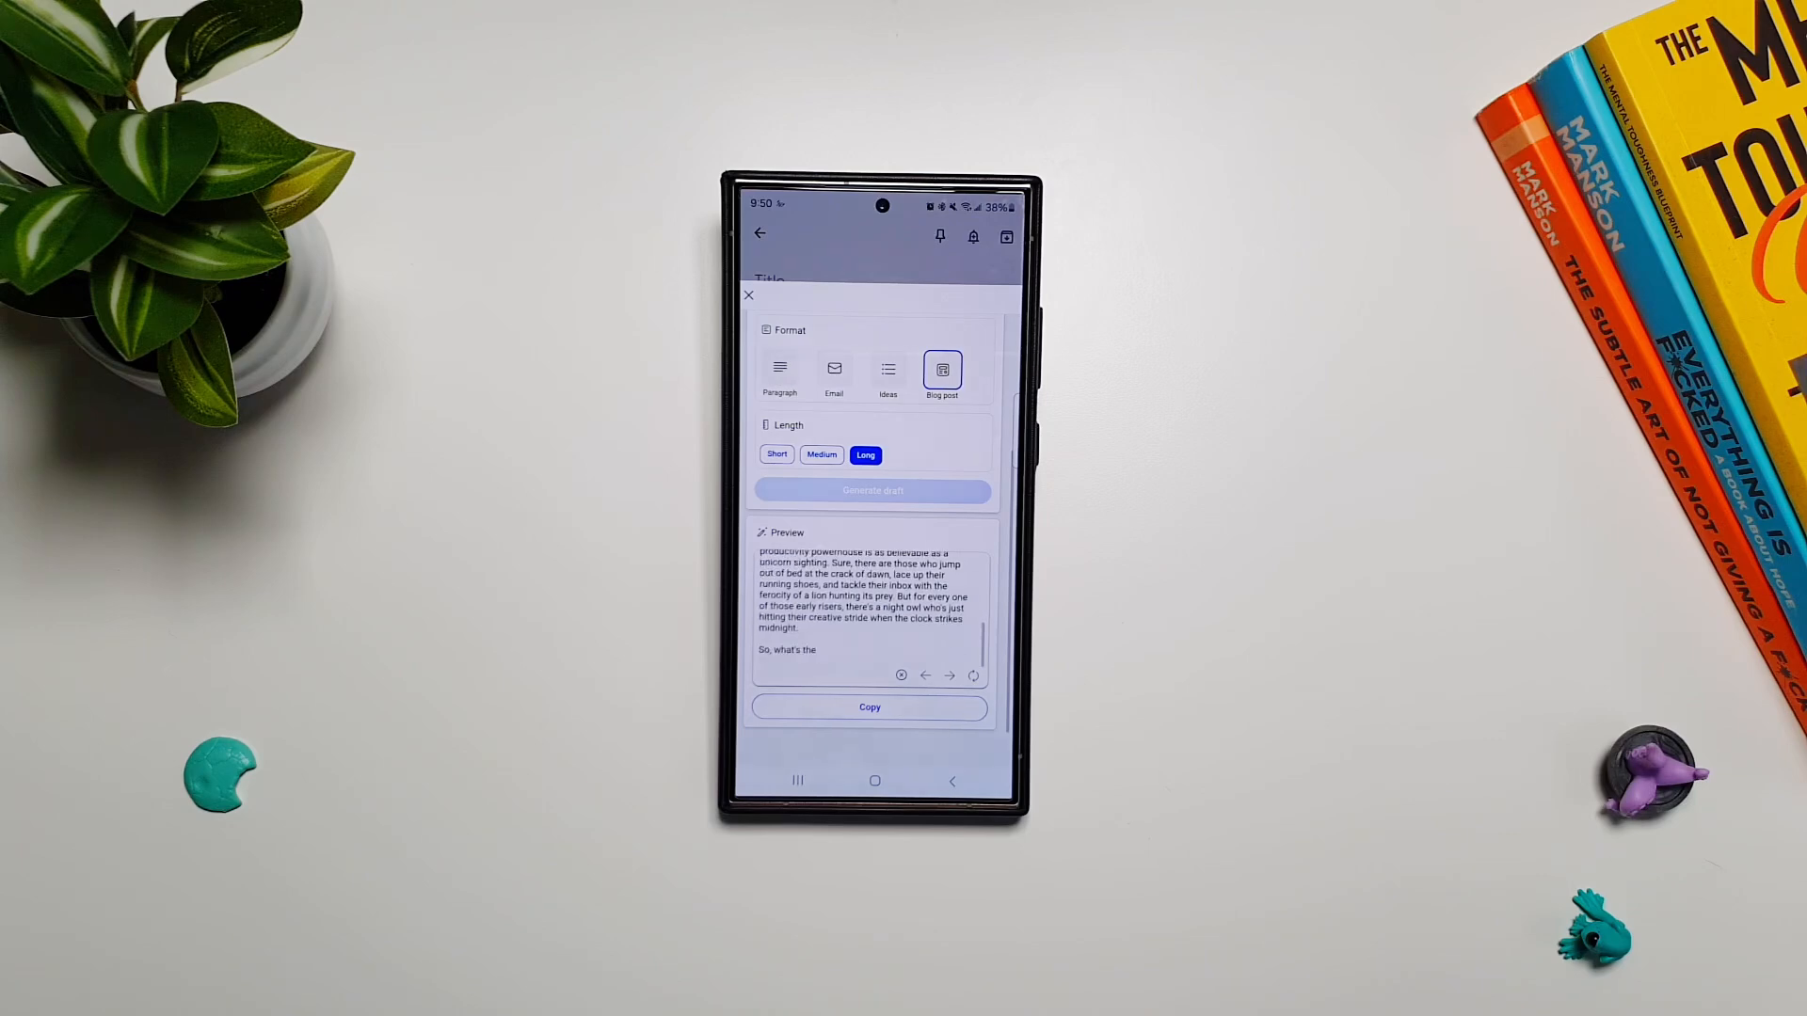
scroll("down", 3)
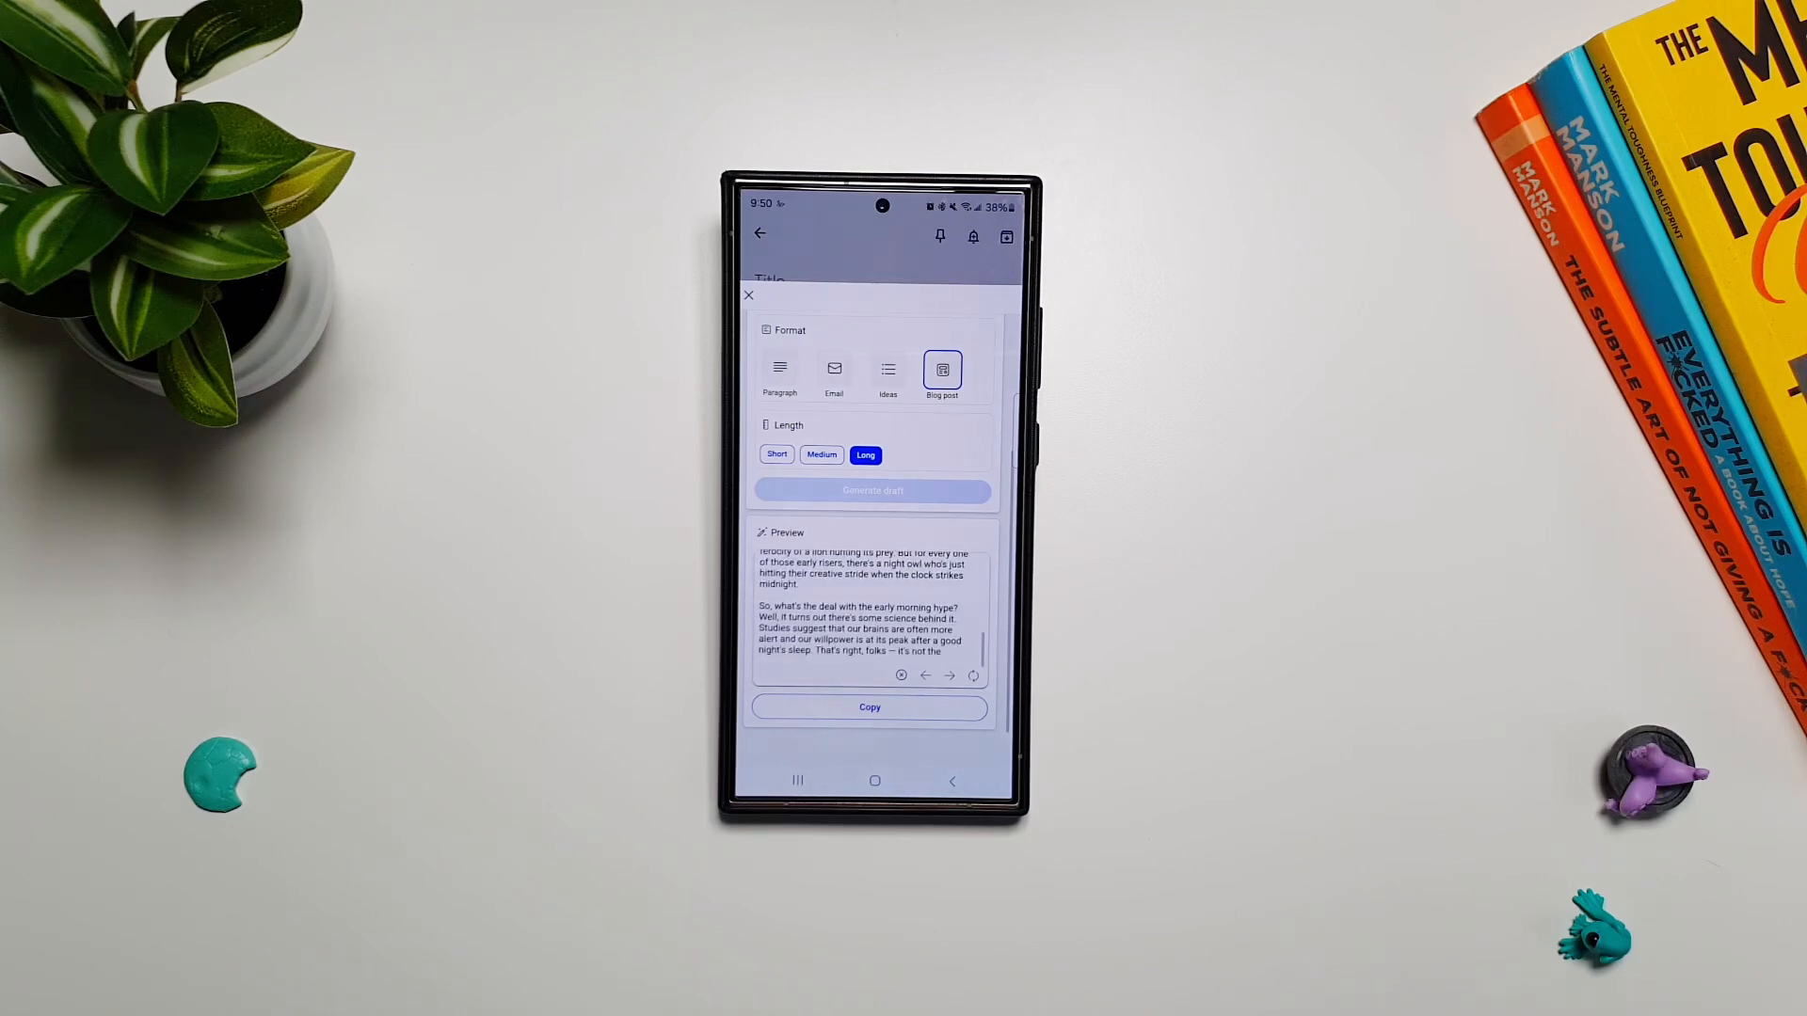
scroll("down", 3)
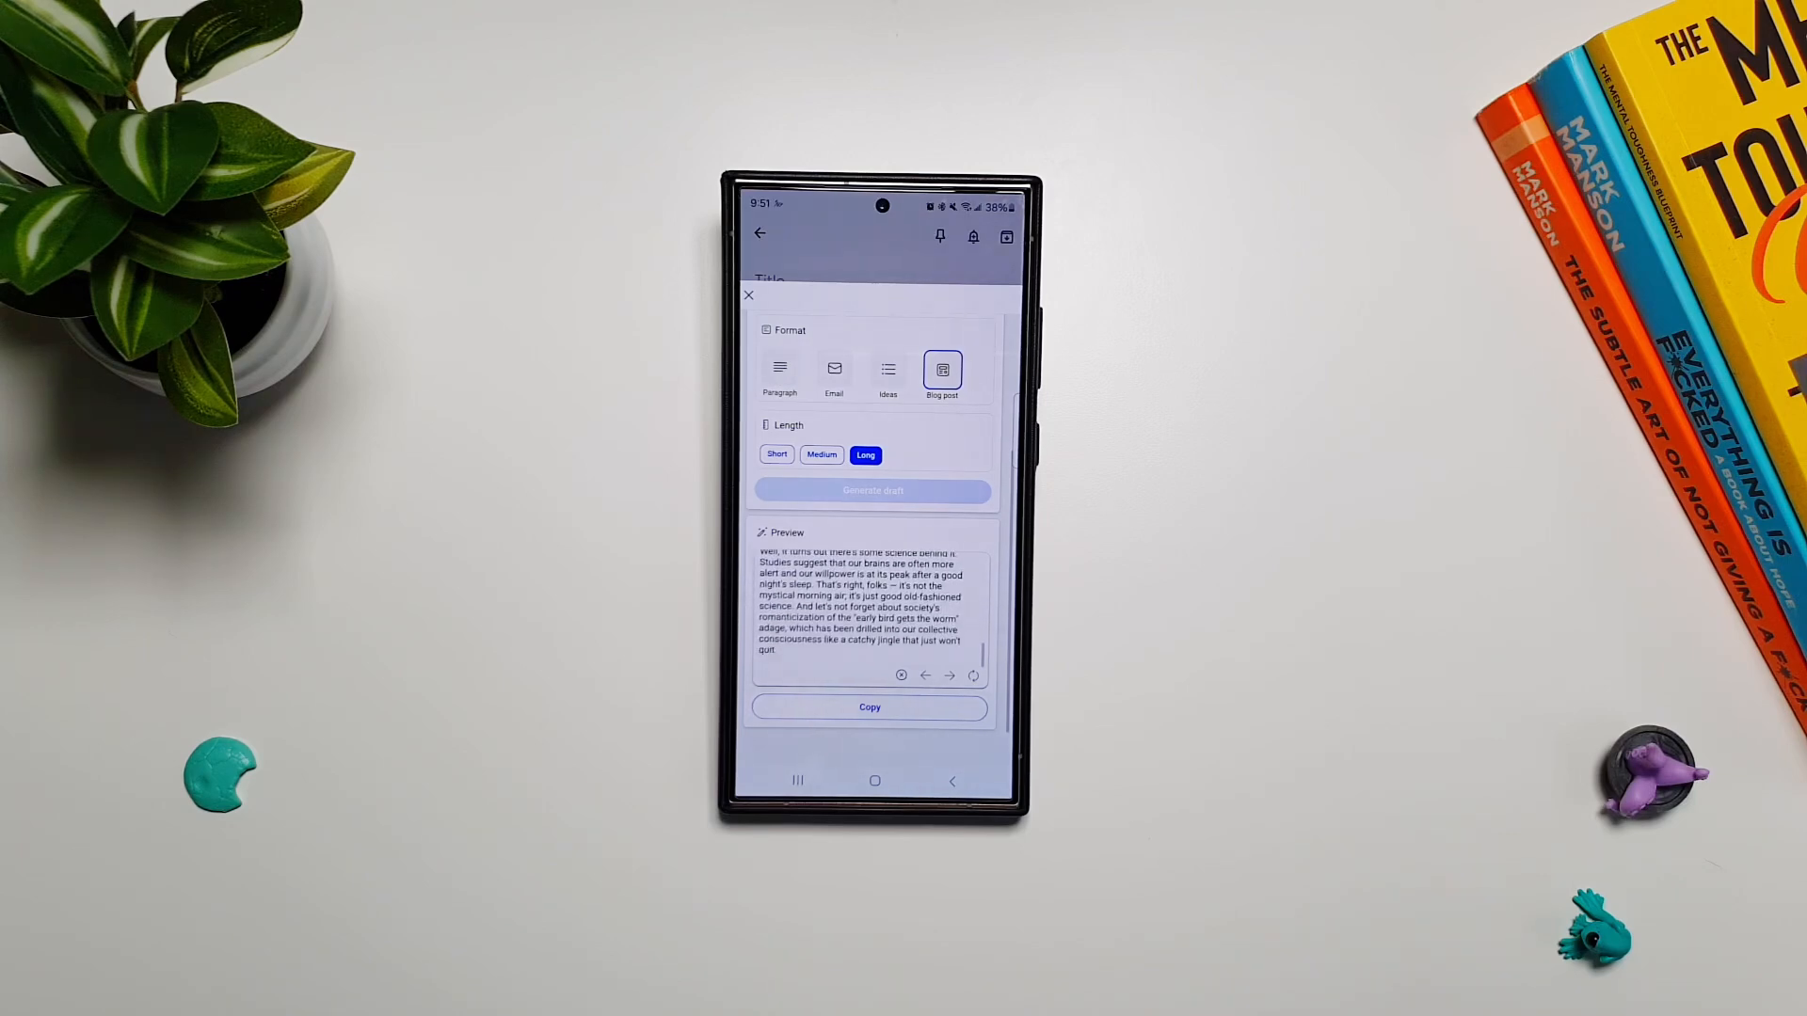
scroll("down", 3)
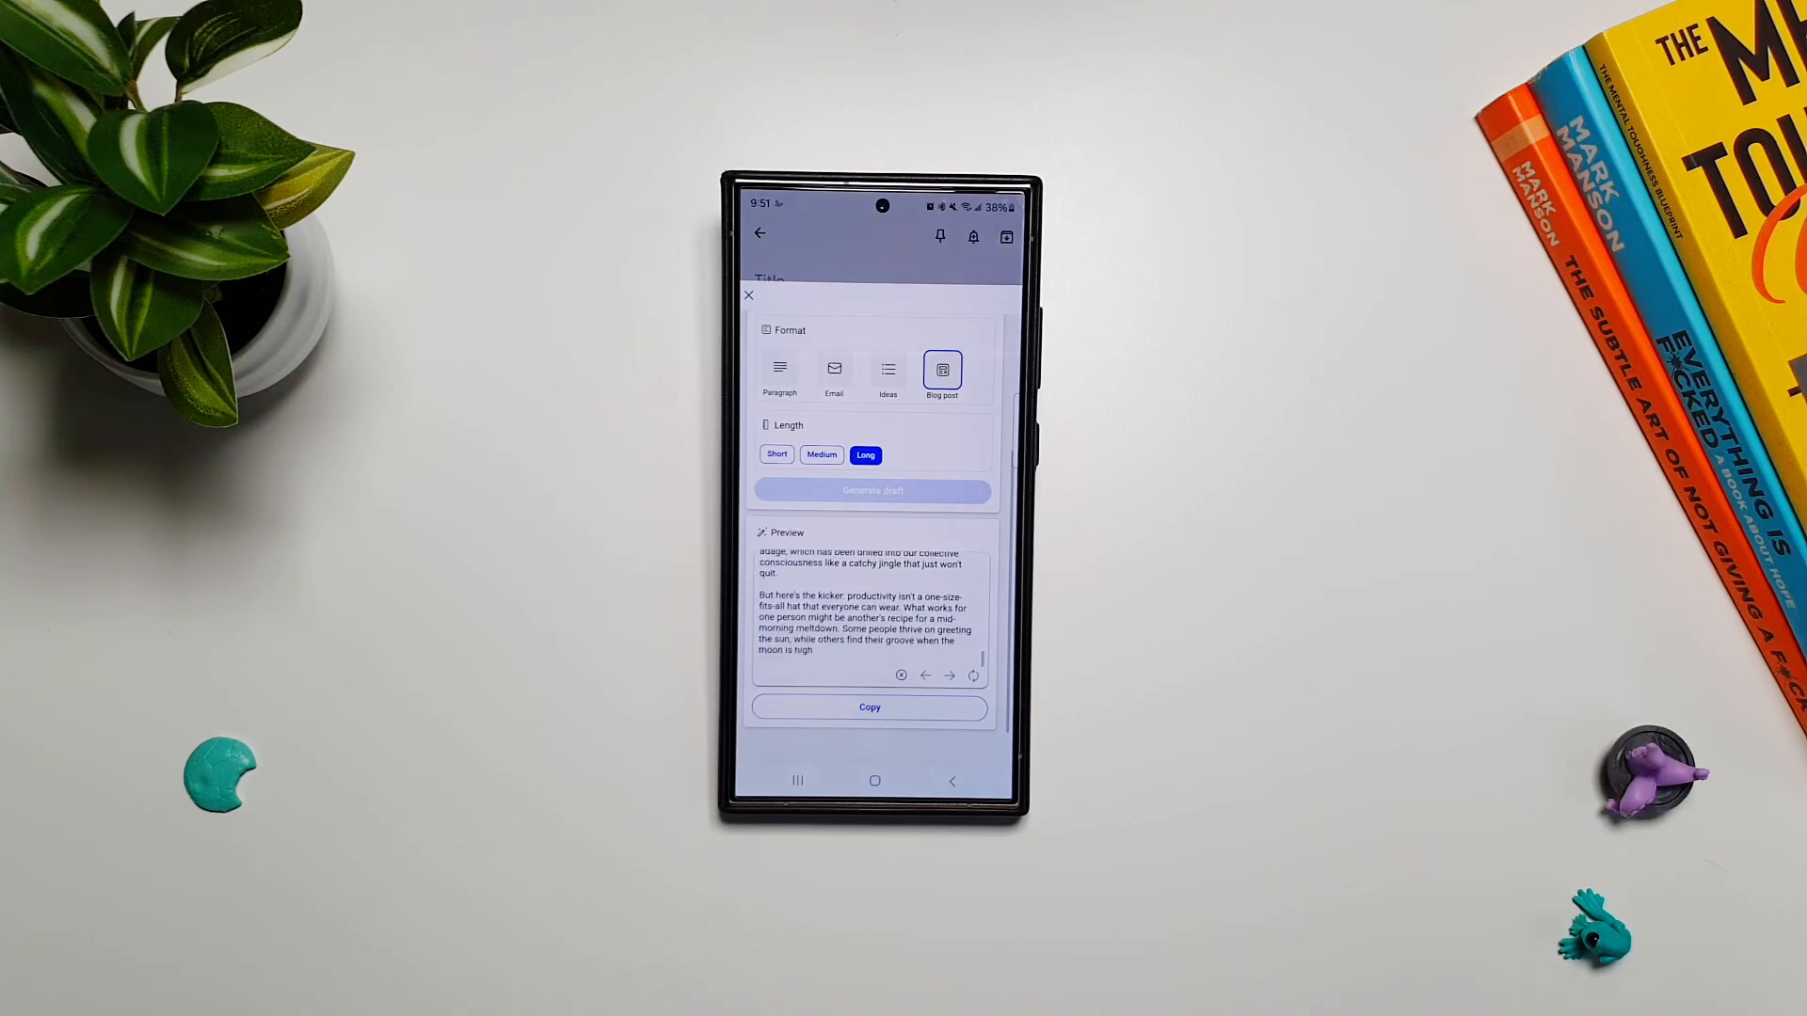
scroll("down", 3)
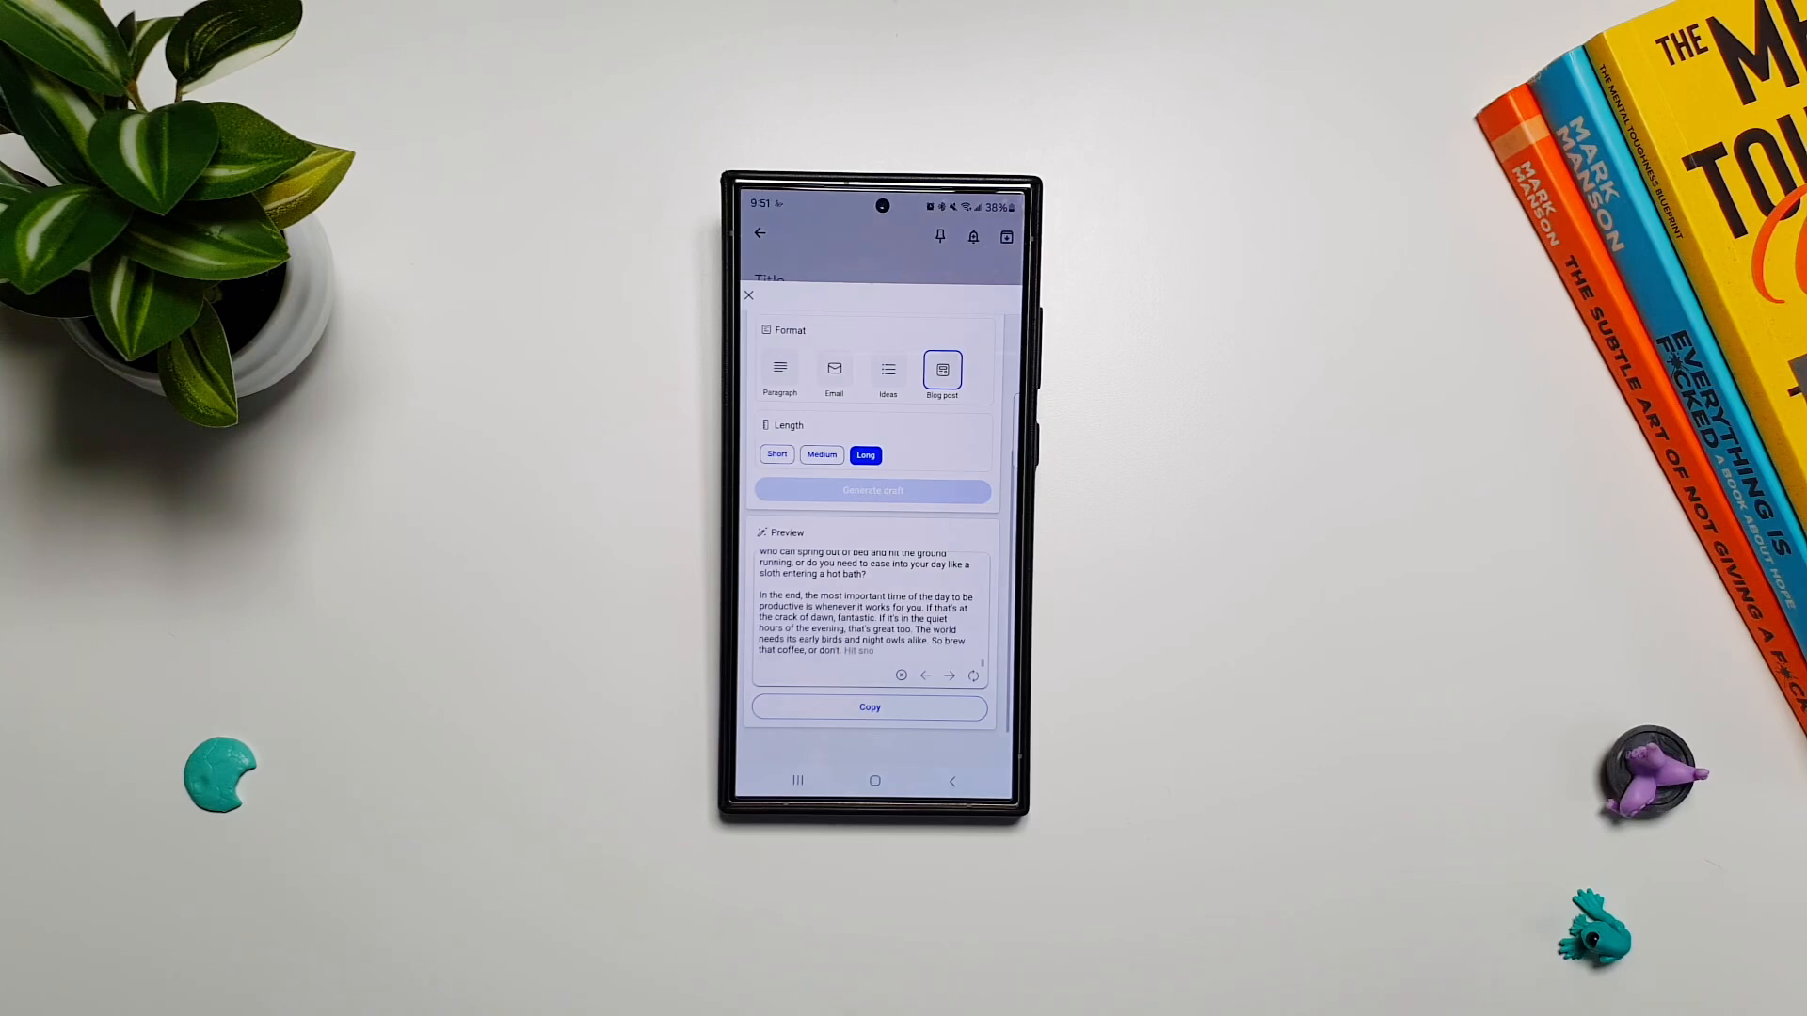
scroll("down", 3)
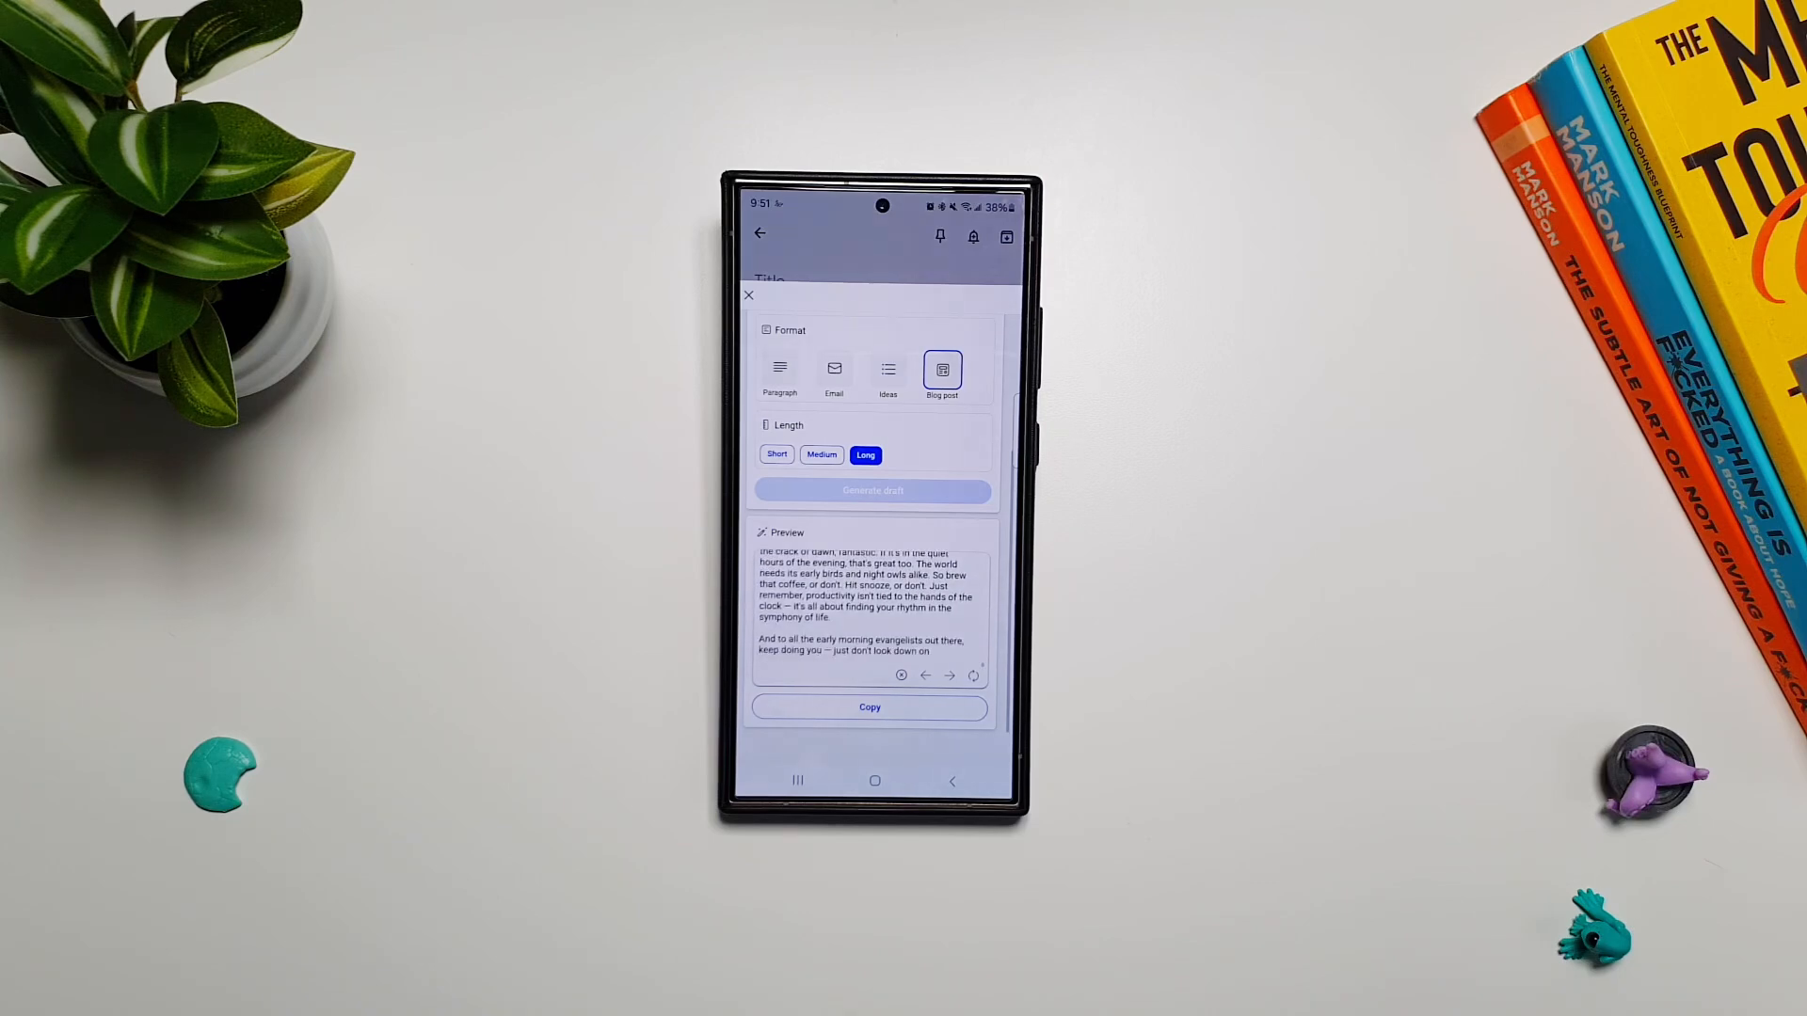
scroll("down", 3)
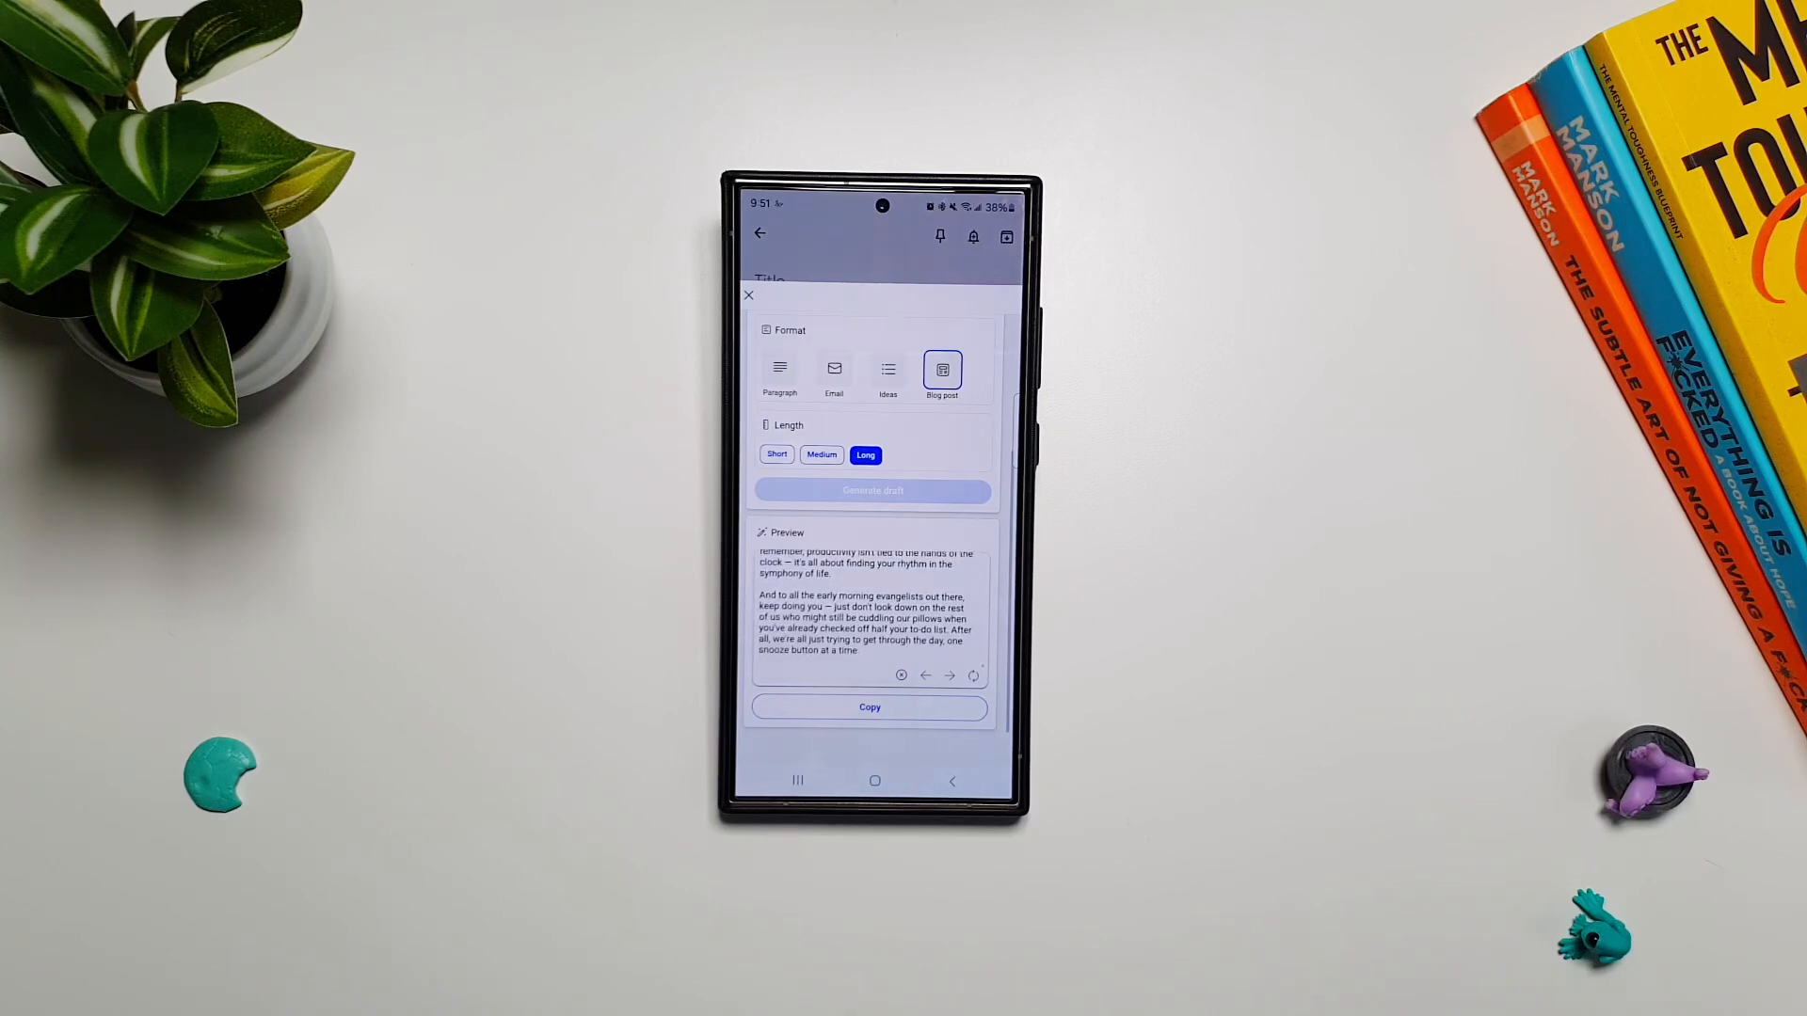
scroll("up", 3)
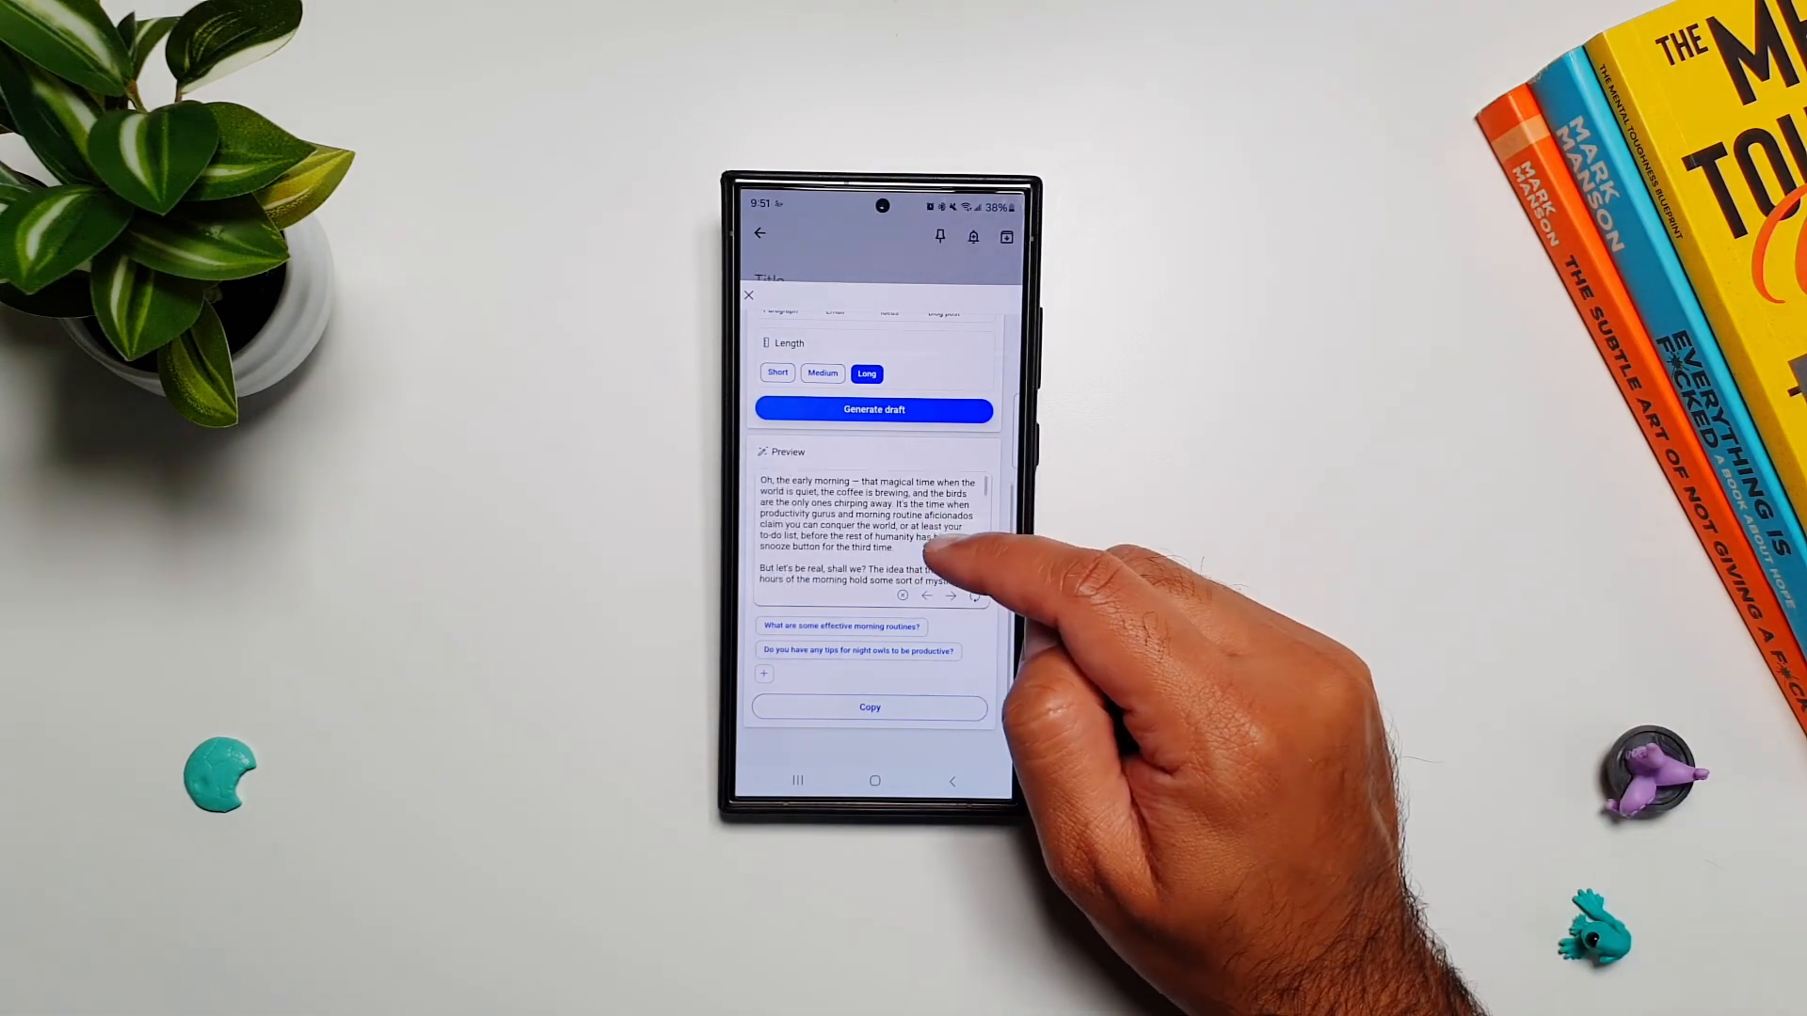
- Scroll the blog-post preview down to the draft's closing lines
scroll("down", 3)
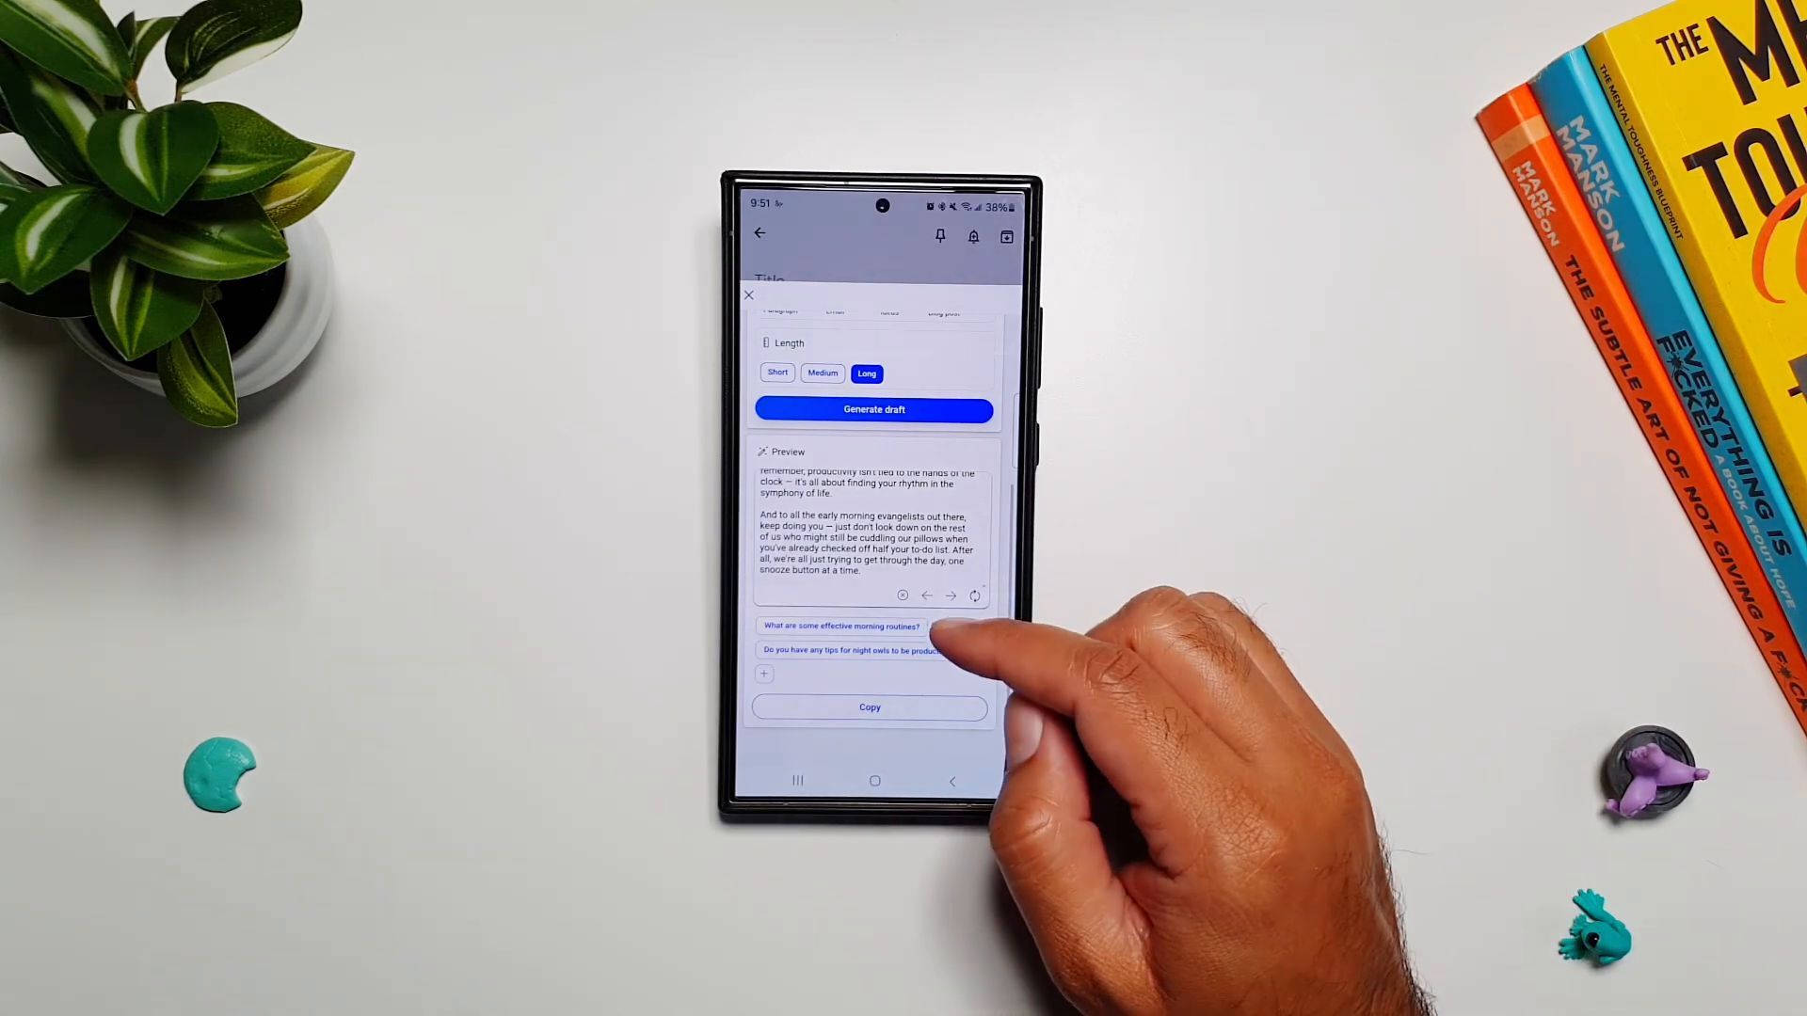
mouse_move(910, 656)
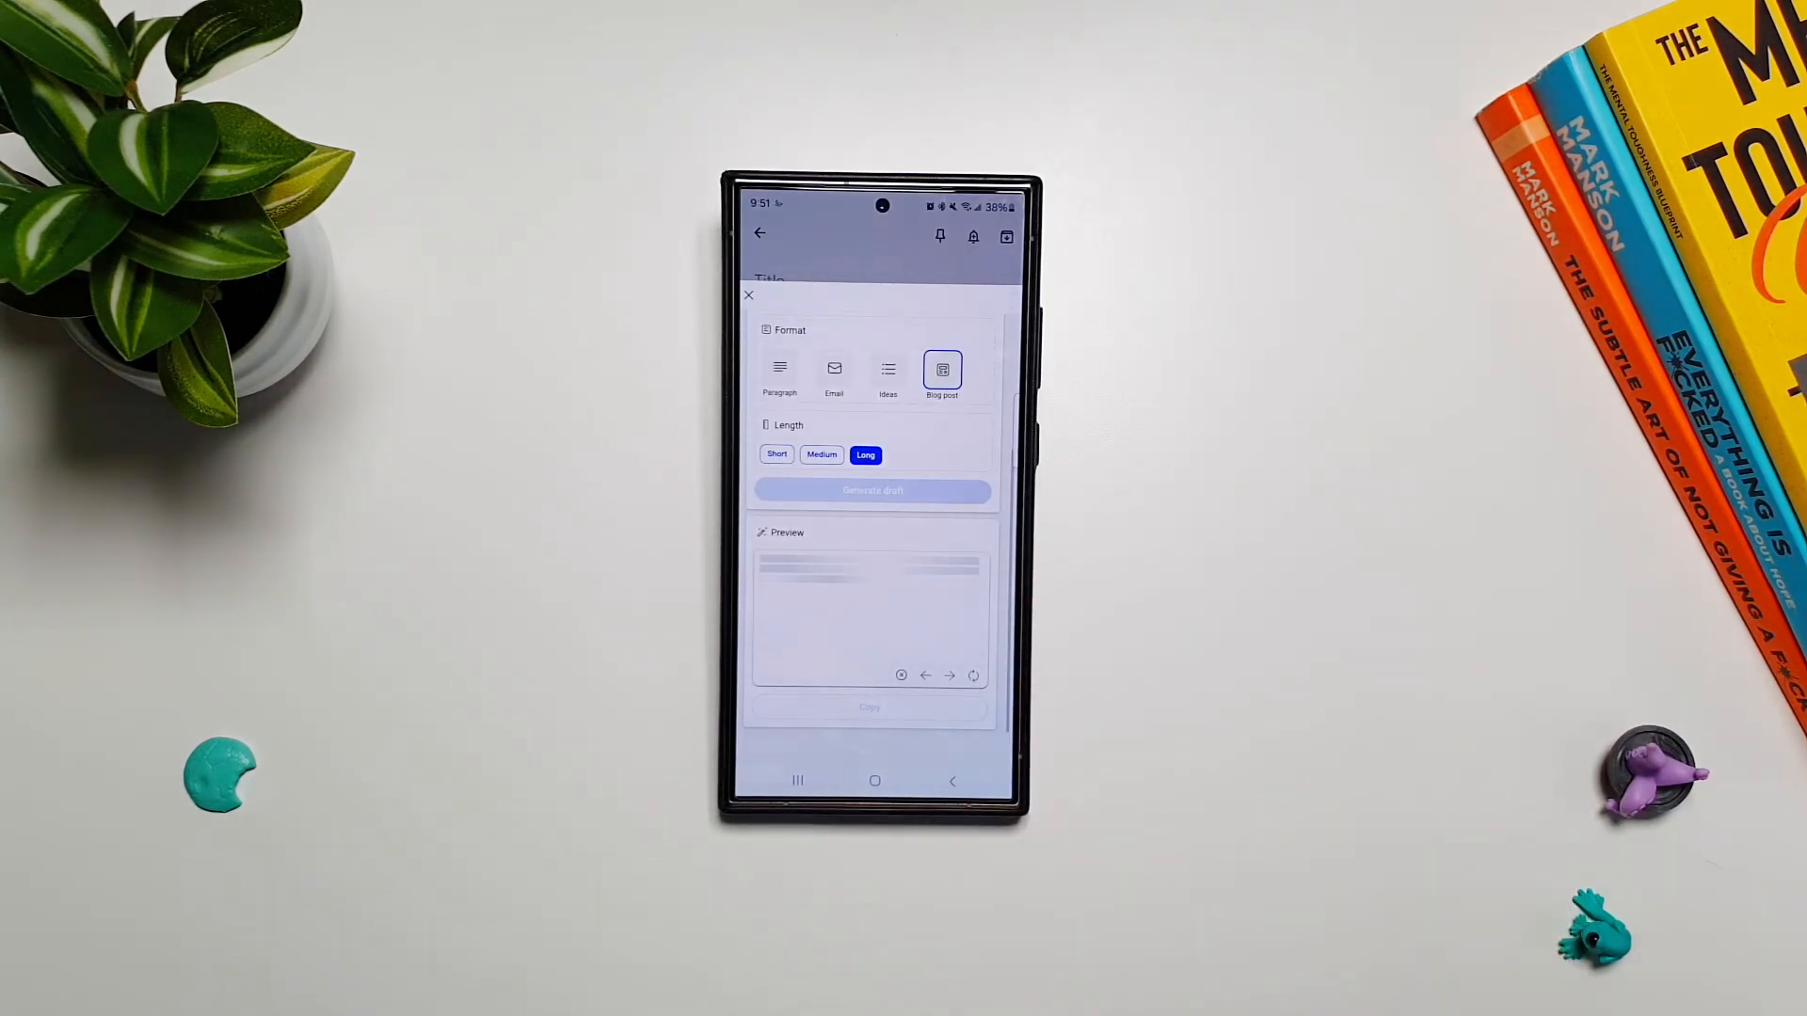
- Copy the regenerated blog-post draft ending 'a personal journey, not a race to dawn'
left_click(873, 491)
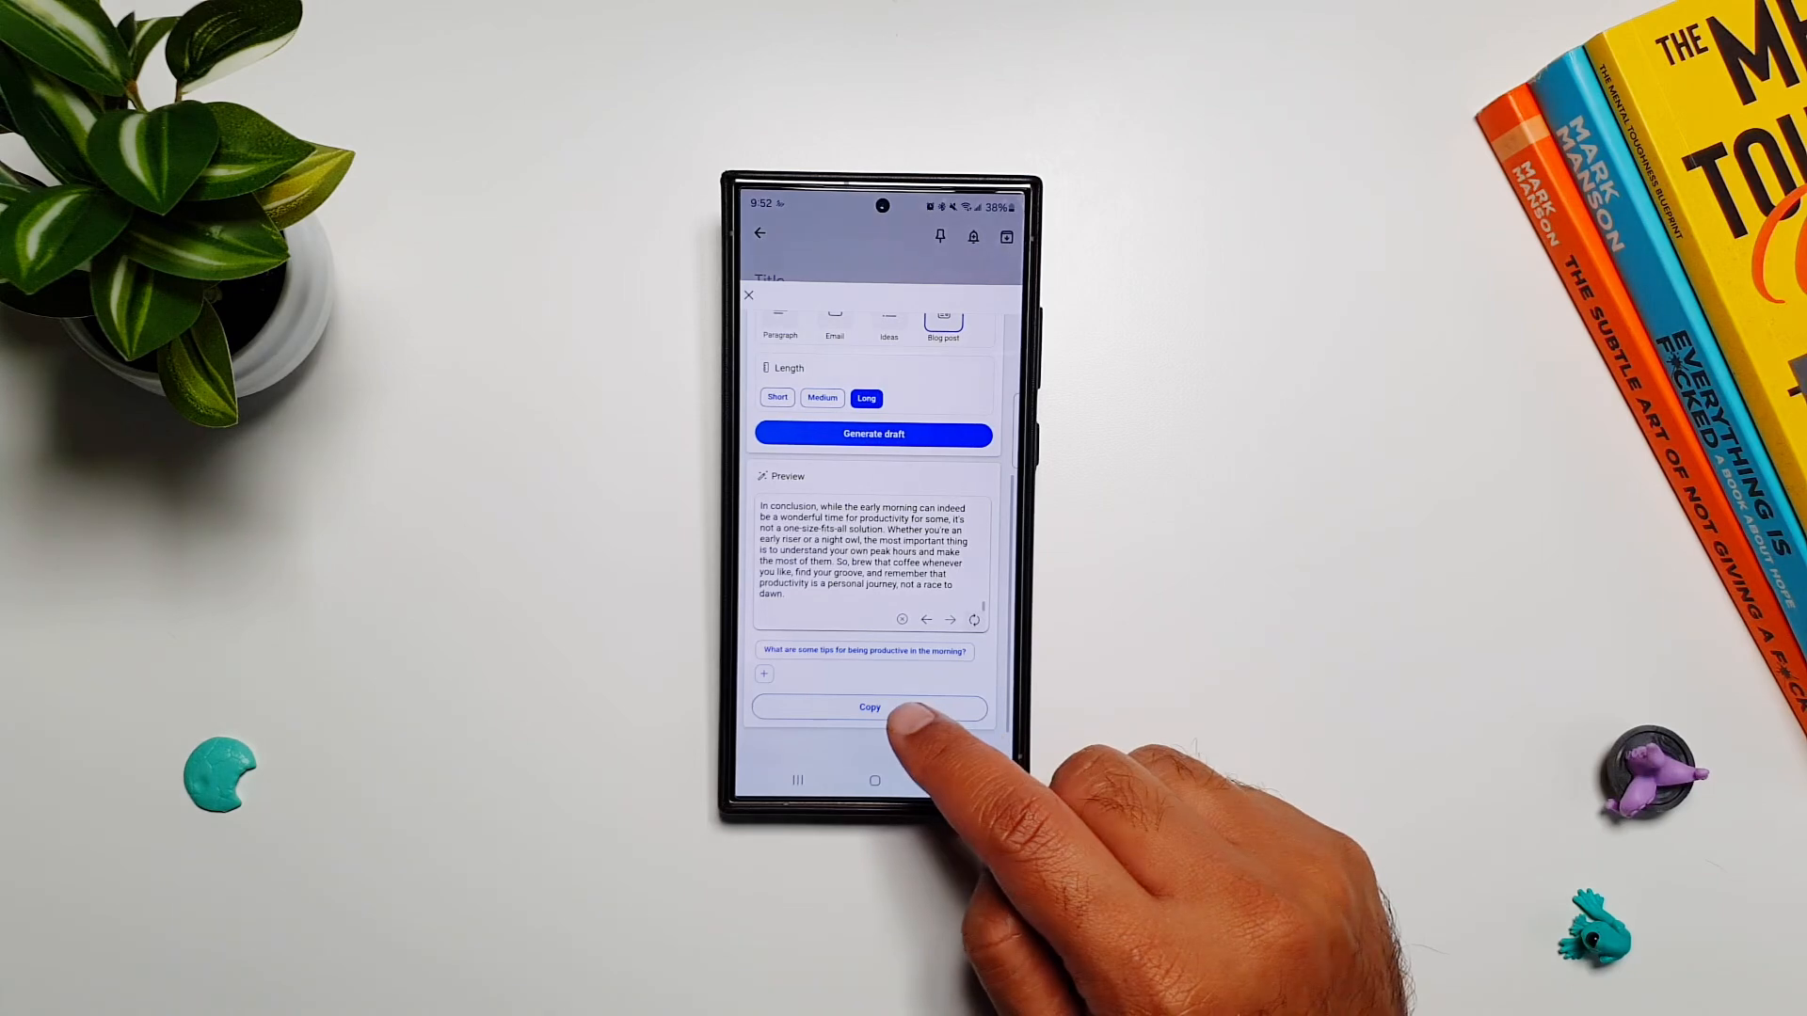
left_click(868, 706)
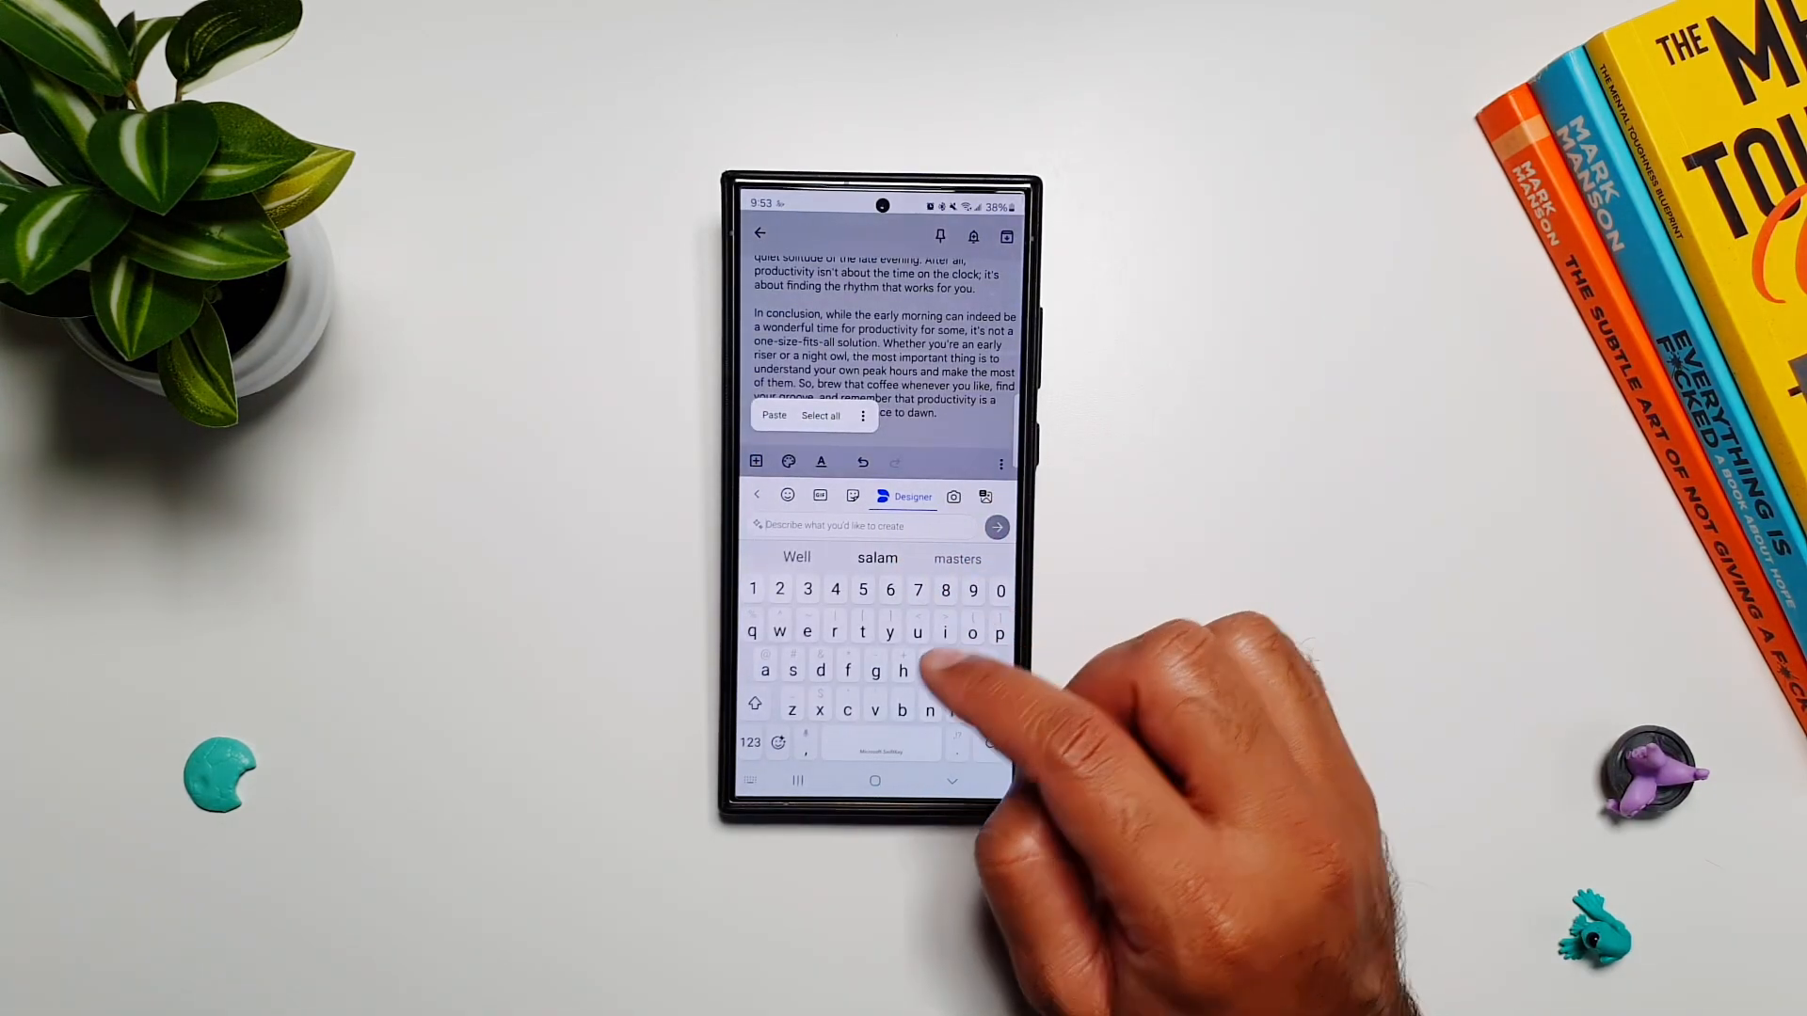
- Generate Designer images for 'cat eating a pasta' and browse the result grid
type("cat eating a pasta")
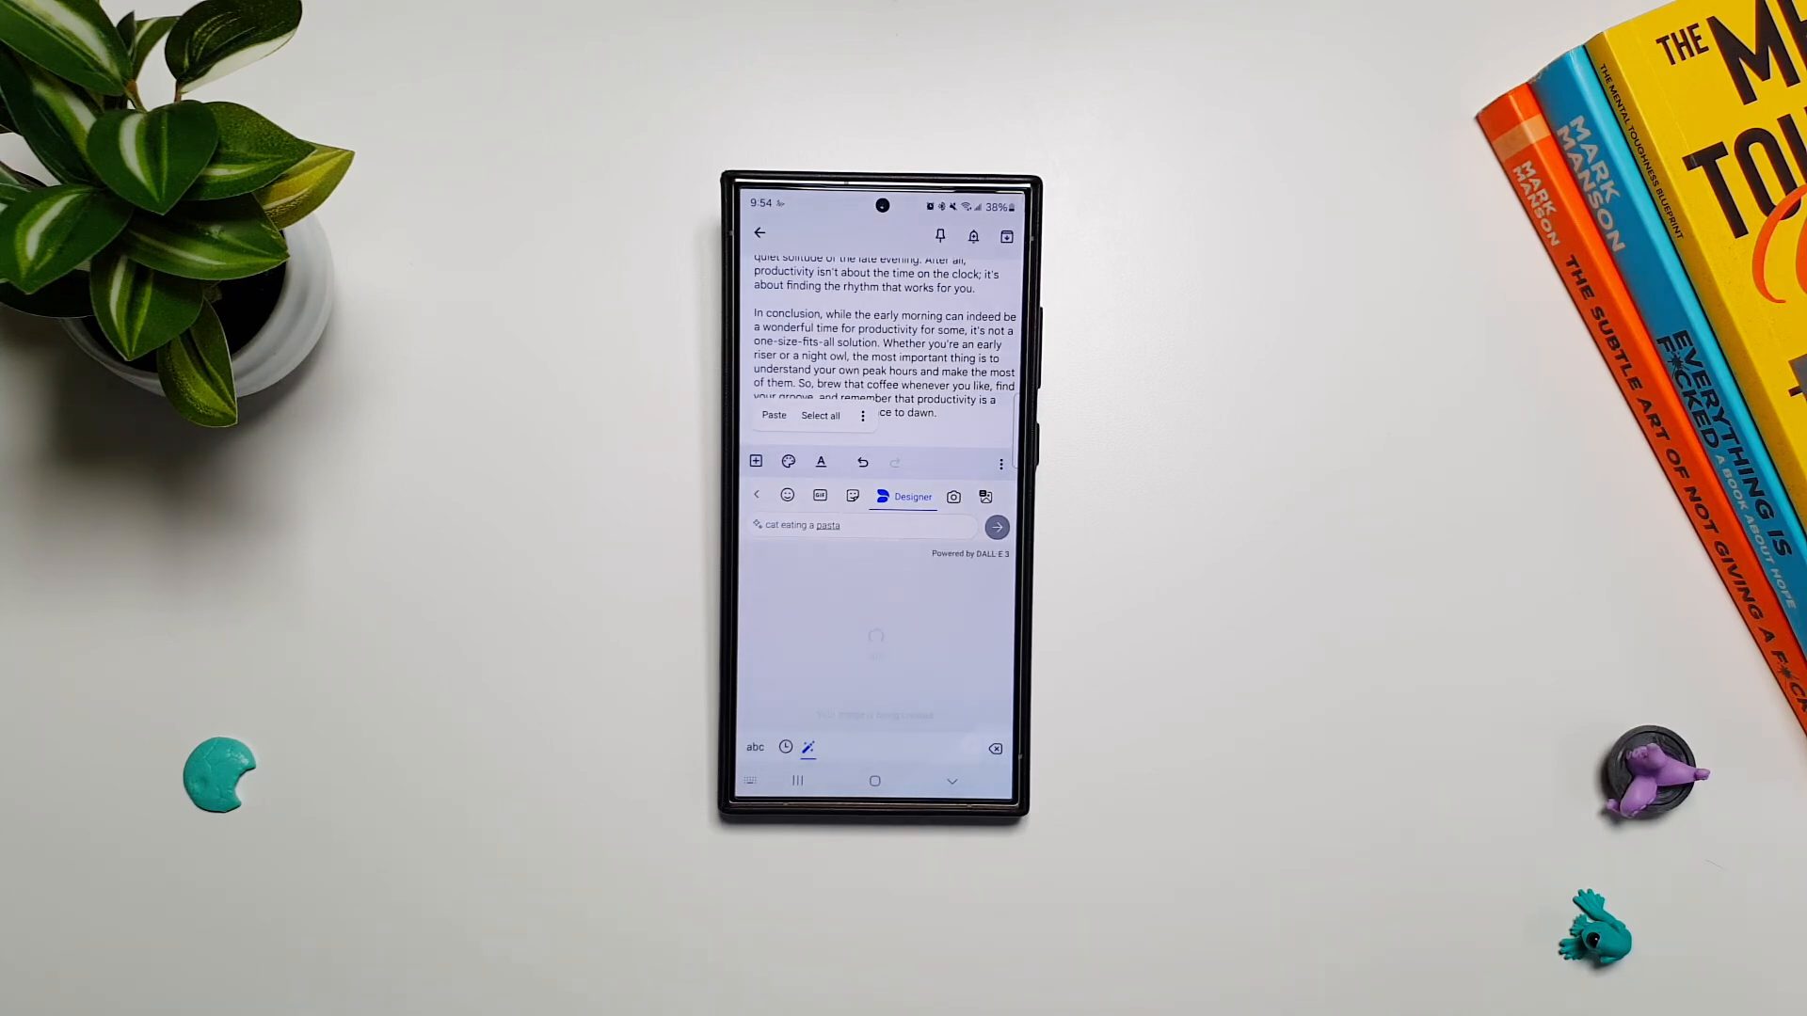
left_click(995, 527)
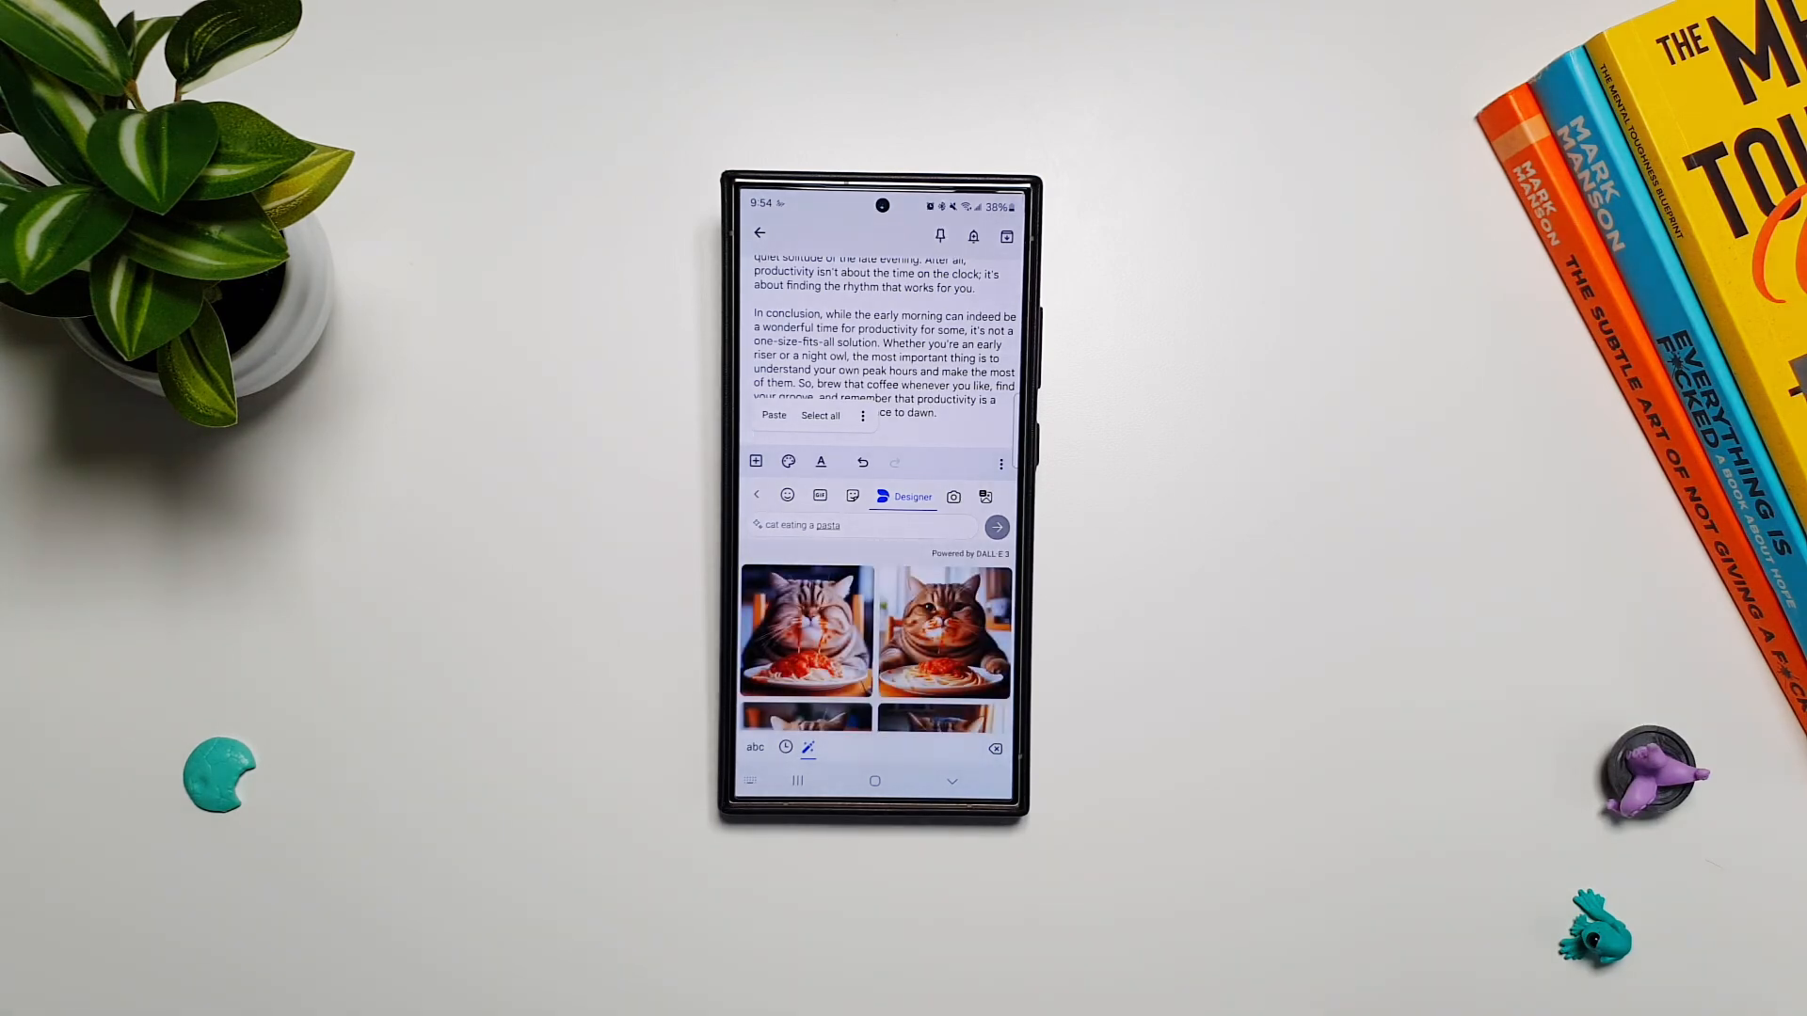
scroll("up", 3)
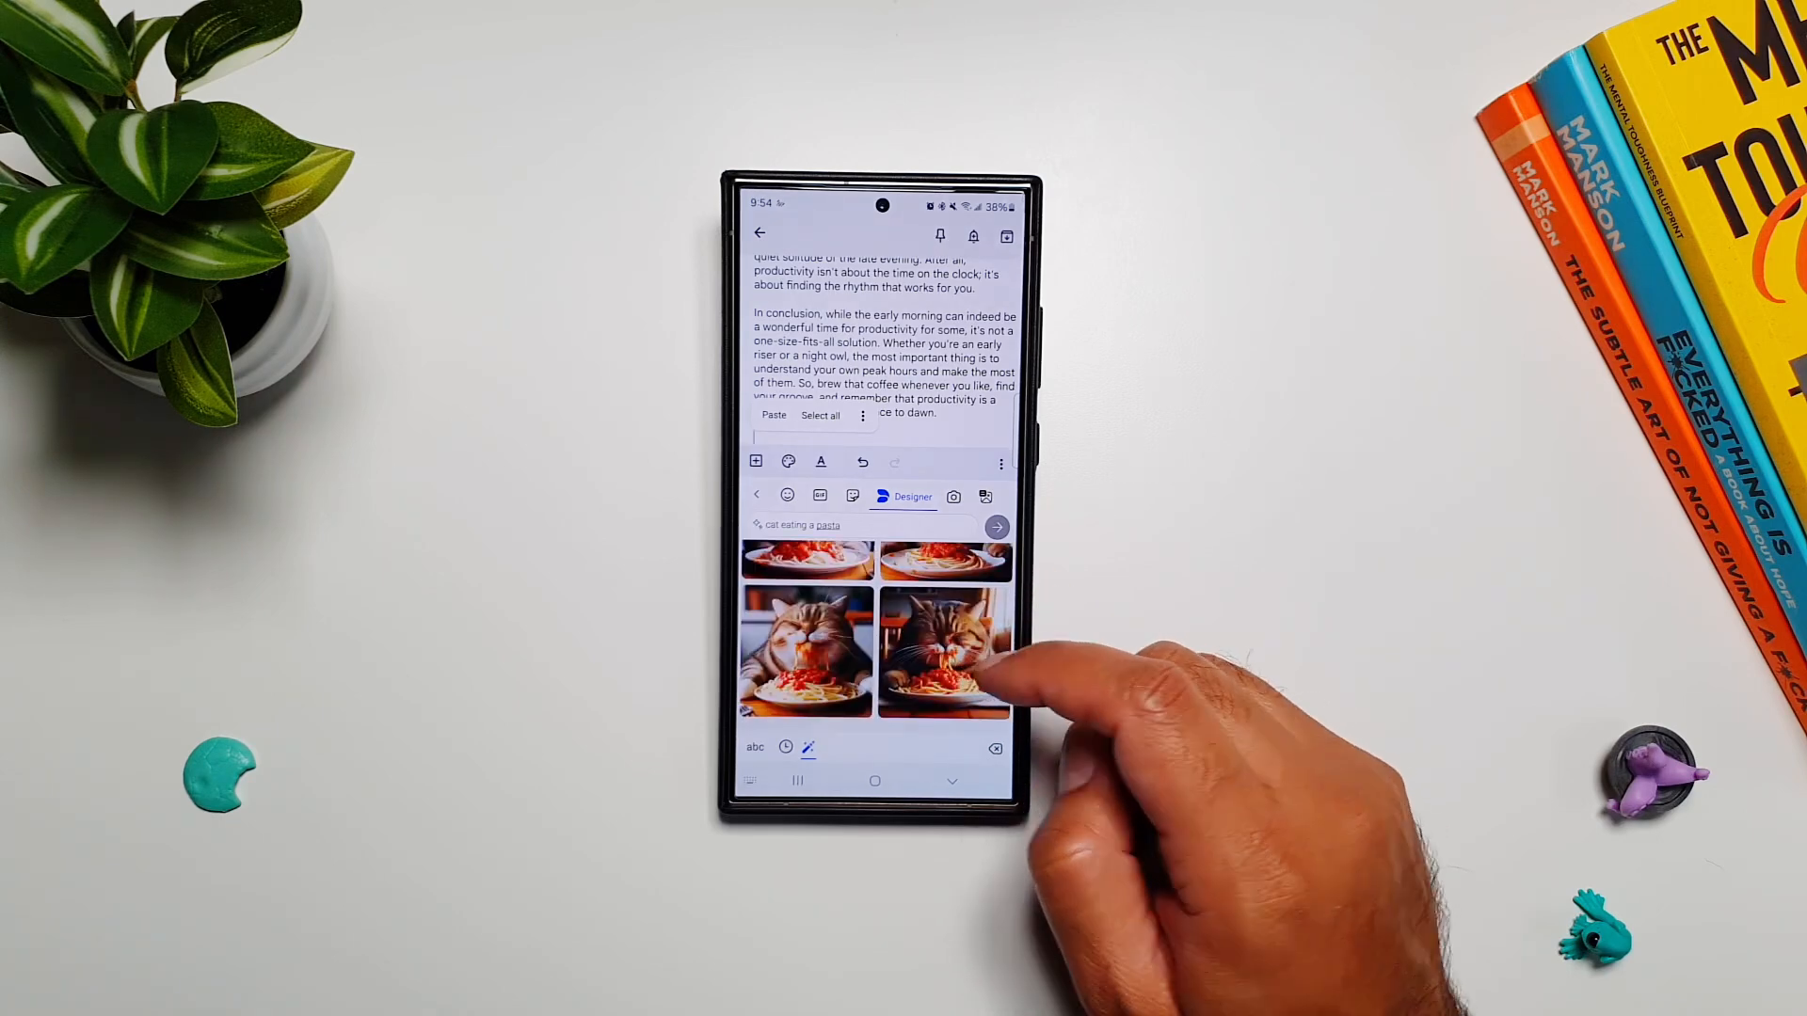
scroll("down", 3)
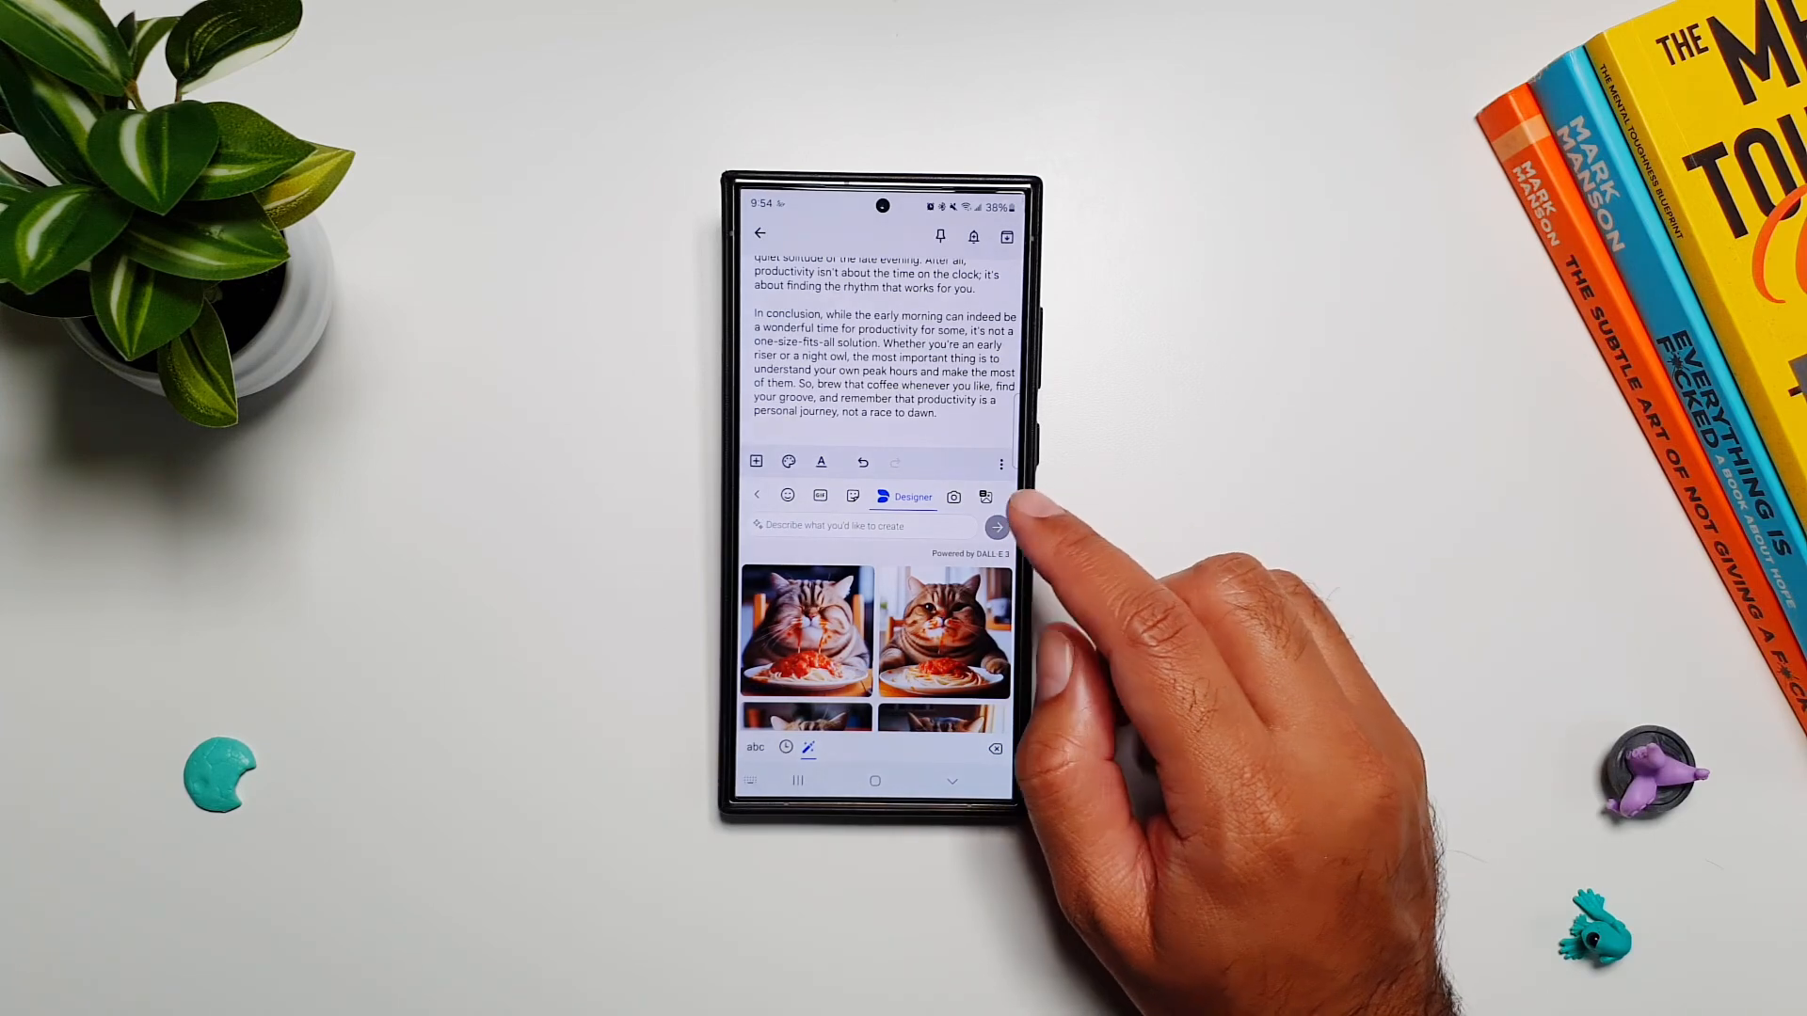
- Create AI memes for 'cat chasing a dog', then return to the abc keyboard
left_click(974, 498)
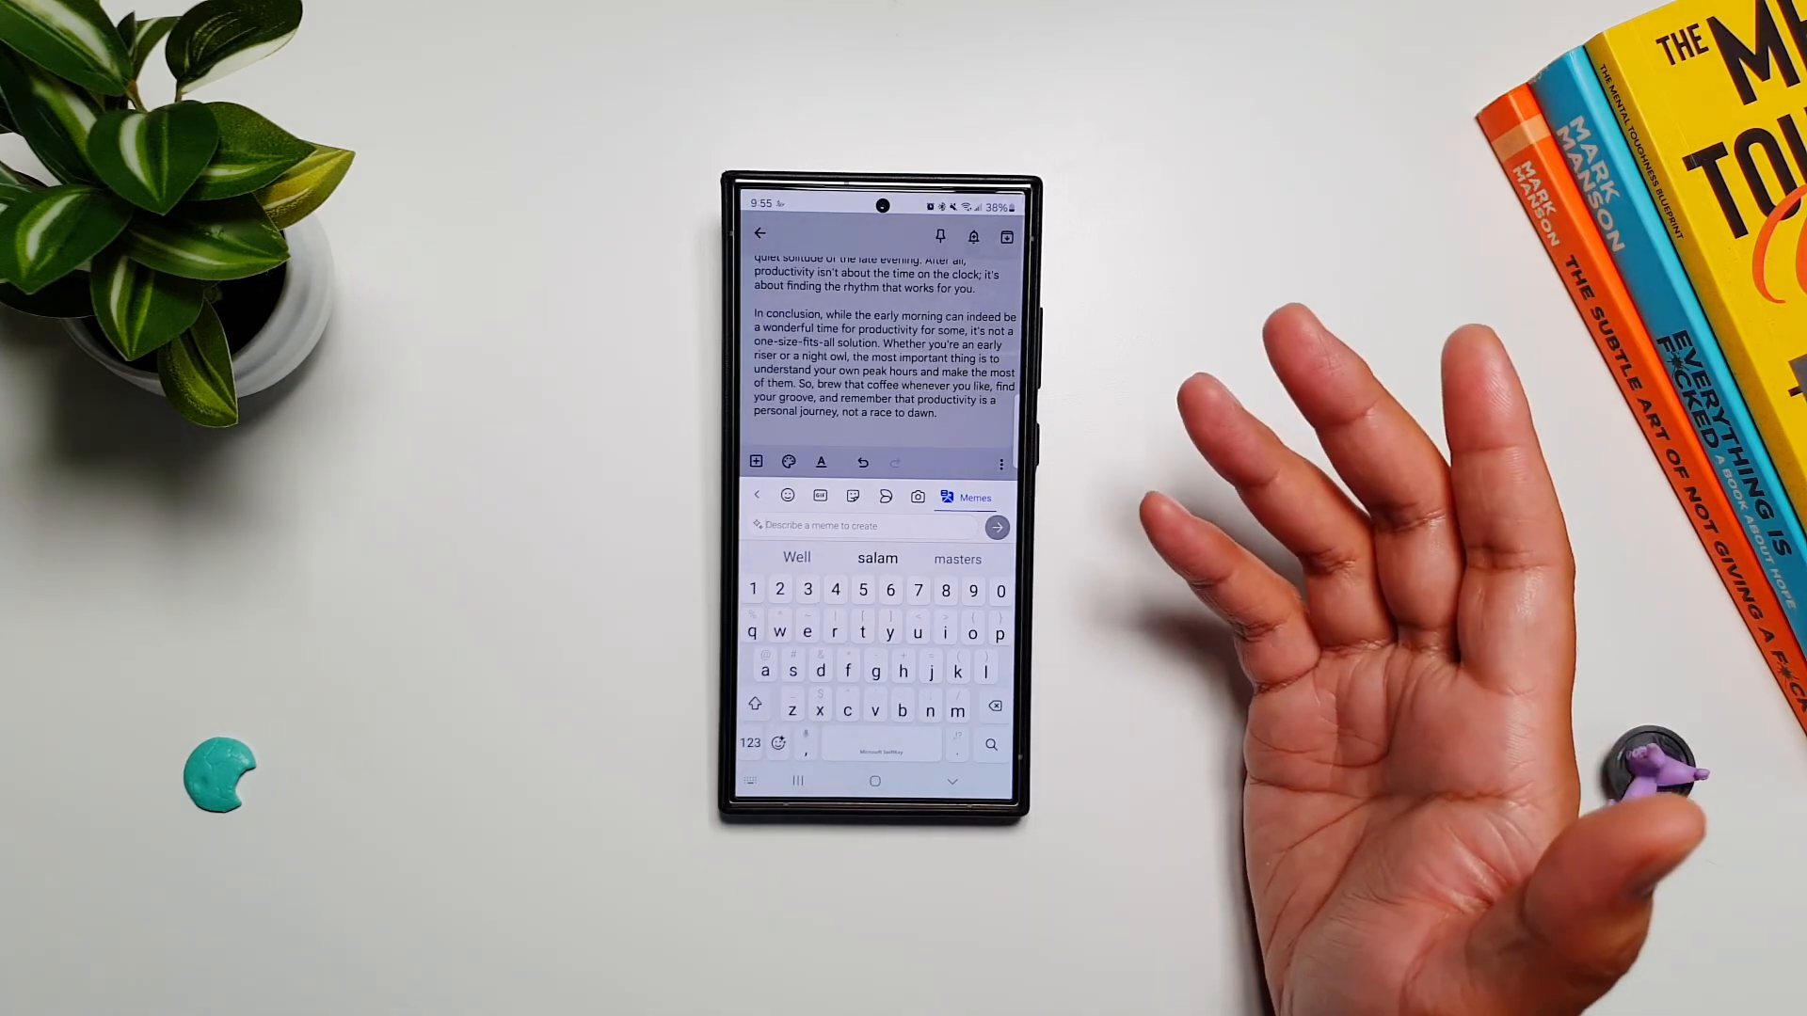
left_click(996, 527)
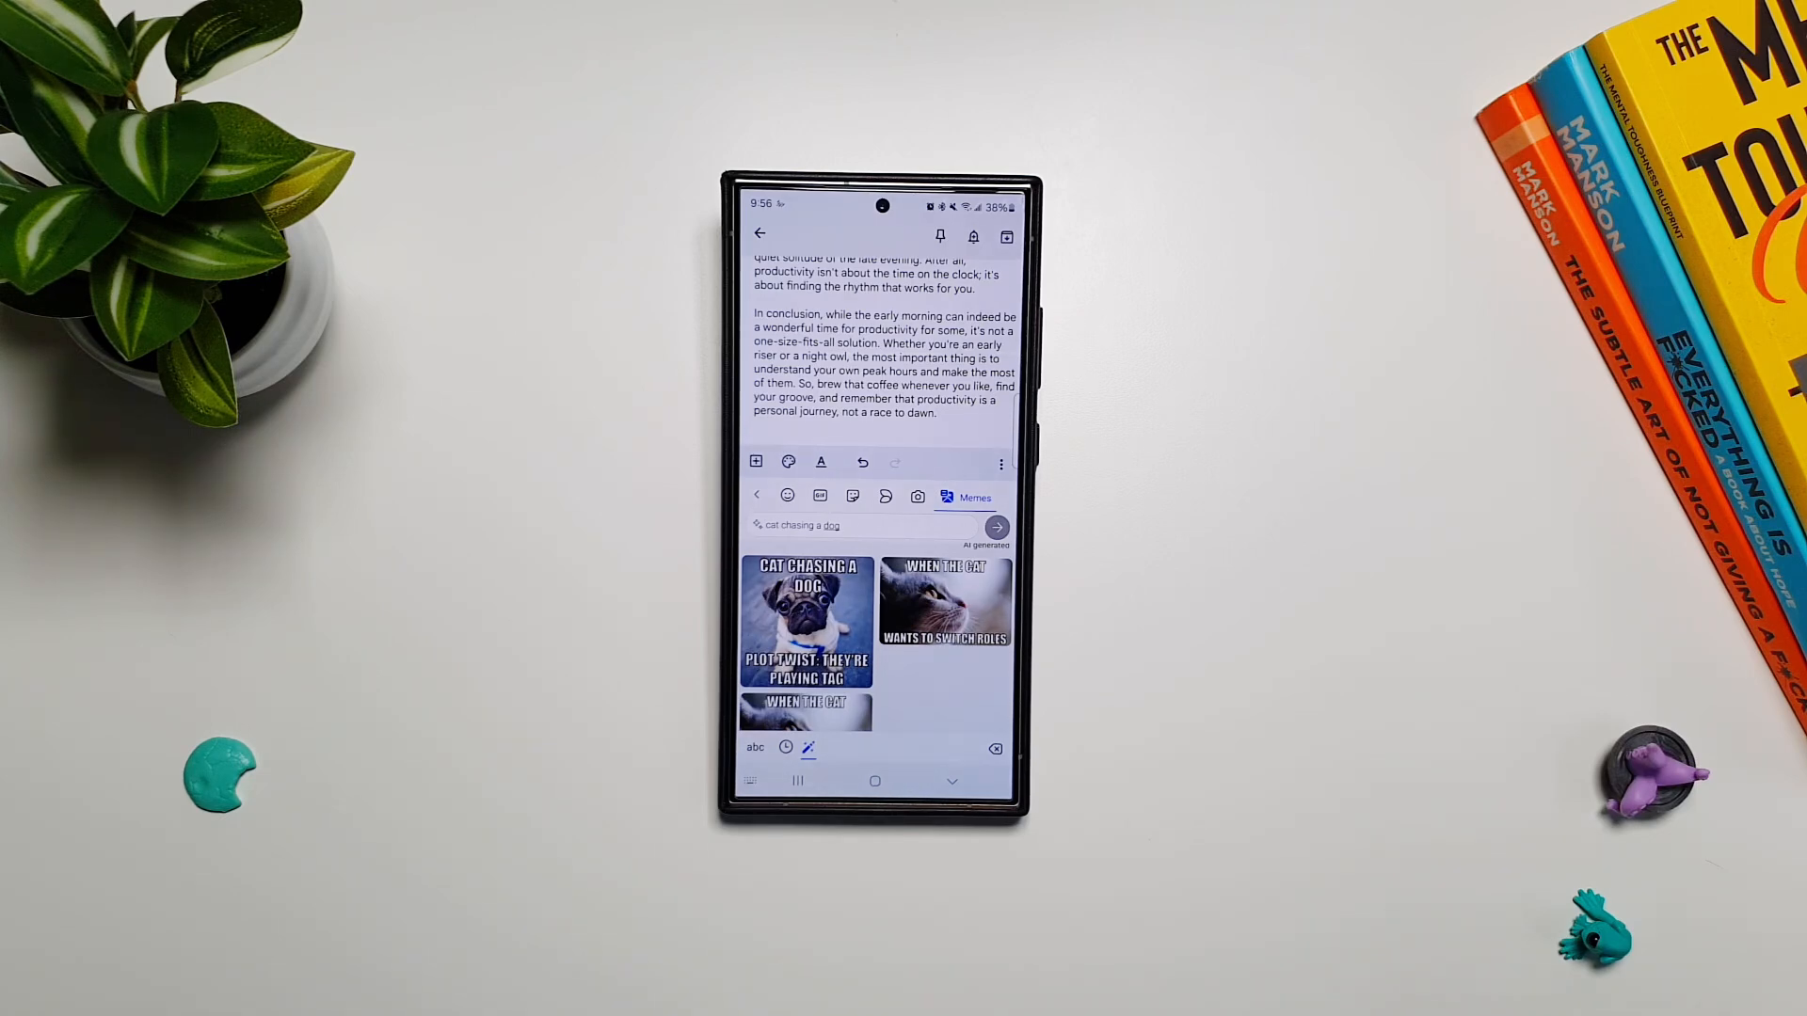
mouse_move(1210, 945)
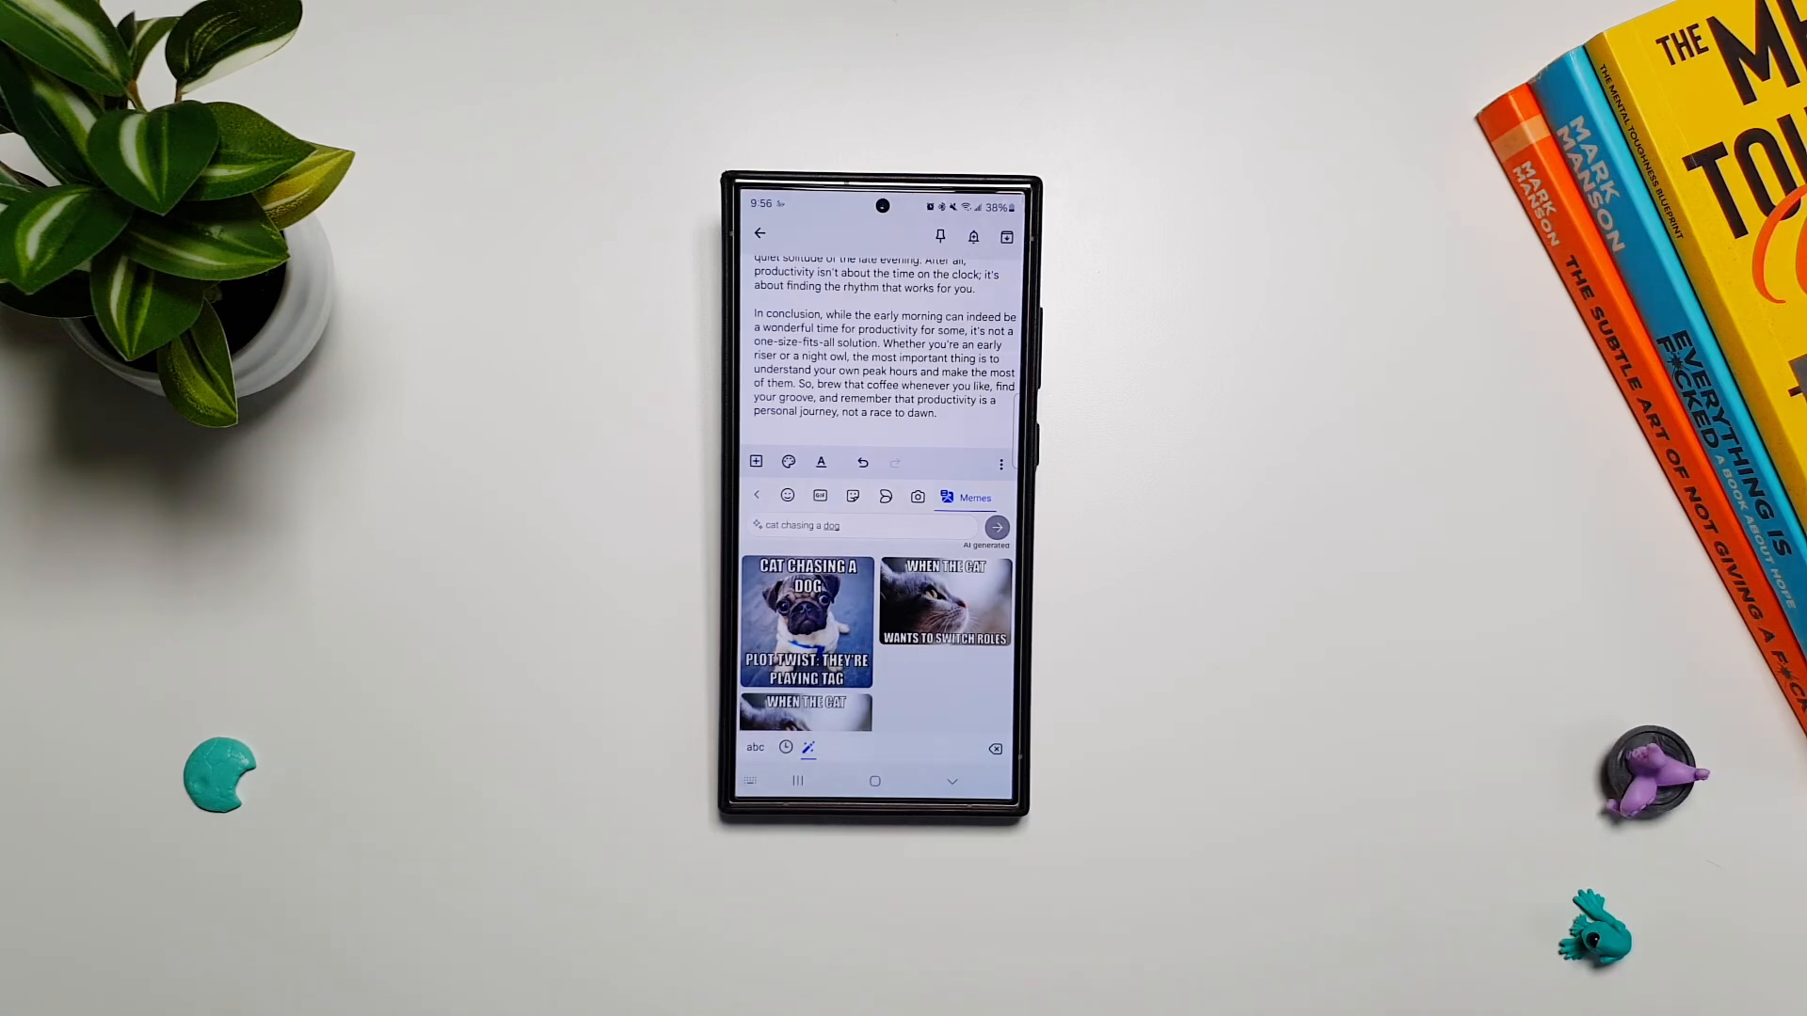
left_click(755, 747)
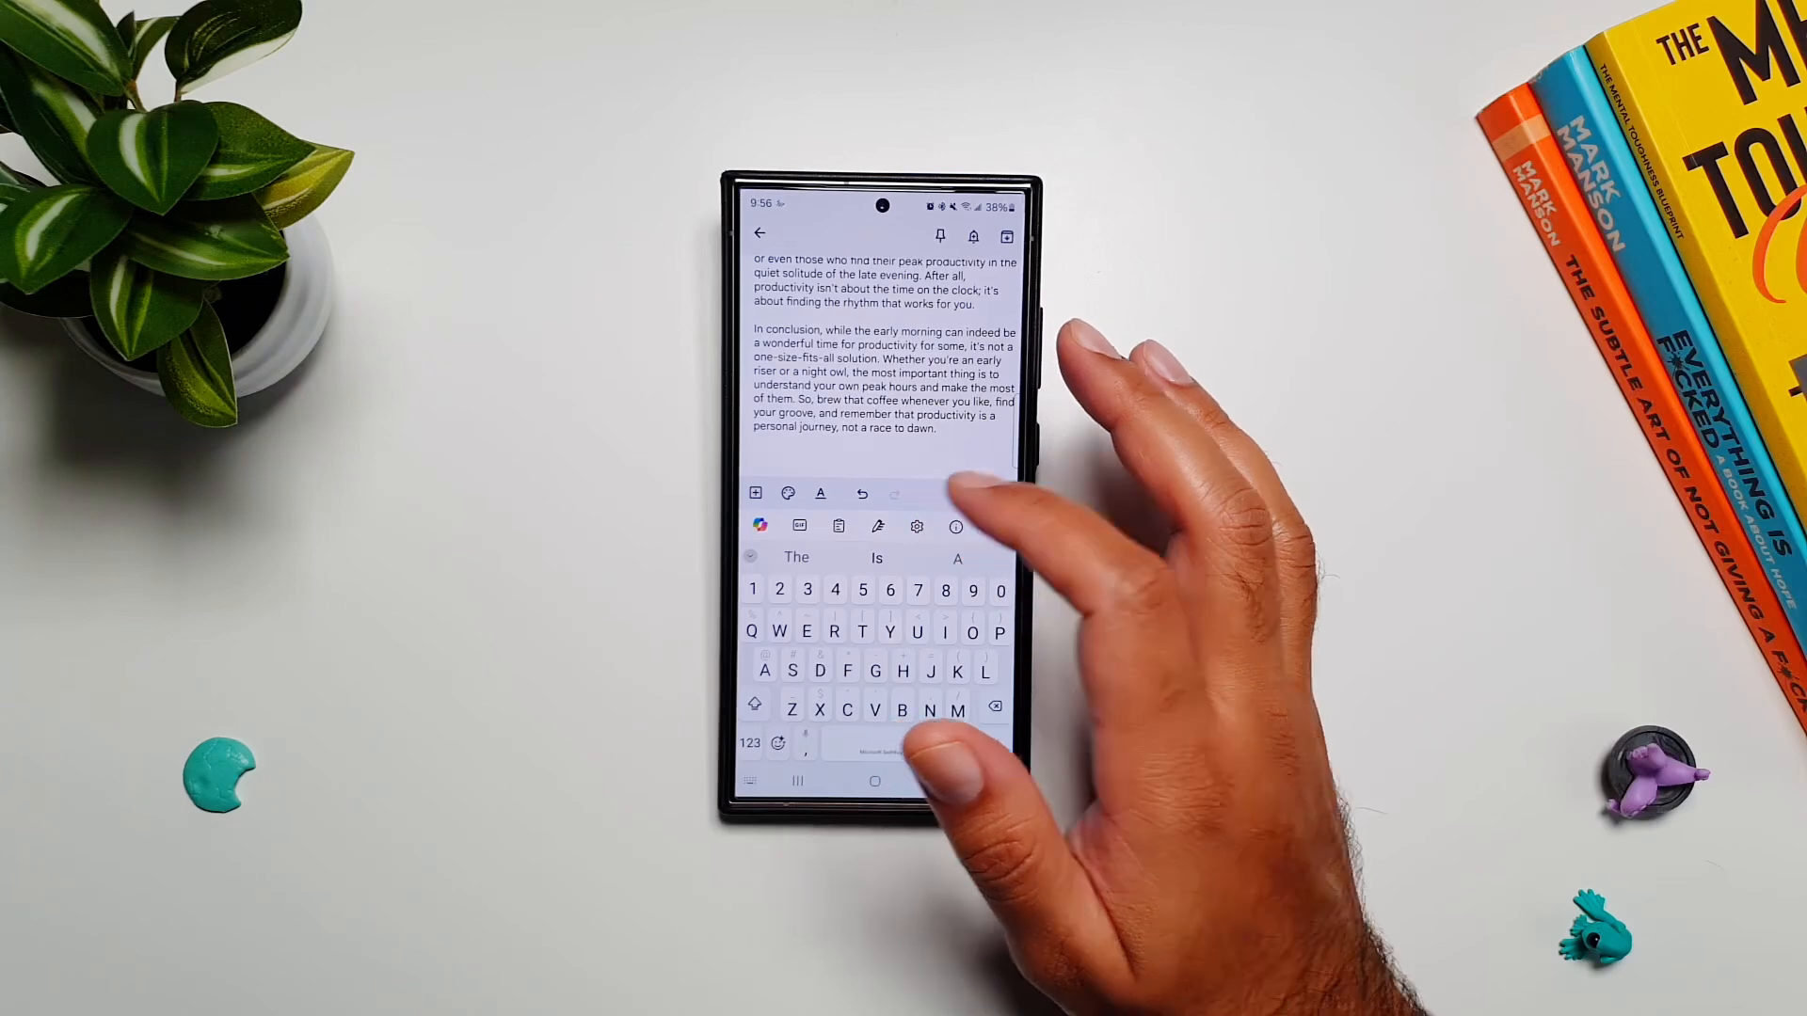